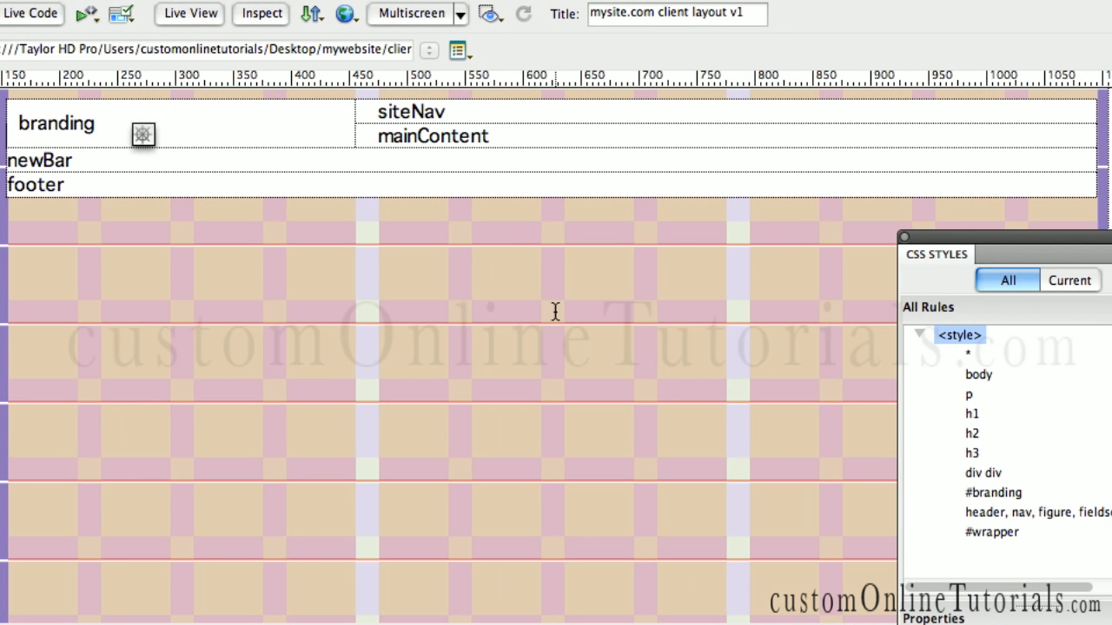
# Create a new CSS rule trimmed to the #siteNav selector and begin defining it
pyautogui.click(87, 123)
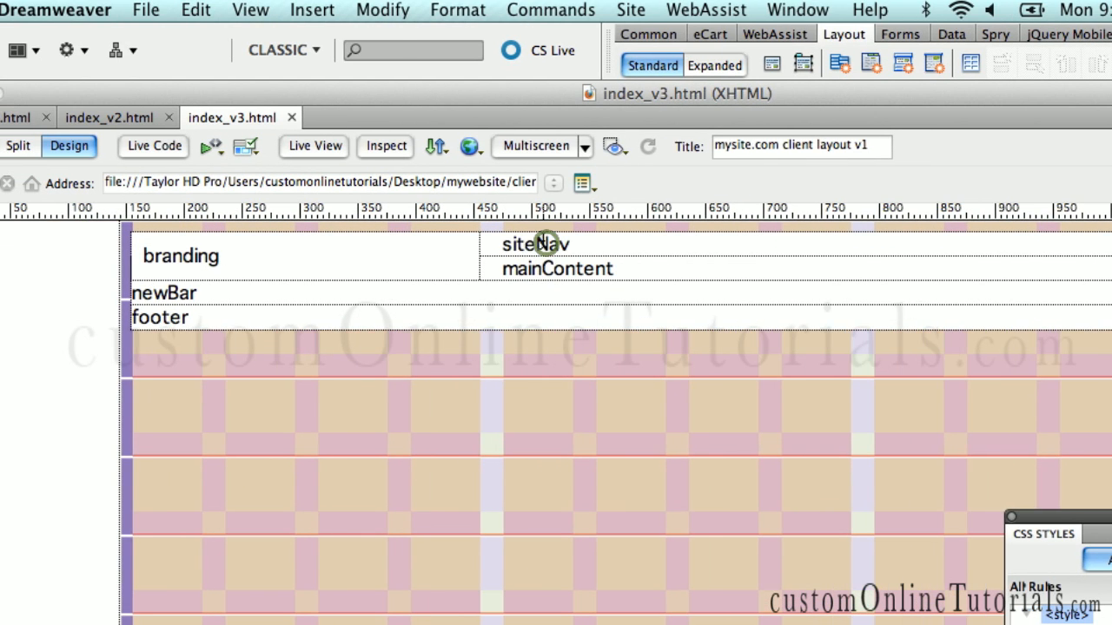
pyautogui.click(535, 243)
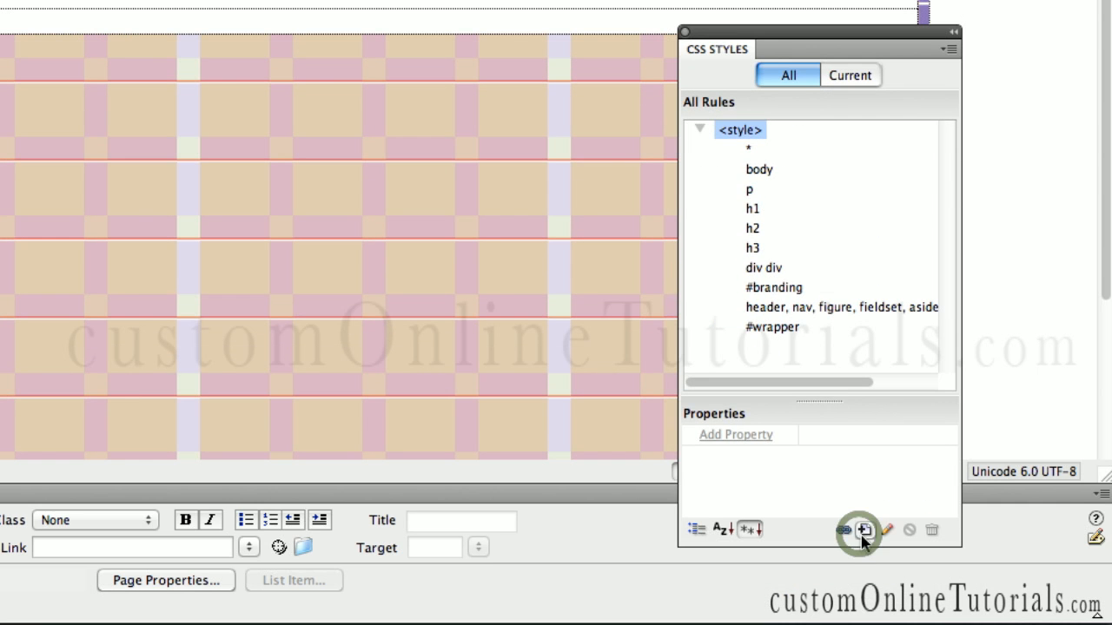
pyautogui.click(863, 530)
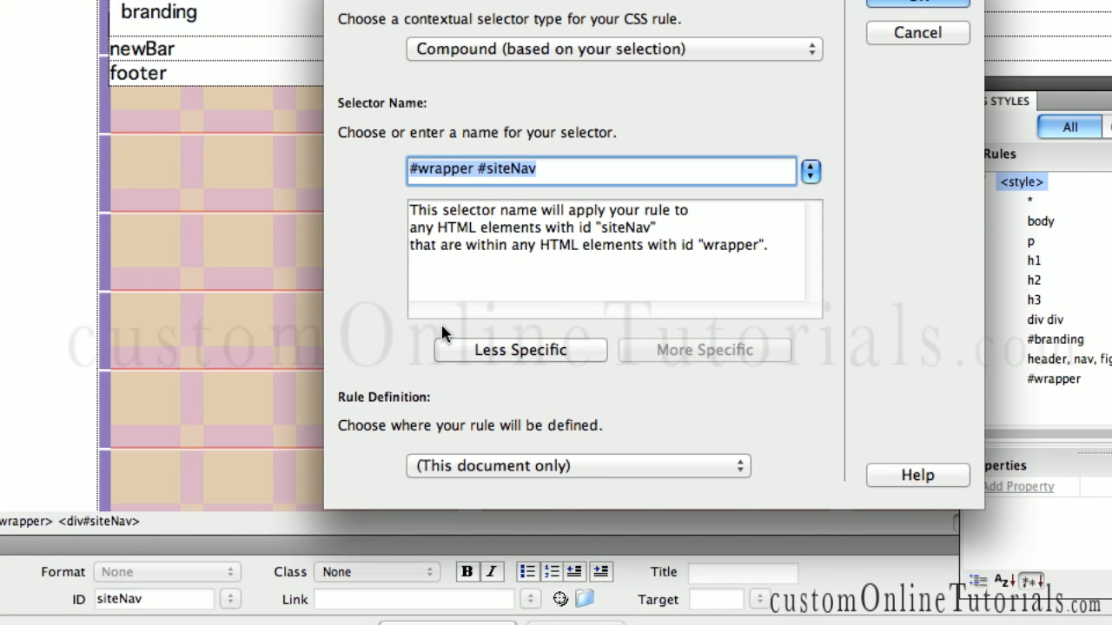
pyautogui.click(518, 351)
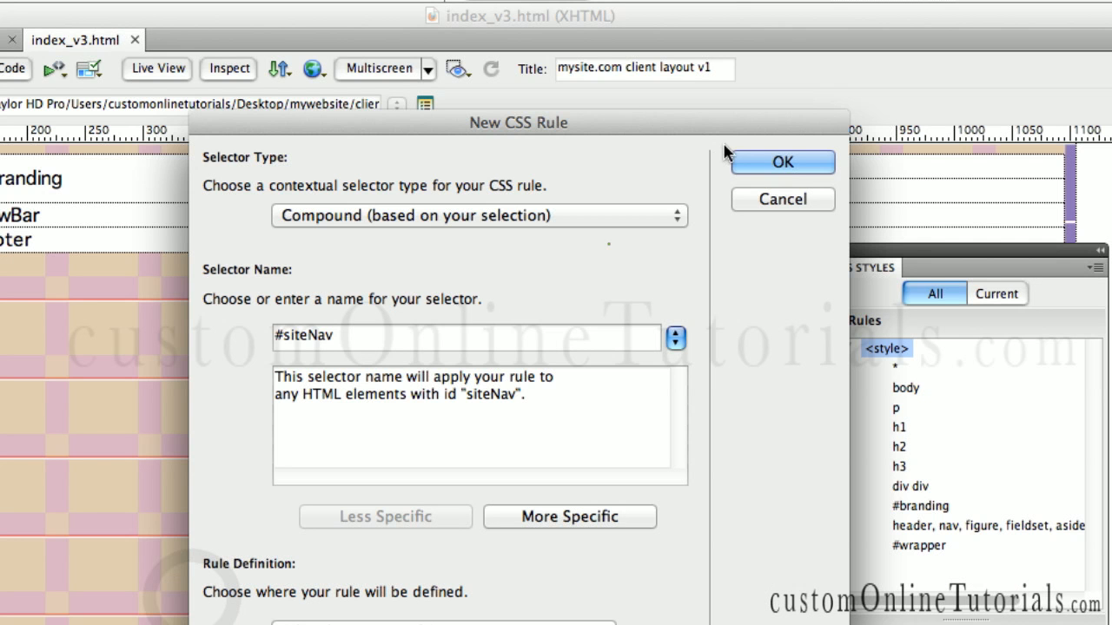
pyautogui.click(781, 163)
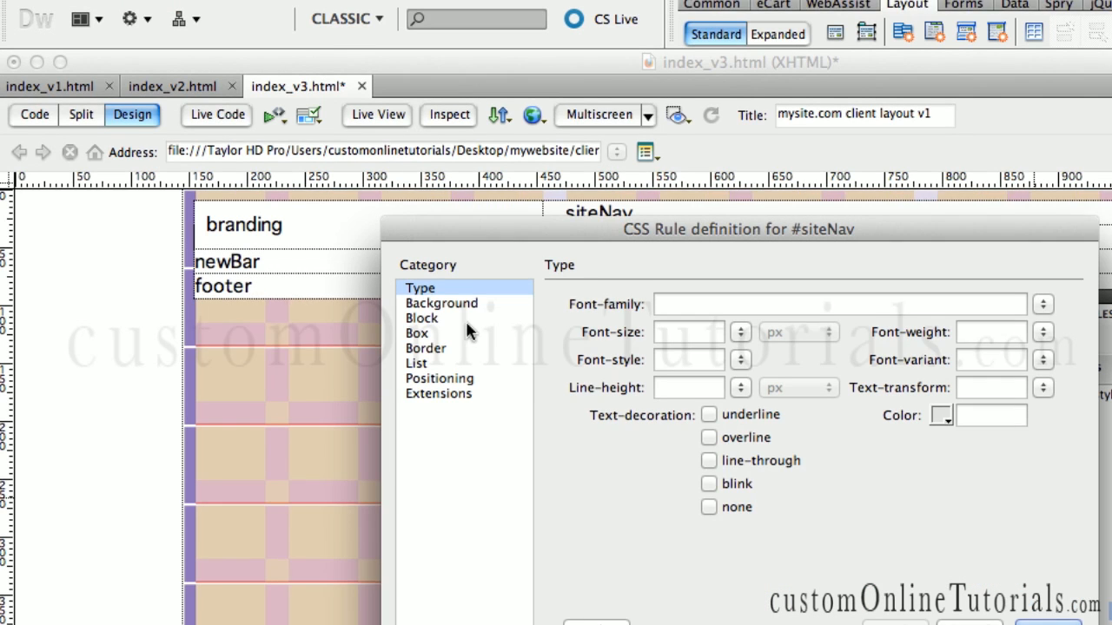
# Set the siteNav box width to 560+60 so it resolves to 620px
pyautogui.click(417, 336)
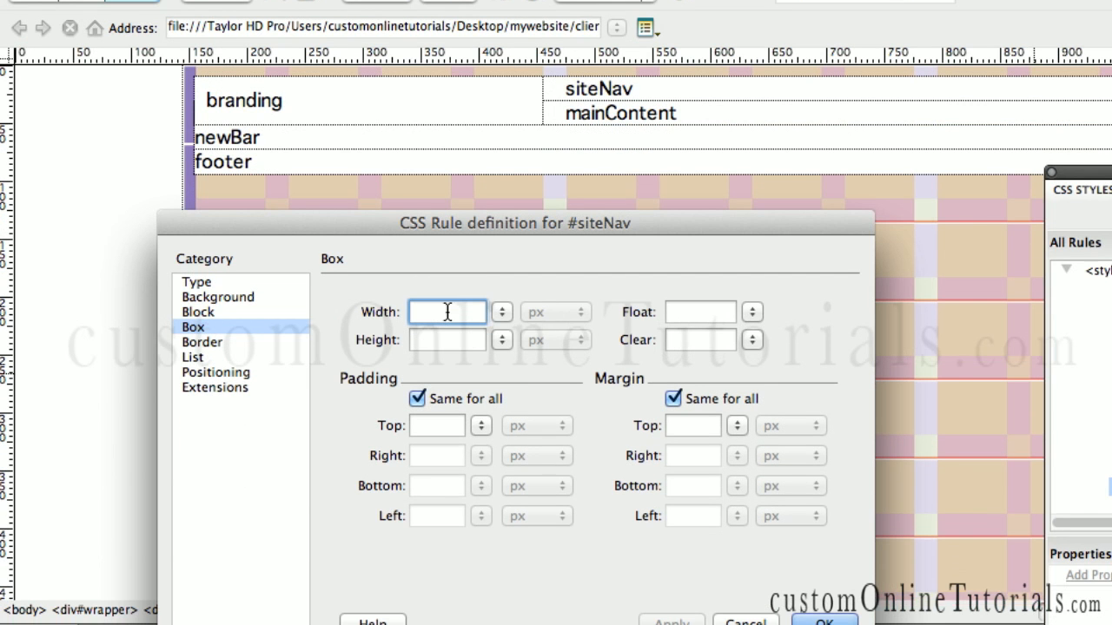
pyautogui.write('7*8')
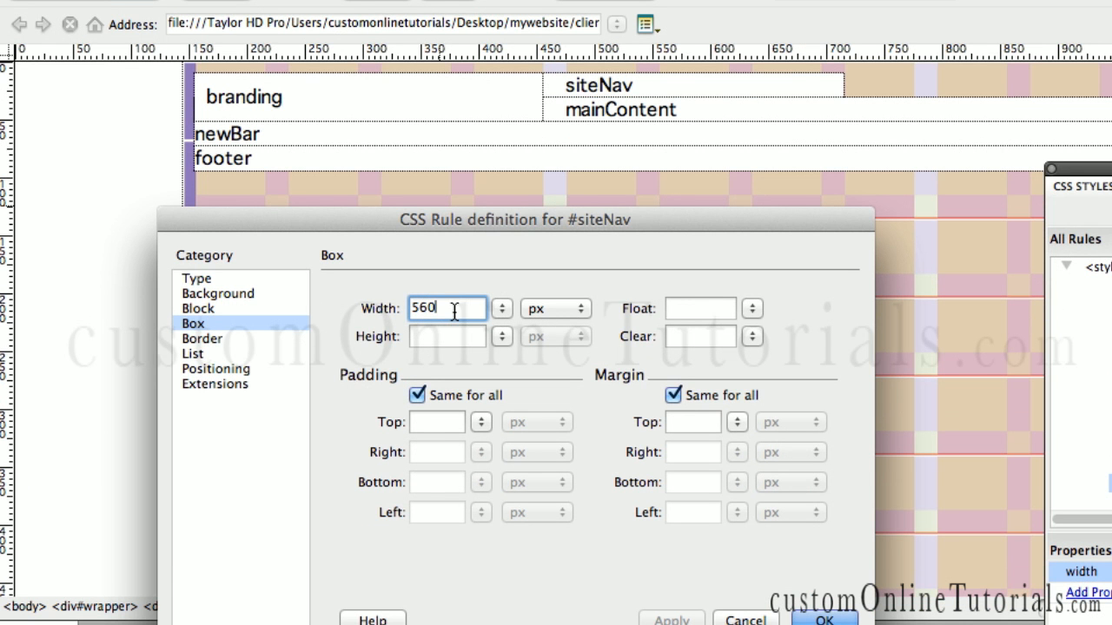
pyautogui.write('+')
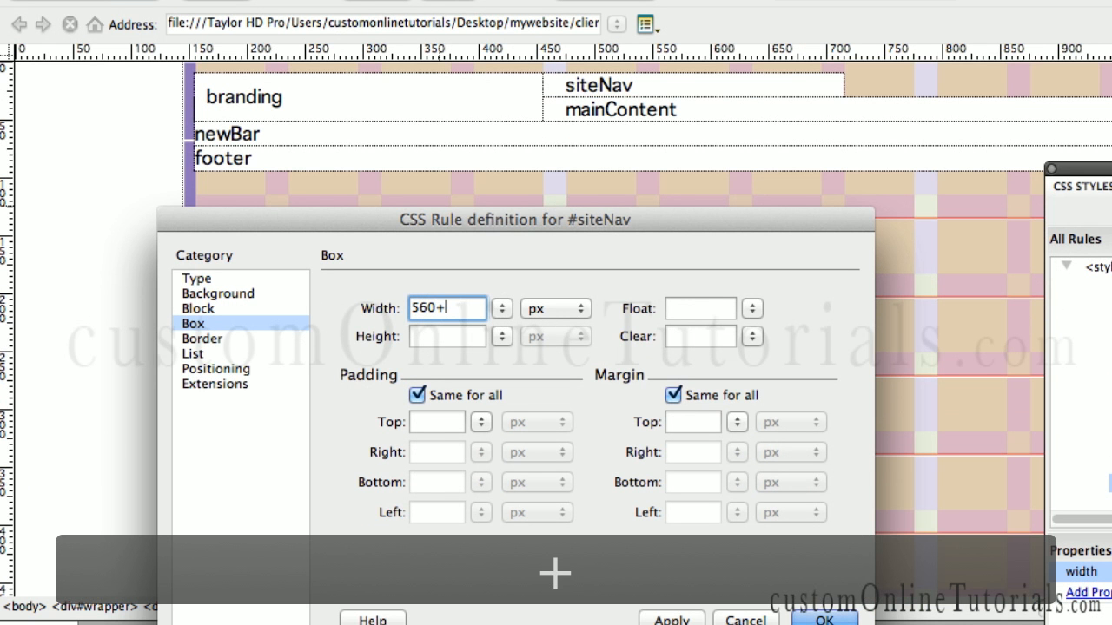
pyautogui.write('60')
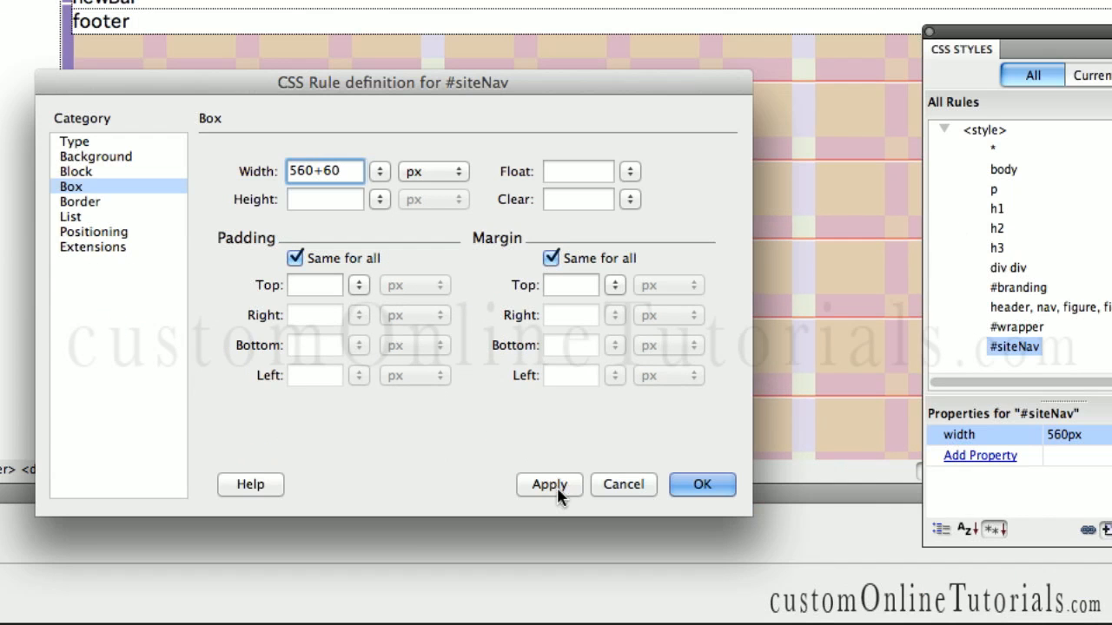
pyautogui.click(548, 483)
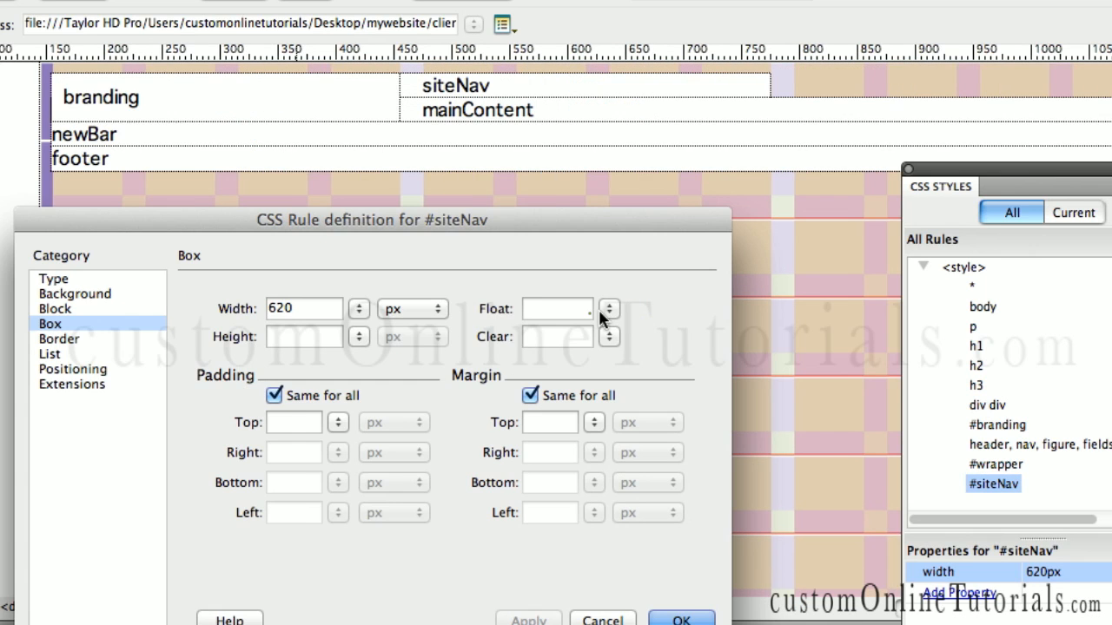
# Float siteNav to the left so it sits beside branding
pyautogui.click(608, 309)
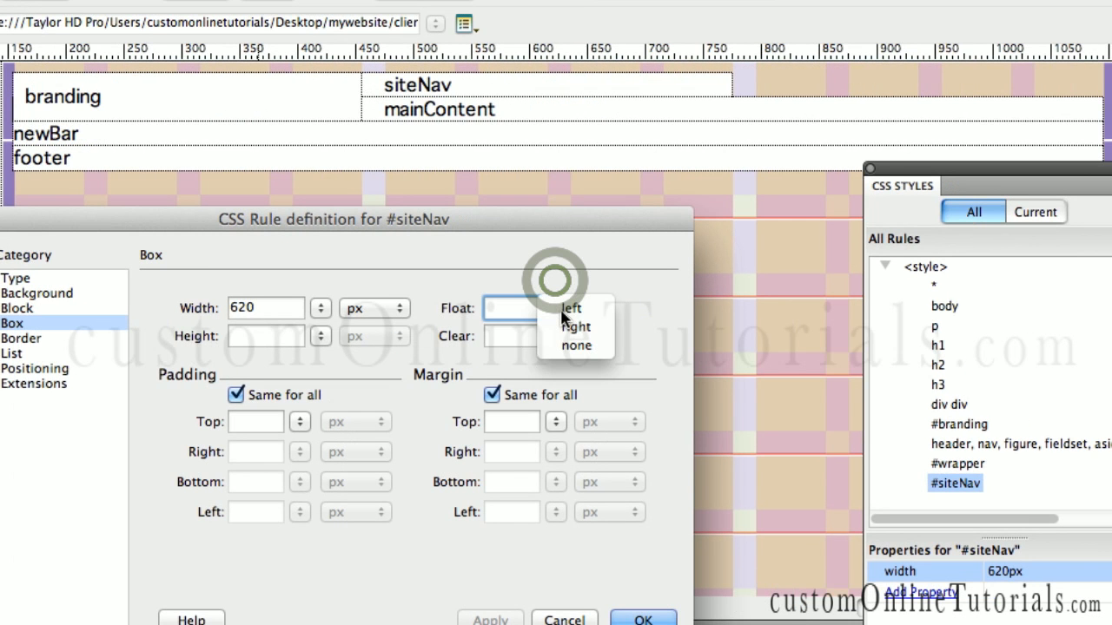
pyautogui.click(570, 309)
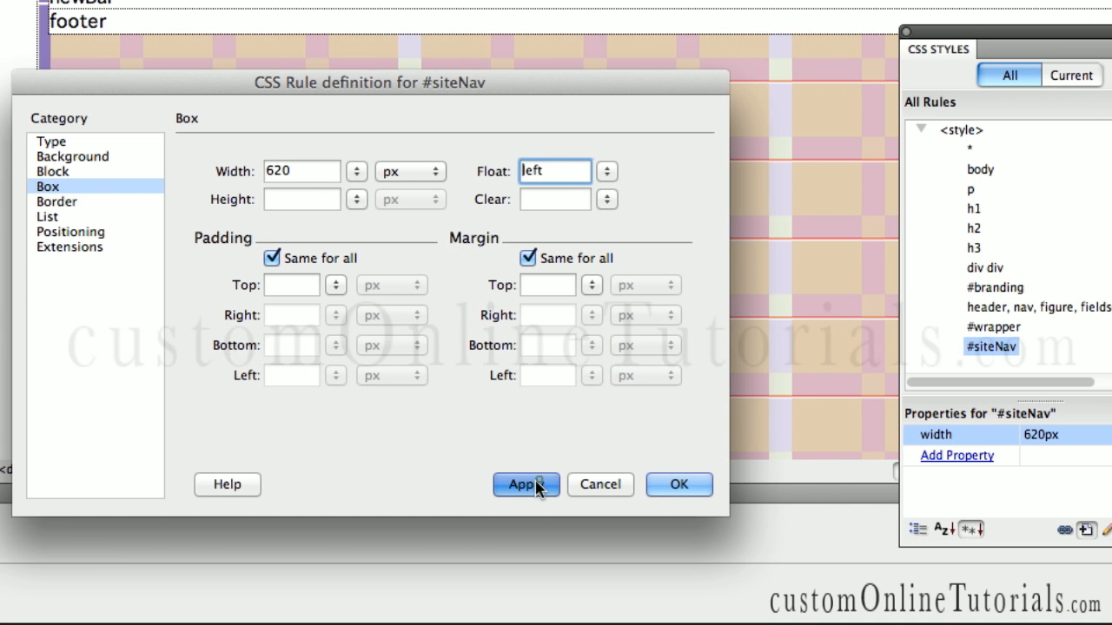
pyautogui.click(524, 485)
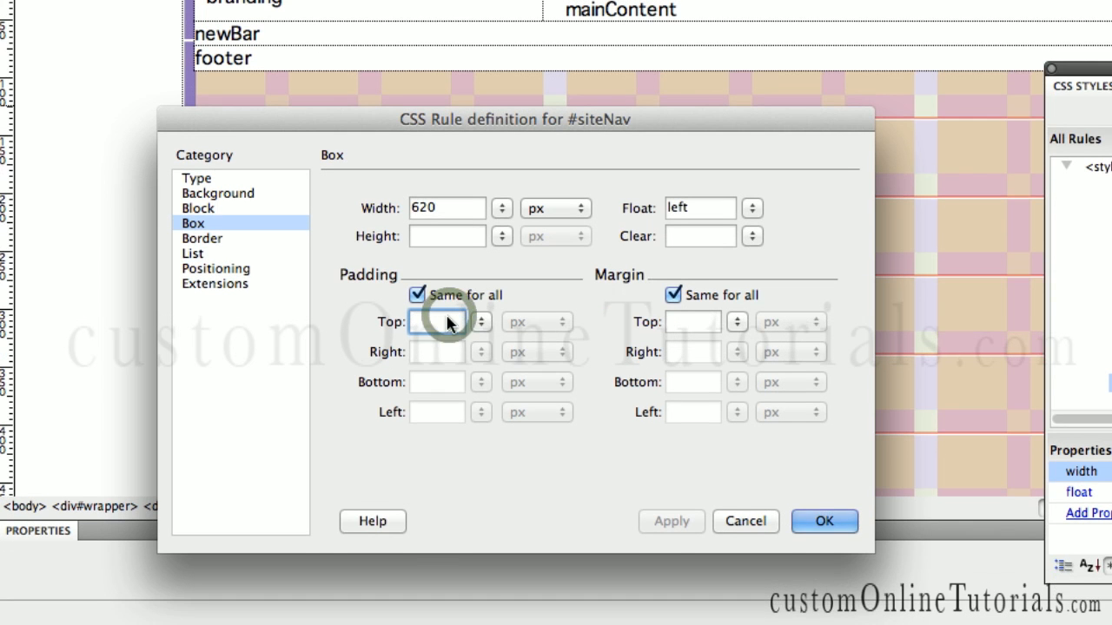
# Give siteNav 10px padding on all sides and reduce its width by 20 to 600px
pyautogui.write('10')
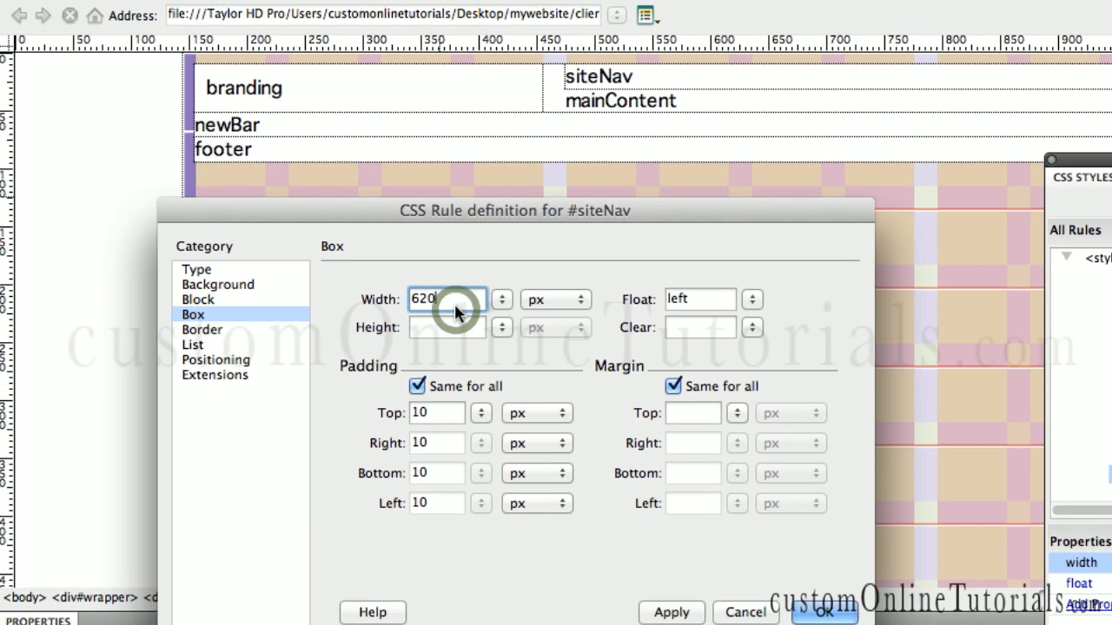
pyautogui.write('-')
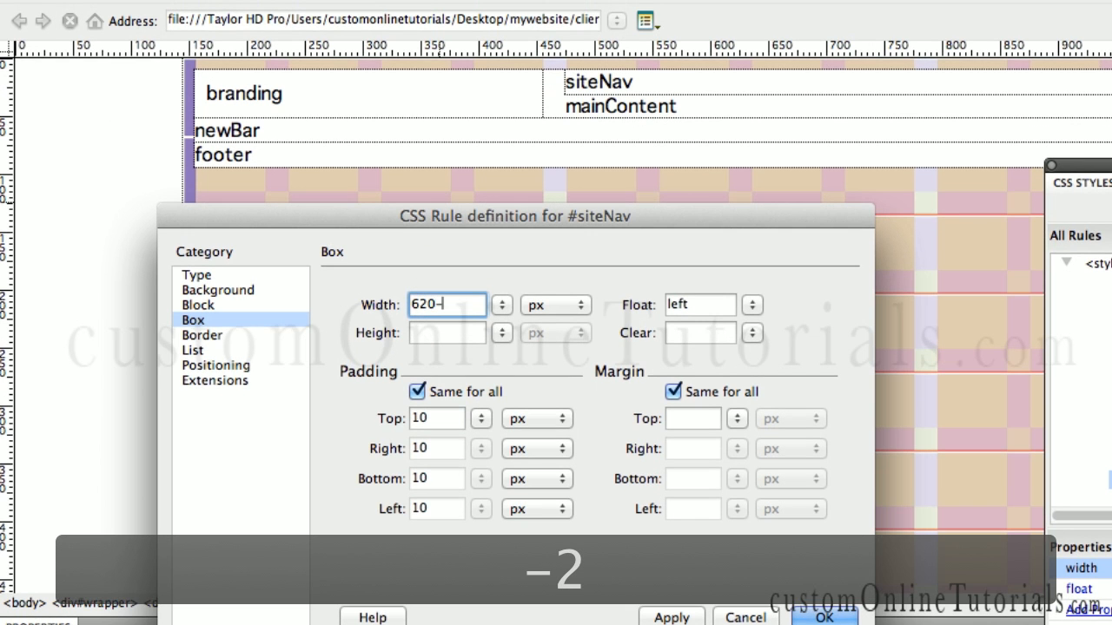
pyautogui.write('20')
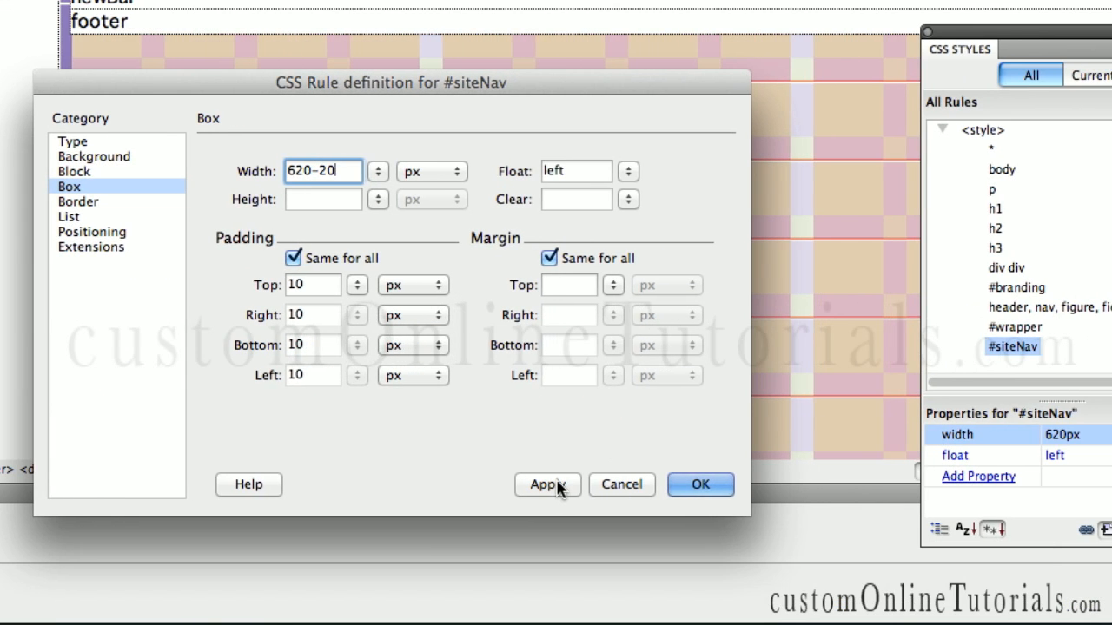
pyautogui.click(547, 484)
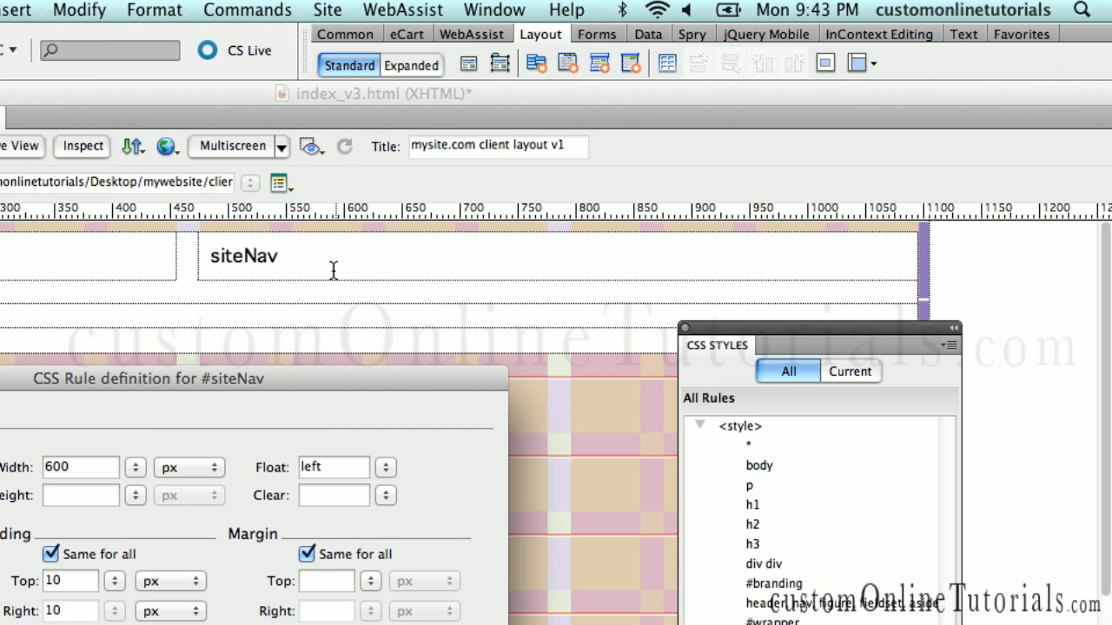
pyautogui.moveTo(891, 254)
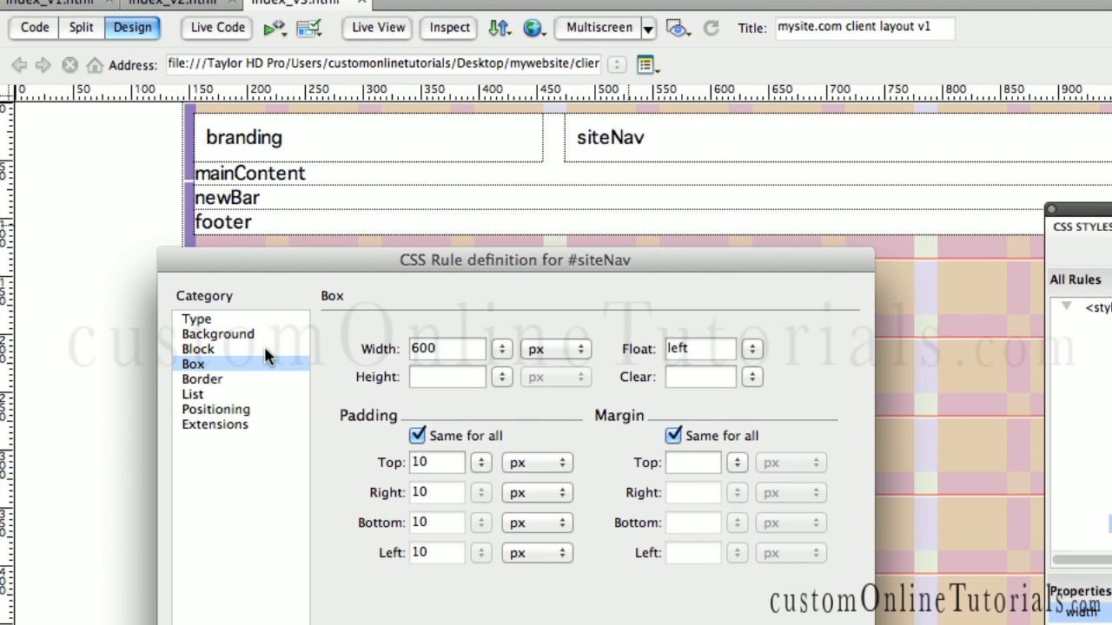
# Give siteNav a #000 background and #FFF text colour, then finish the rule
pyautogui.click(219, 334)
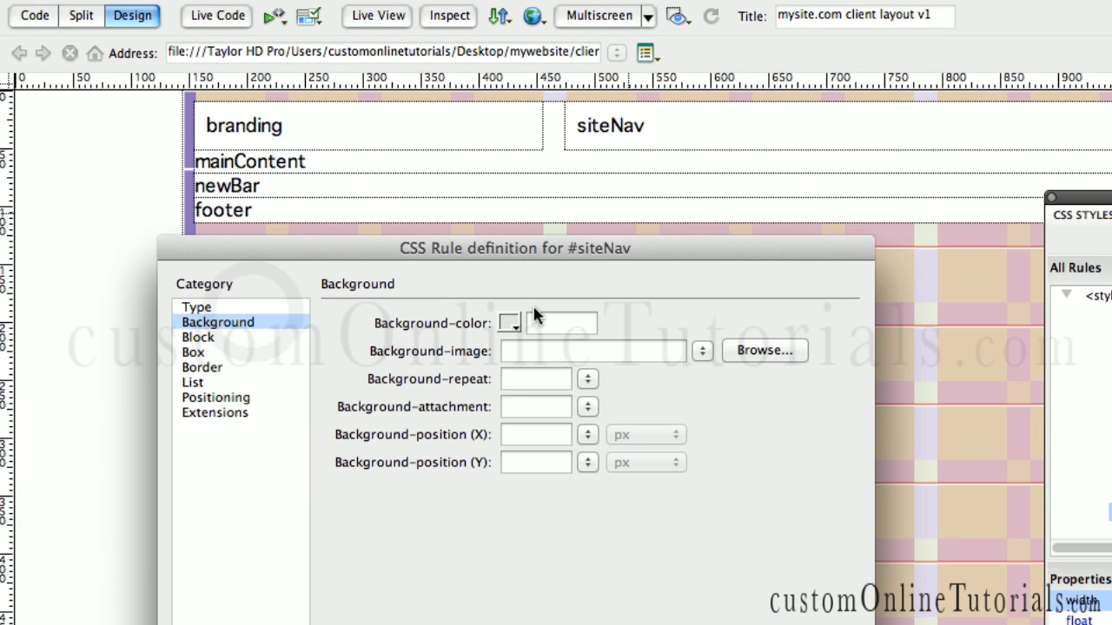
pyautogui.click(508, 322)
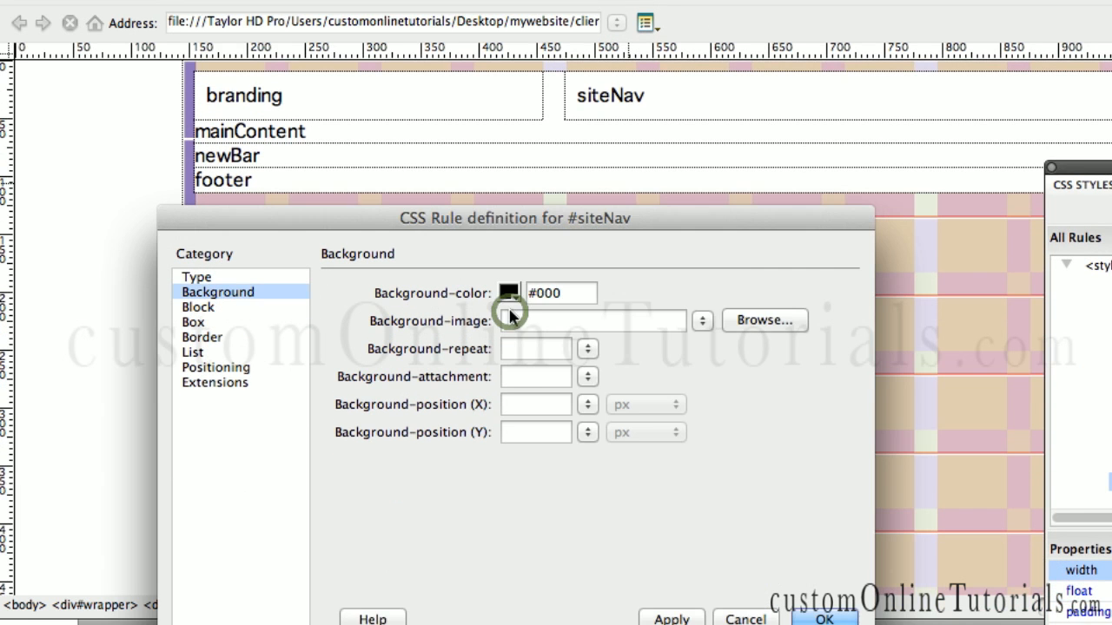
pyautogui.click(558, 483)
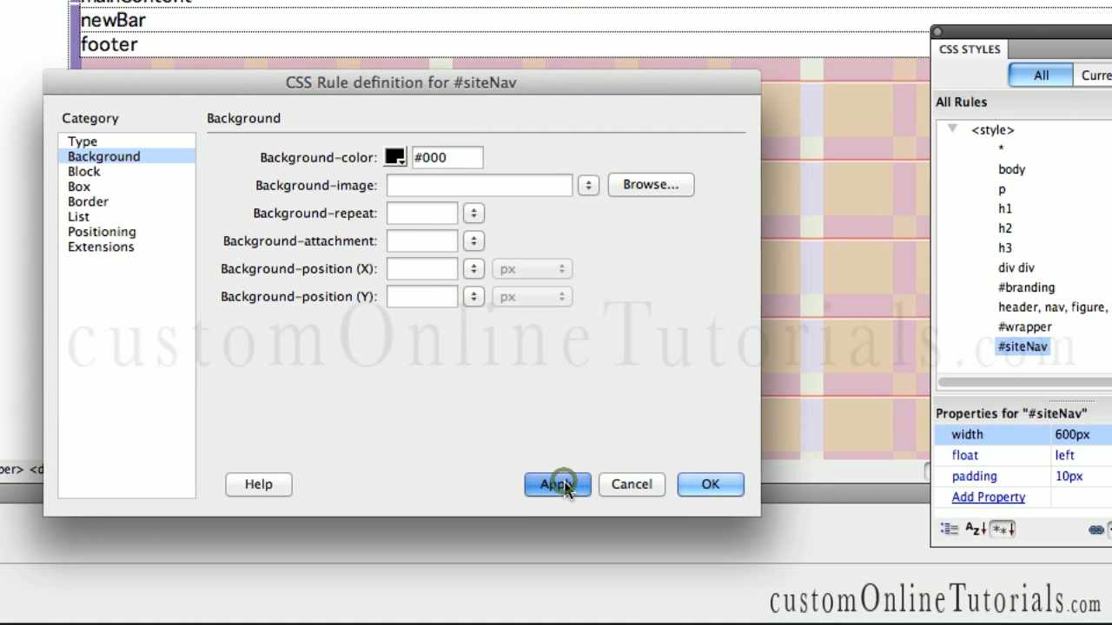
pyautogui.click(557, 483)
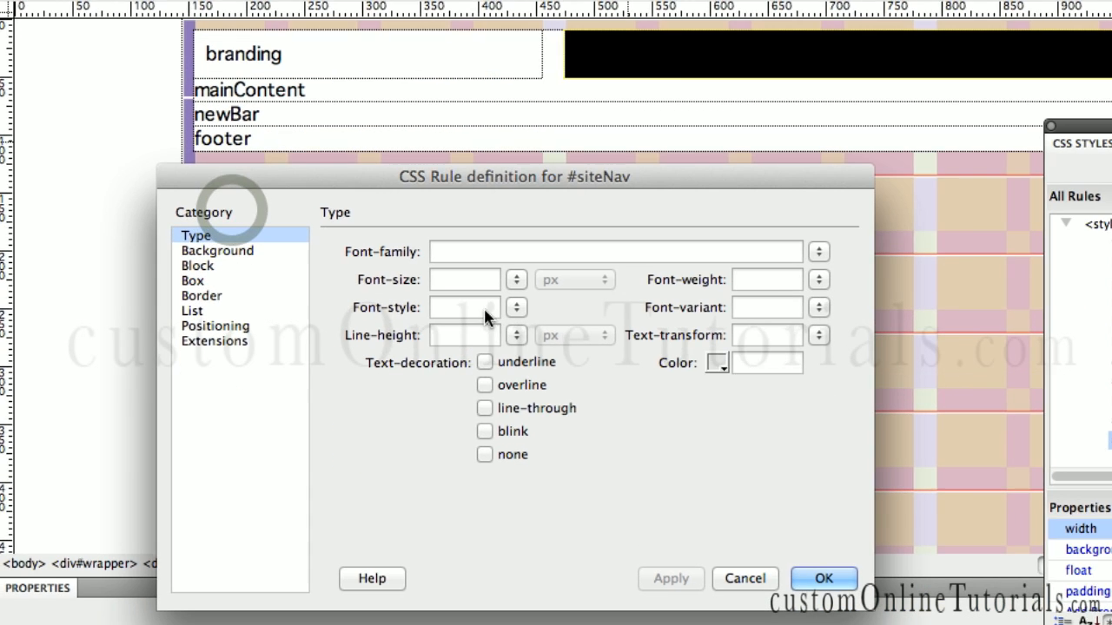
pyautogui.click(714, 363)
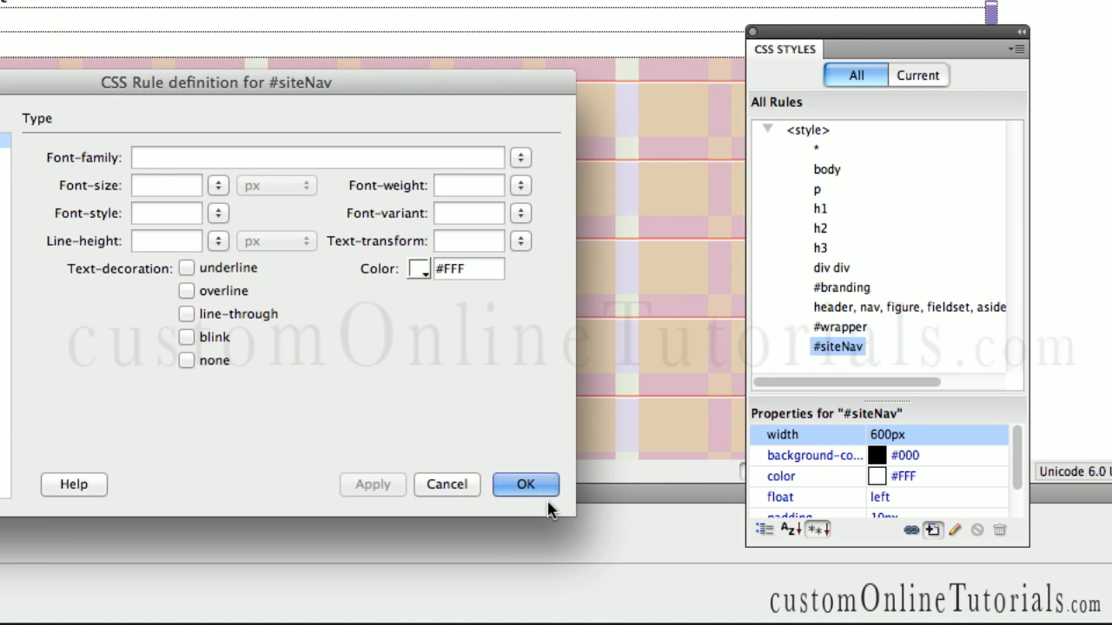
pyautogui.click(525, 485)
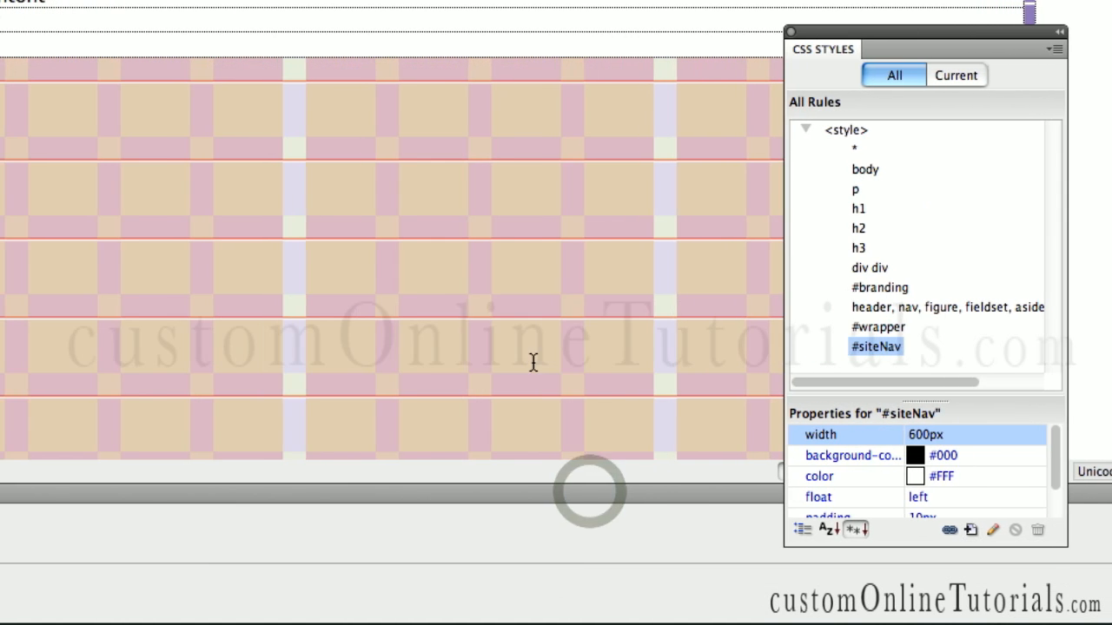
# Save the page after completing the siteNav rule
pyautogui.press('cmd+s')
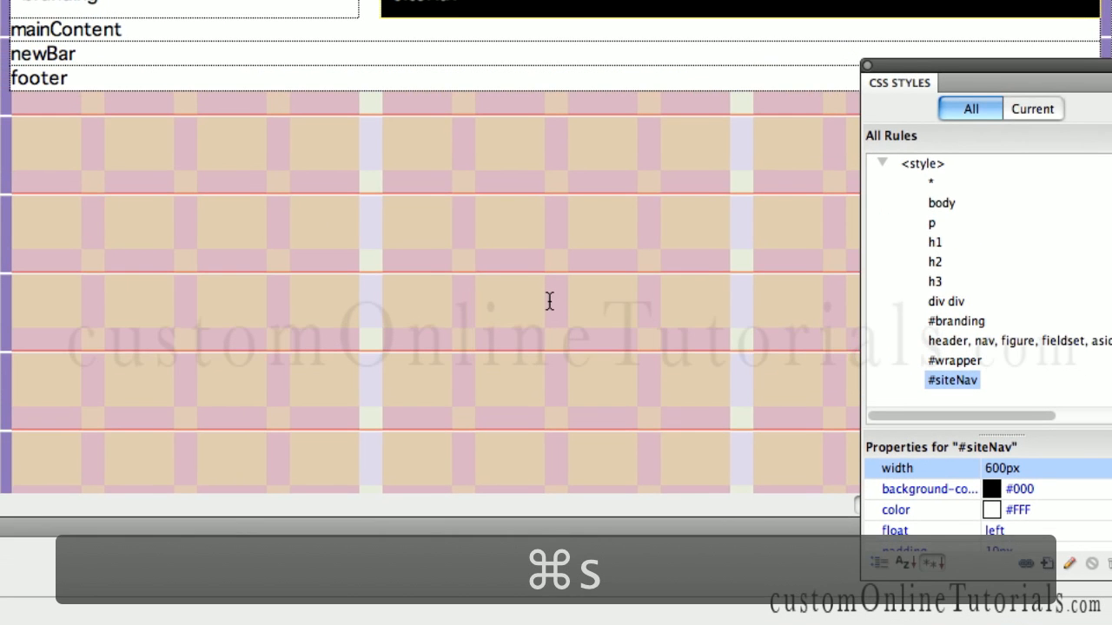
pyautogui.press('cmd+s')
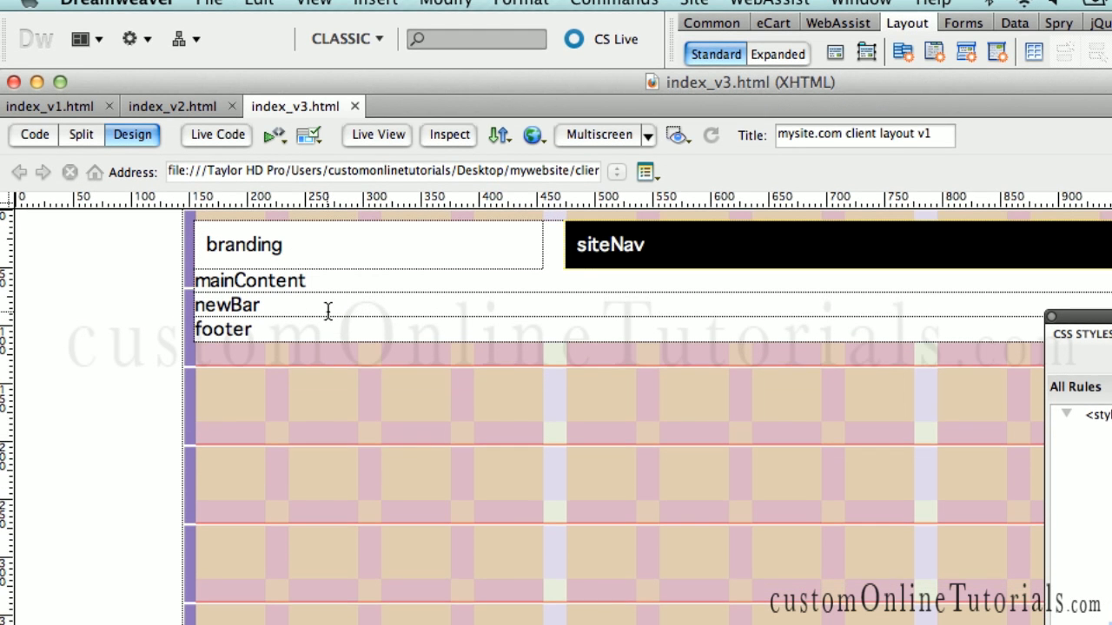
pyautogui.press('cmd+s')
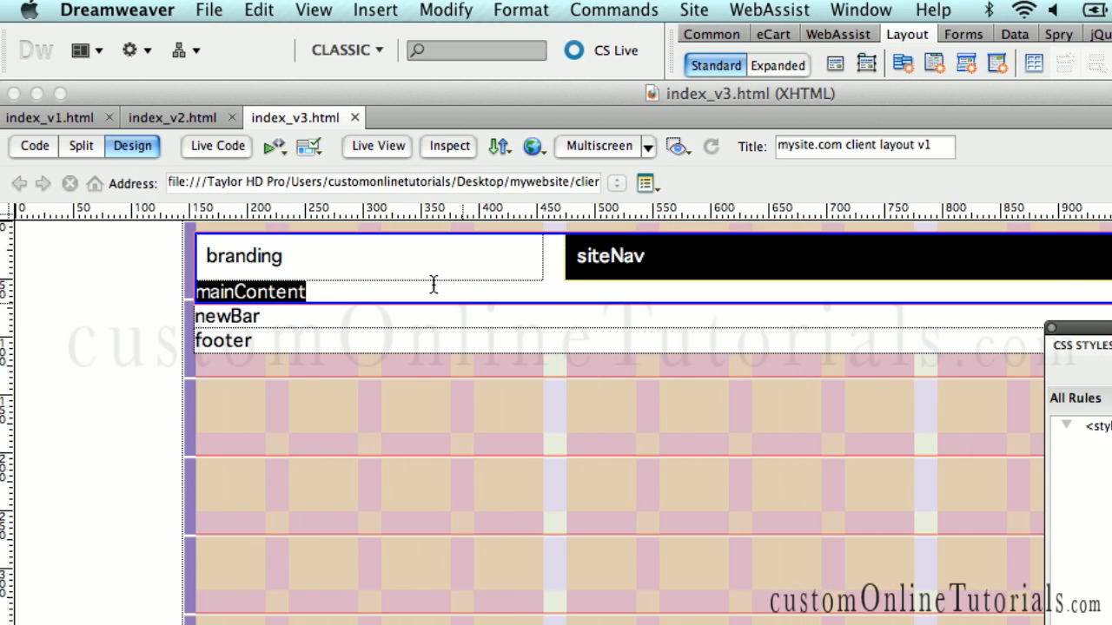
pyautogui.moveTo(257, 304)
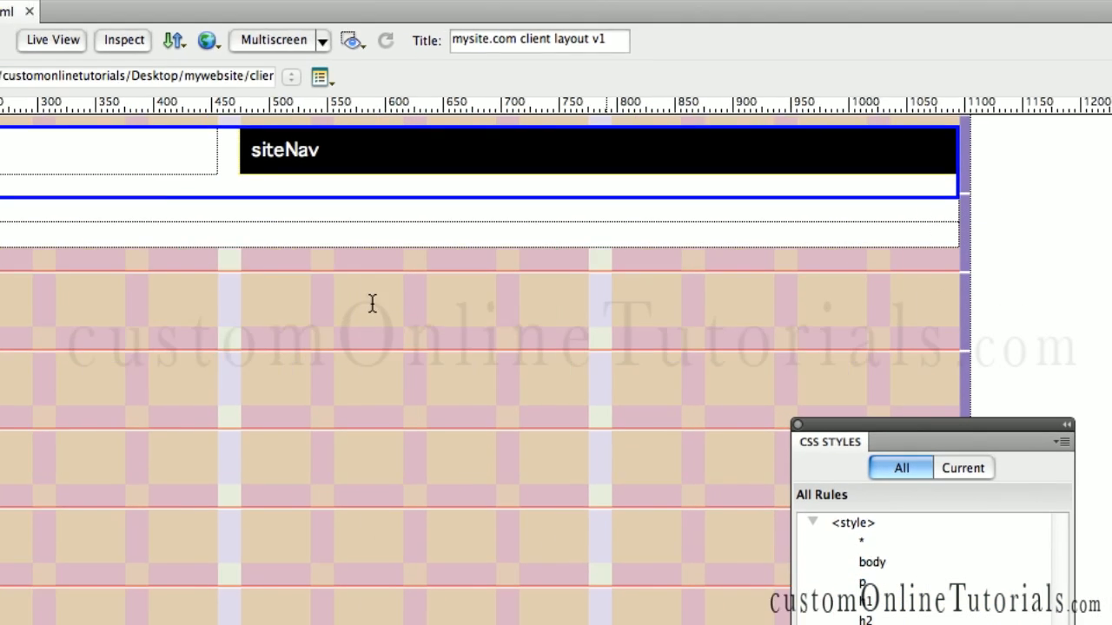
pyautogui.click(295, 30)
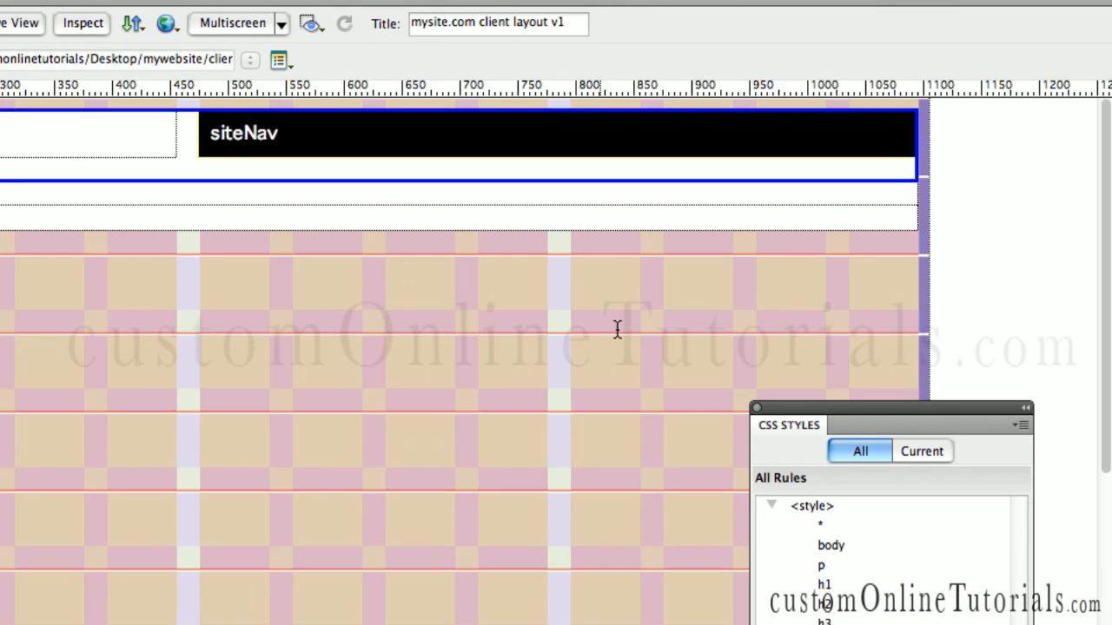
# Review the #siteNav properties and select the mainContent block on the page
pyautogui.scroll(3)
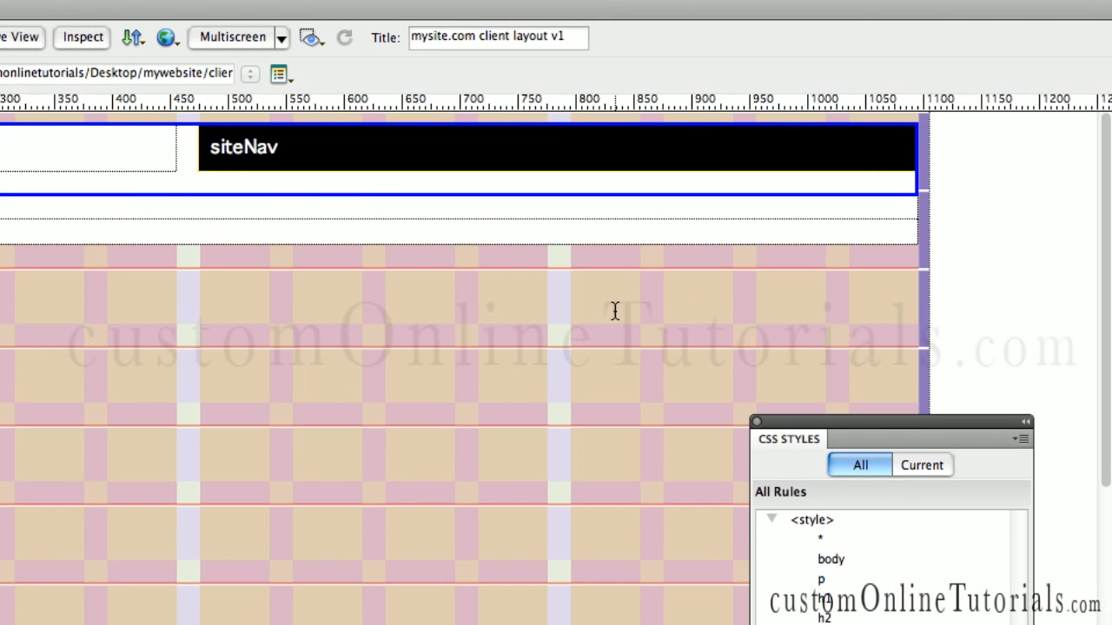
pyautogui.scroll(3)
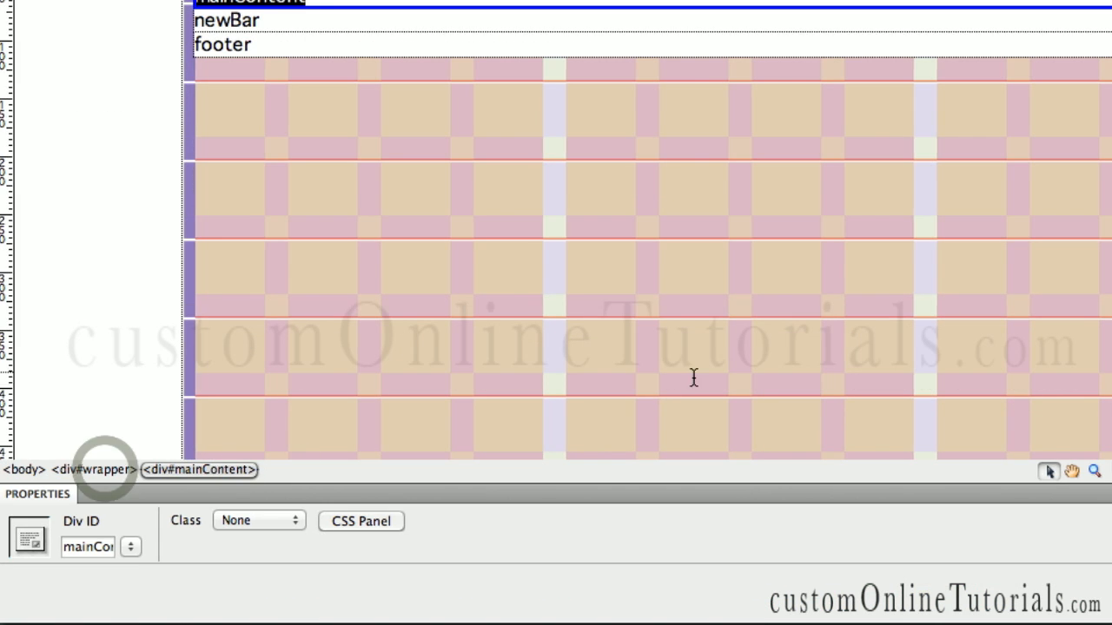
pyautogui.click(362, 521)
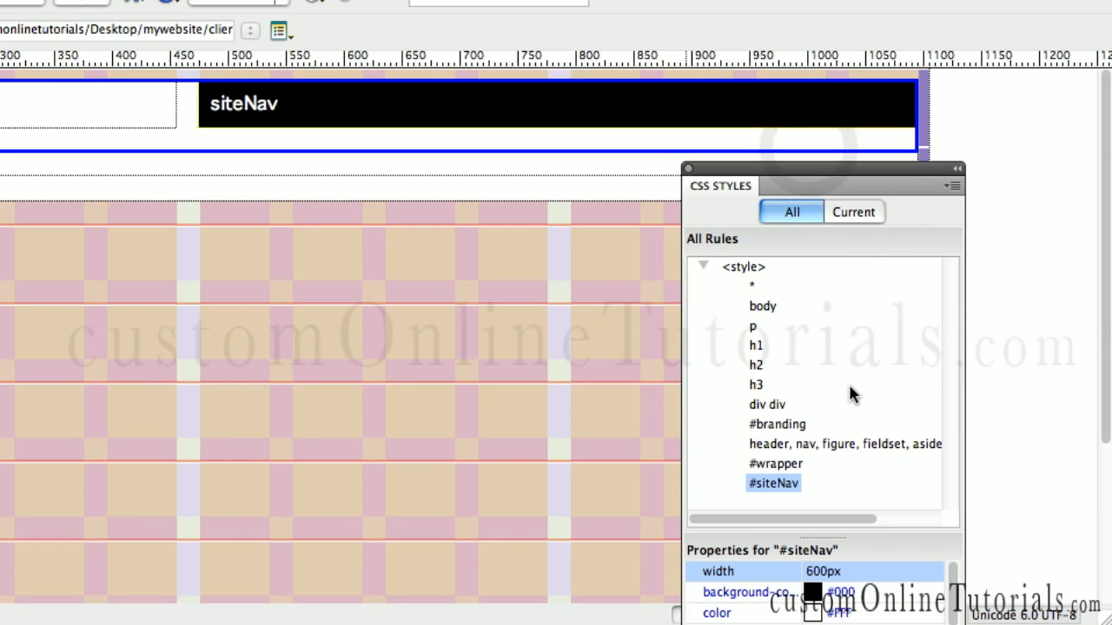
pyautogui.scroll(-3)
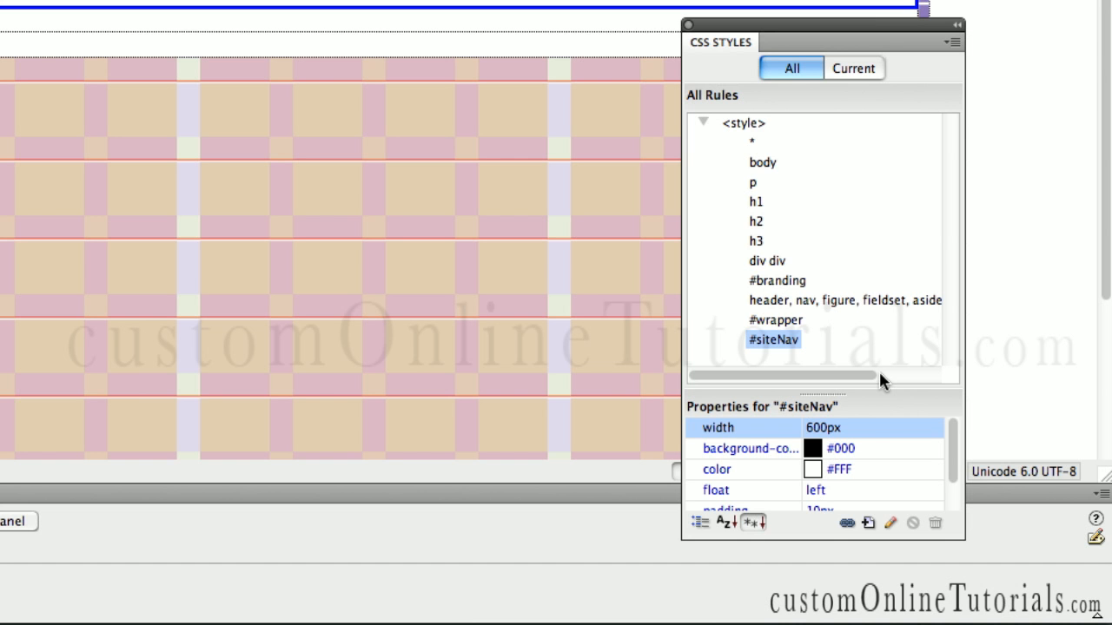
# Create a new CSS rule trimmed to the #mainContent selector and begin defining it
pyautogui.moveTo(820, 25); pyautogui.dragTo(852, 287)
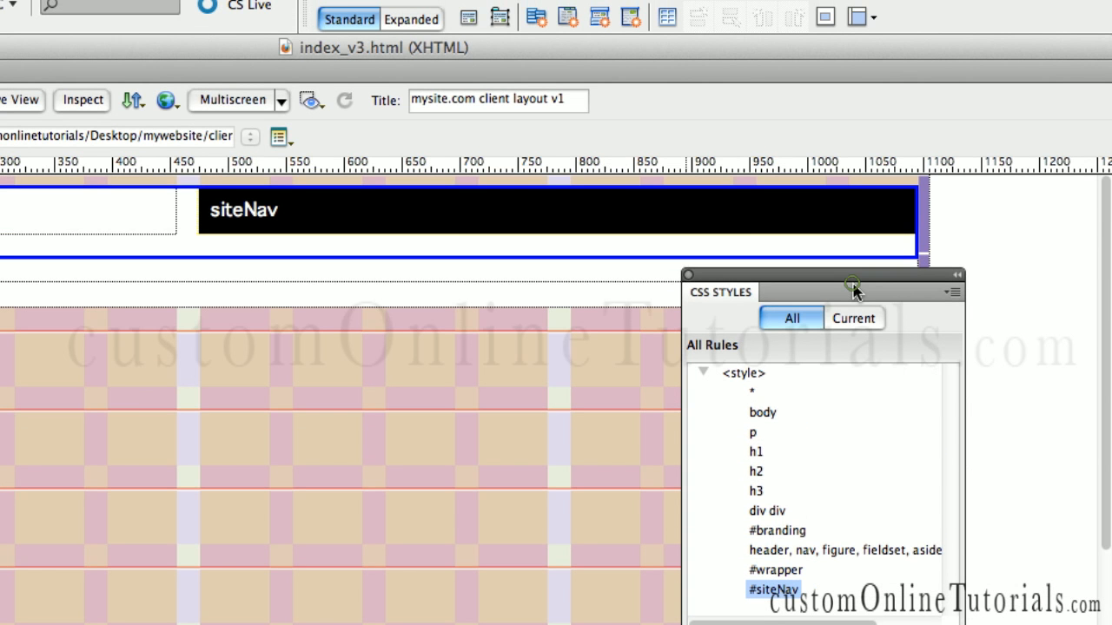
pyautogui.moveTo(851, 286); pyautogui.dragTo(872, 313)
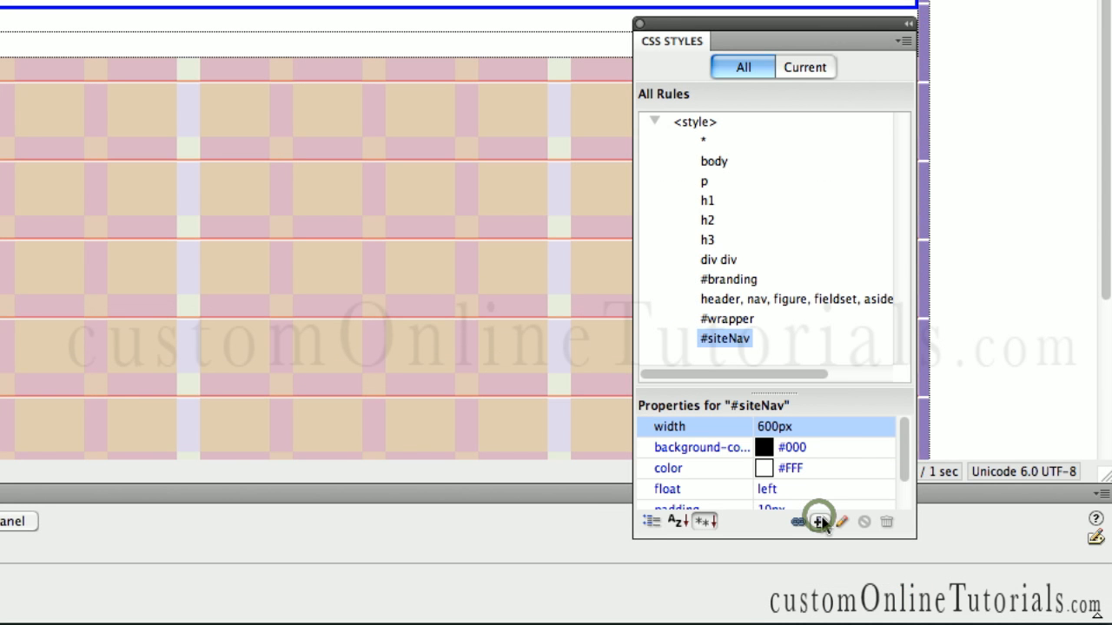
pyautogui.click(818, 521)
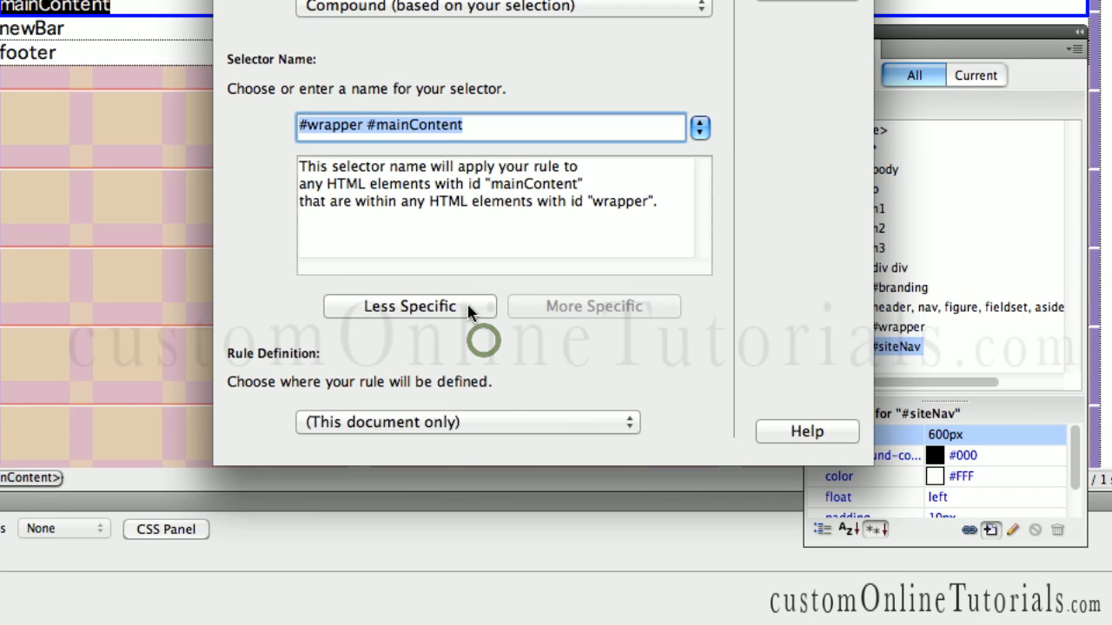
pyautogui.click(408, 305)
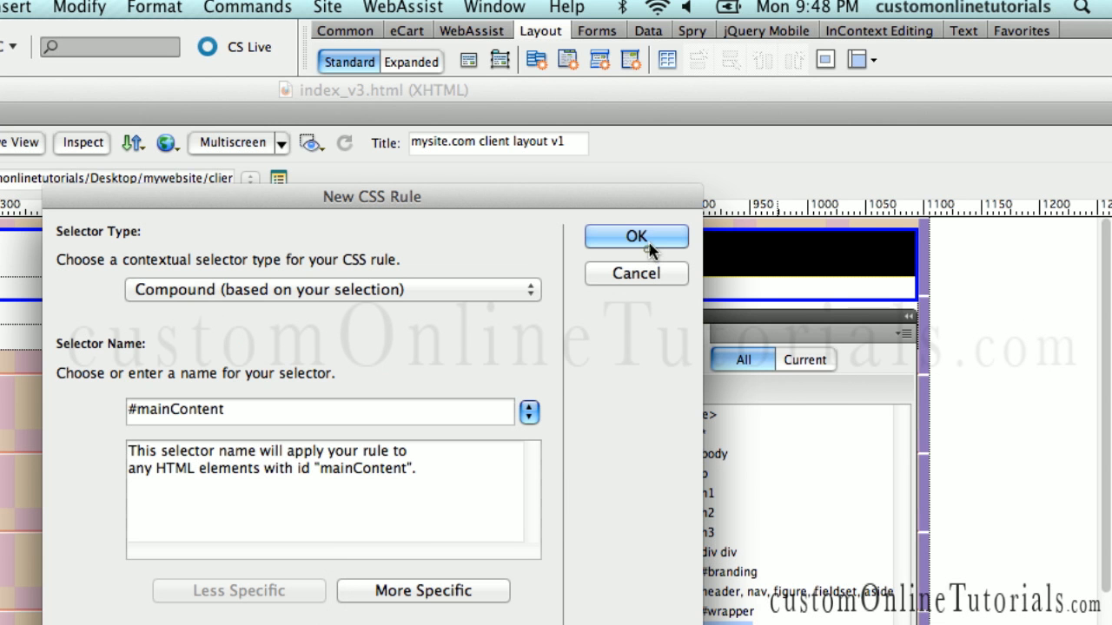
pyautogui.click(635, 237)
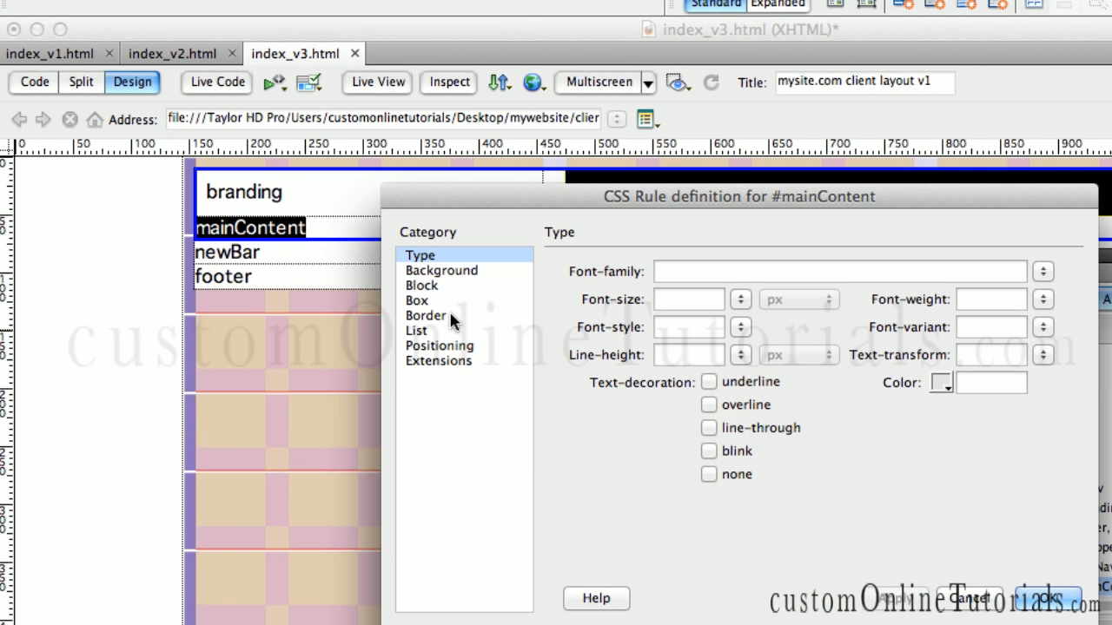
# Set the mainContent box width to 720px
pyautogui.click(417, 301)
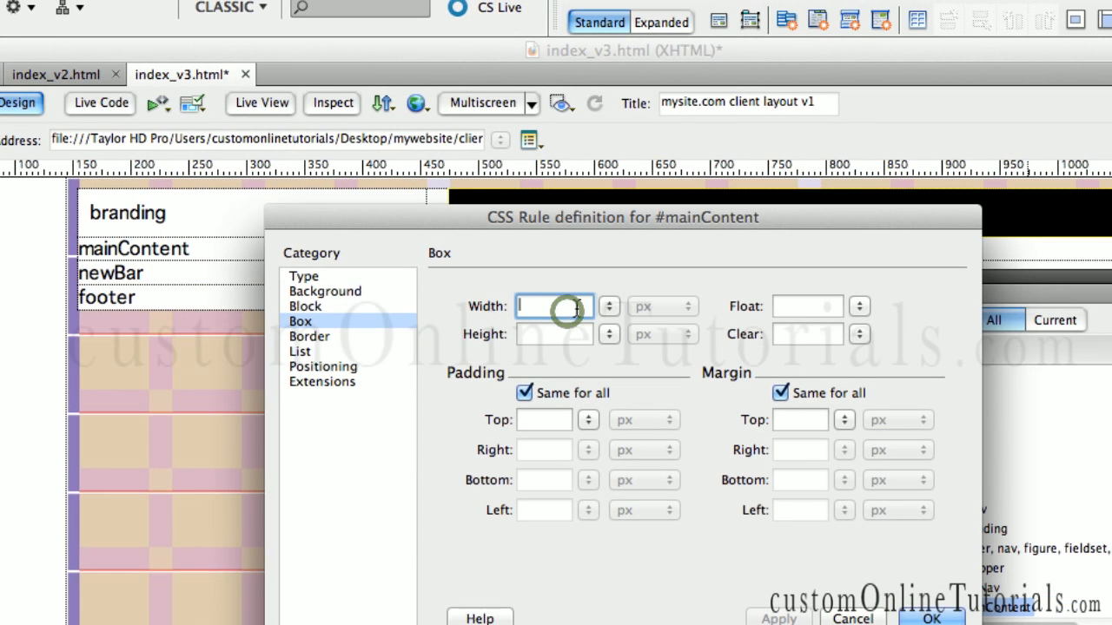
pyautogui.write('80')
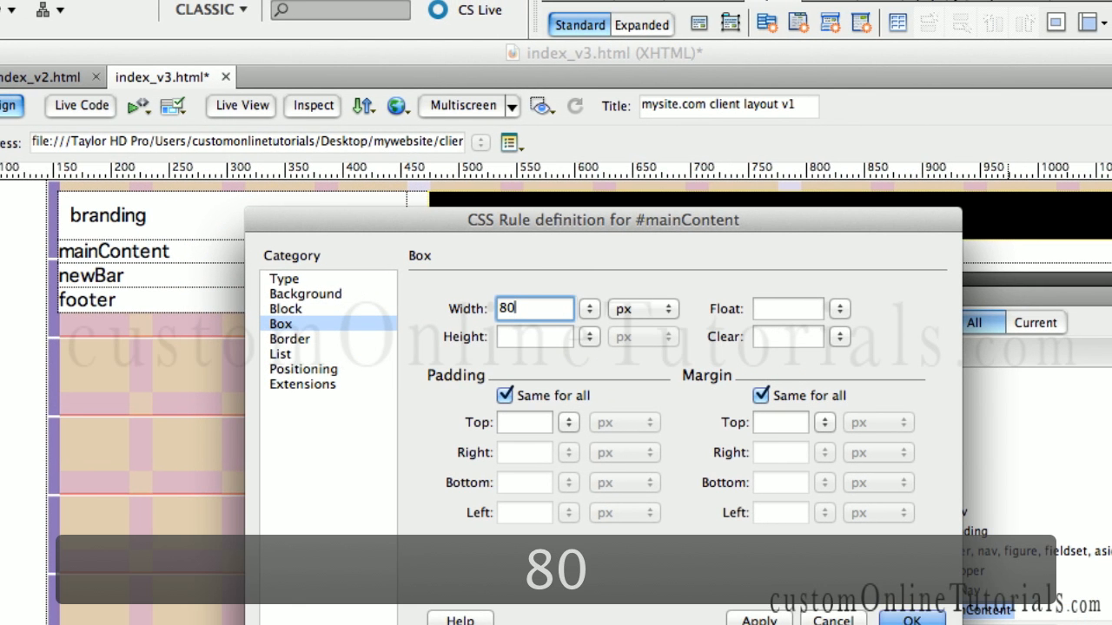
pyautogui.write('%')
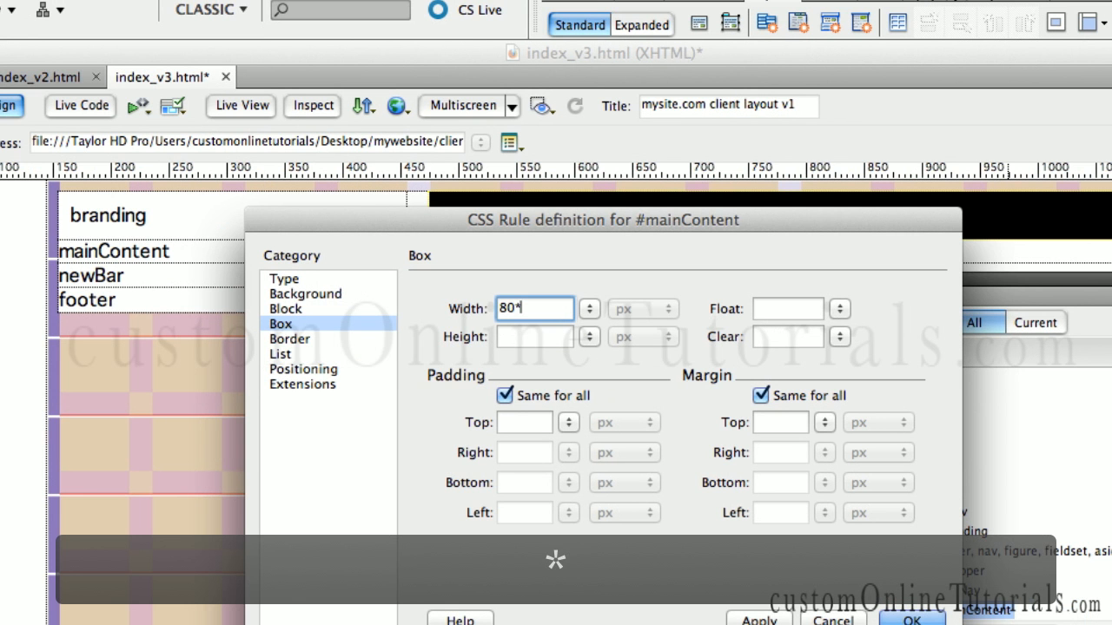
pyautogui.write('9')
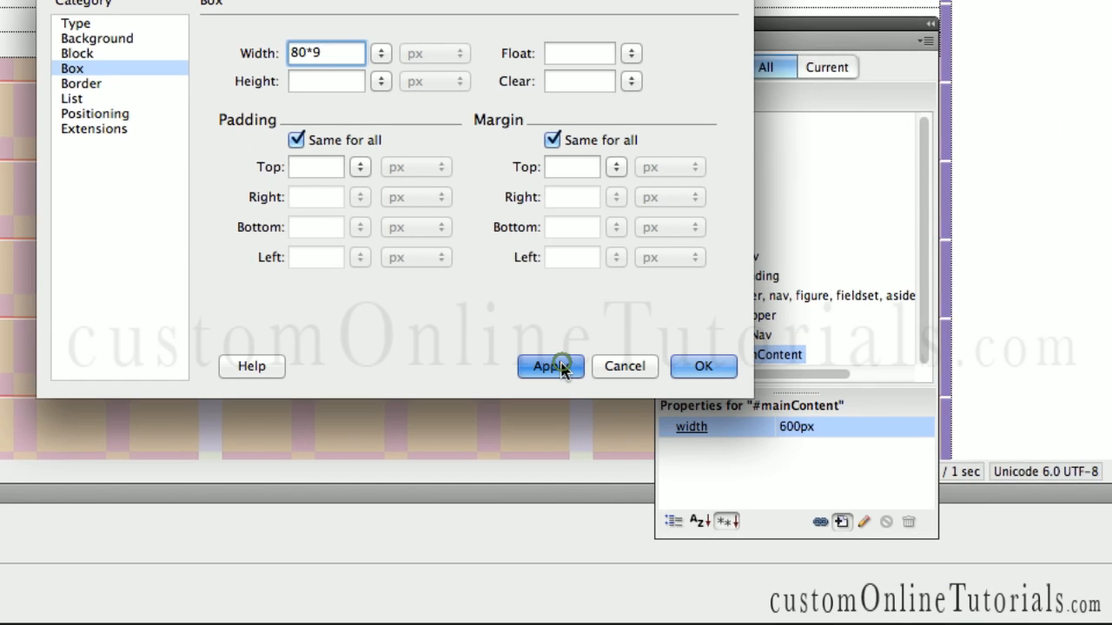
pyautogui.click(549, 364)
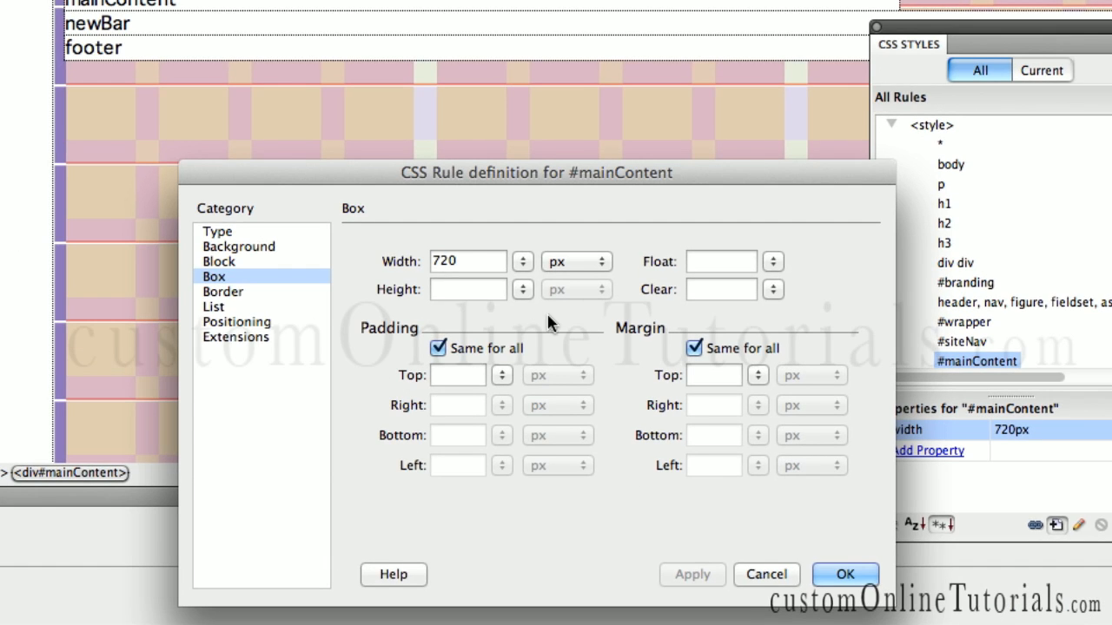
# Enter 20px padding on all sides, reduce width by 40 to 680px, and float mainContent left
pyautogui.click(468, 288)
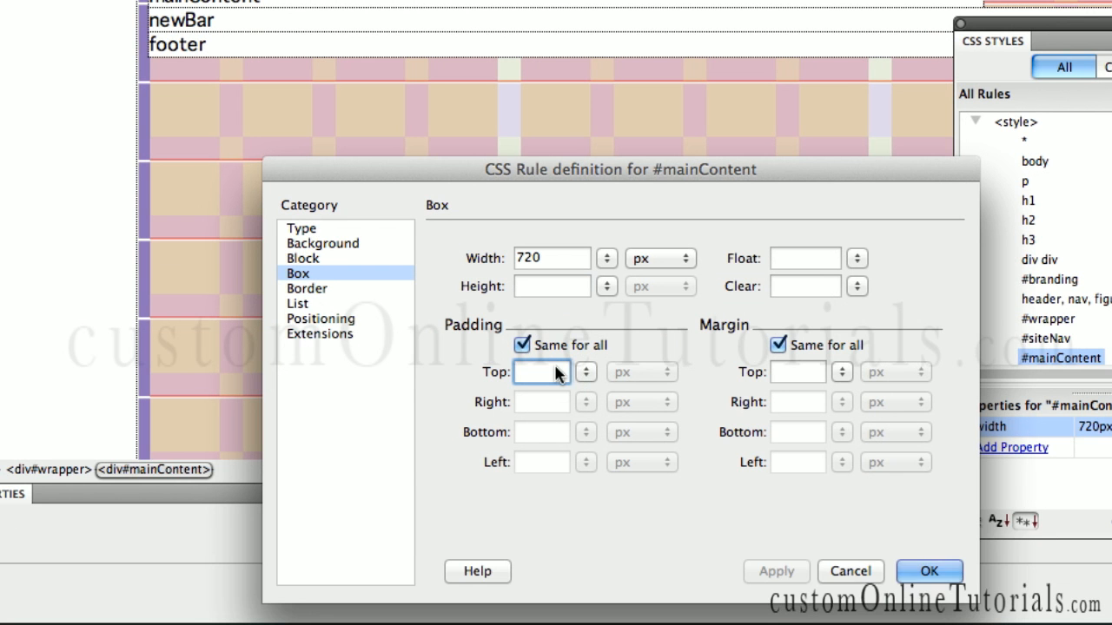
pyautogui.write('20')
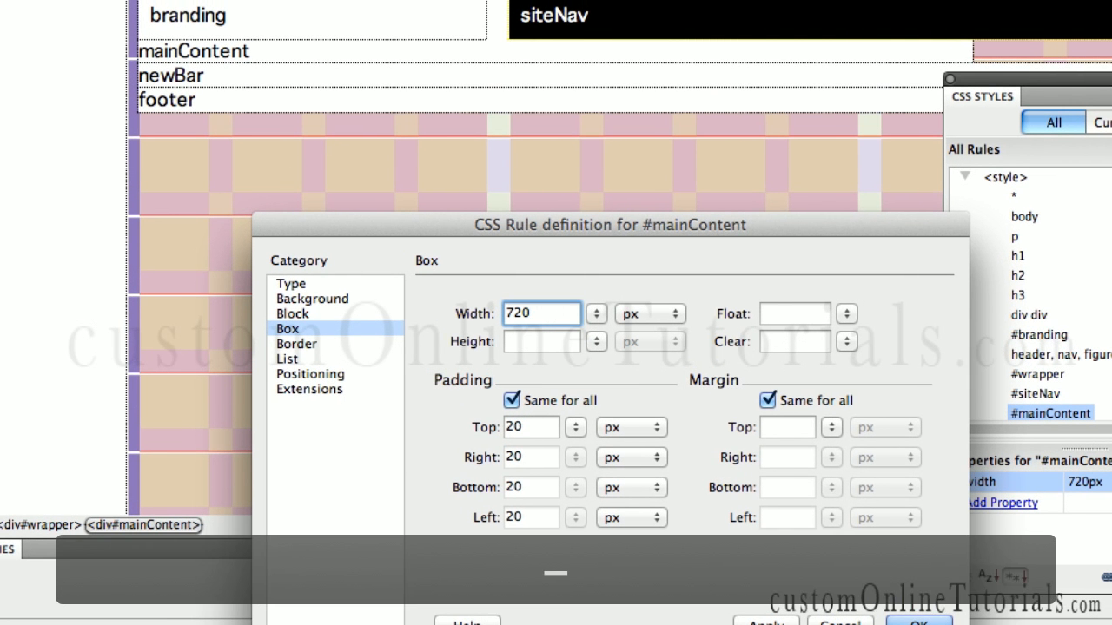
pyautogui.write('-40')
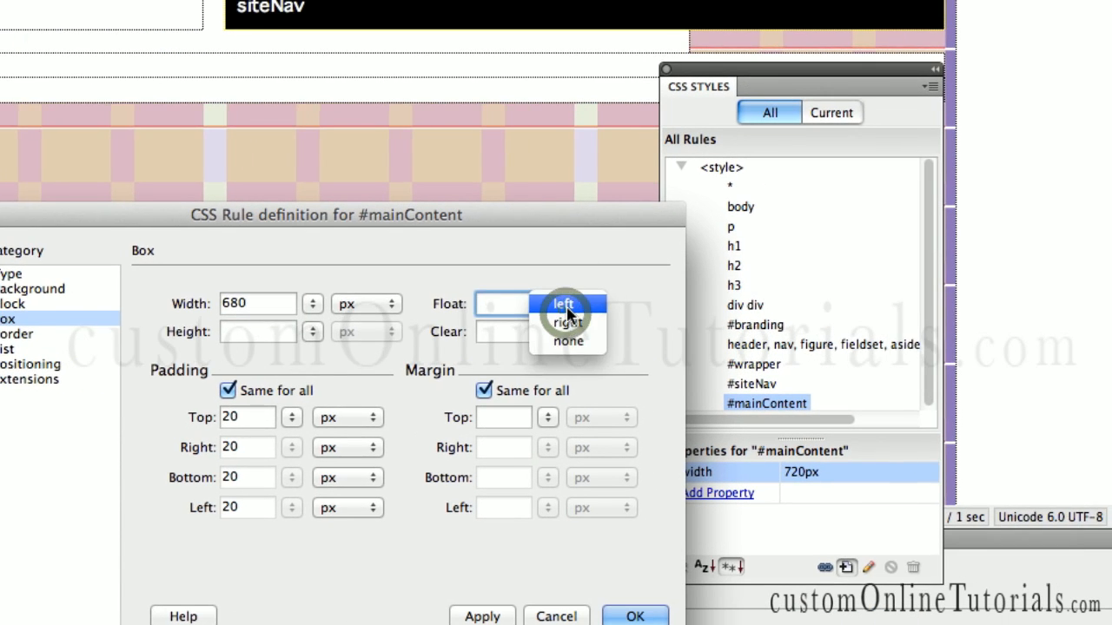
pyautogui.click(562, 302)
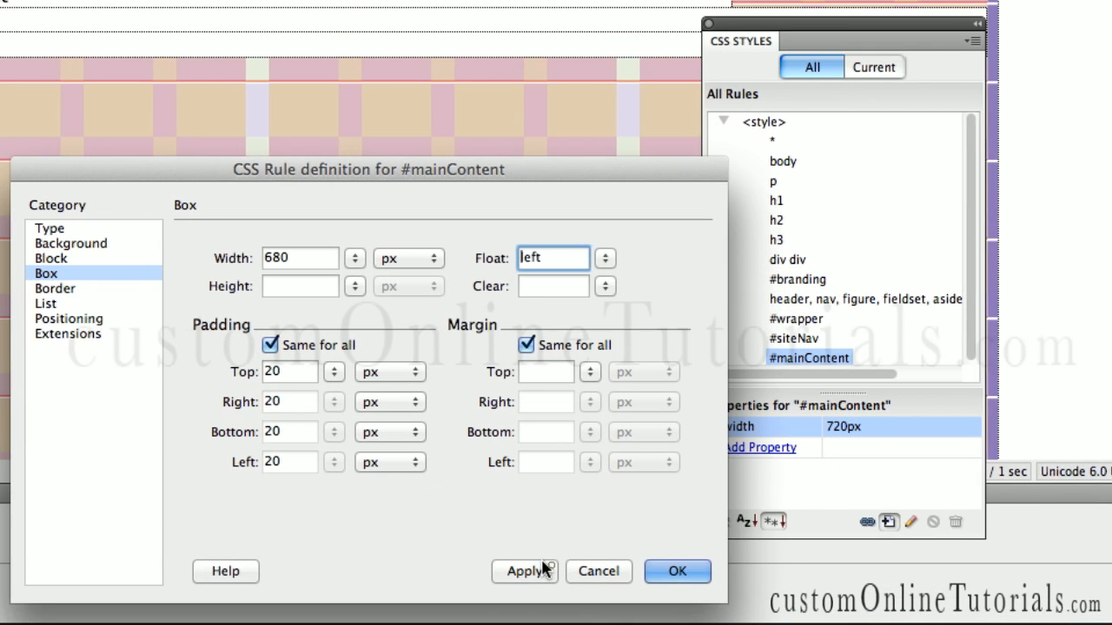
# Apply the settings, then give mainContent a 20px right margin and narrow its width to 660px
pyautogui.click(525, 569)
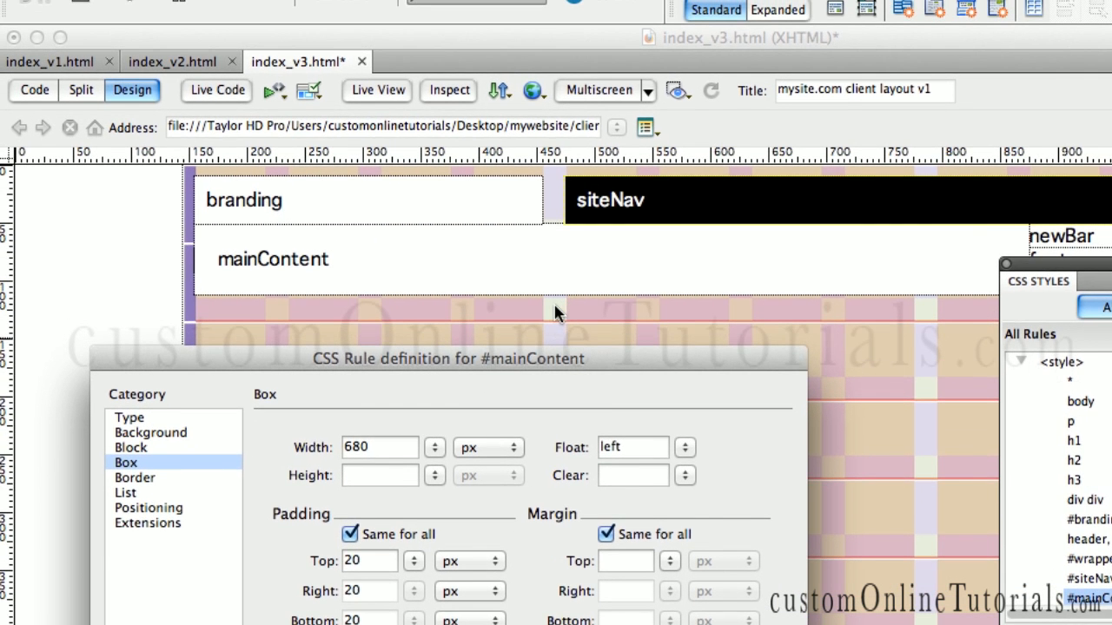
pyautogui.click(538, 294)
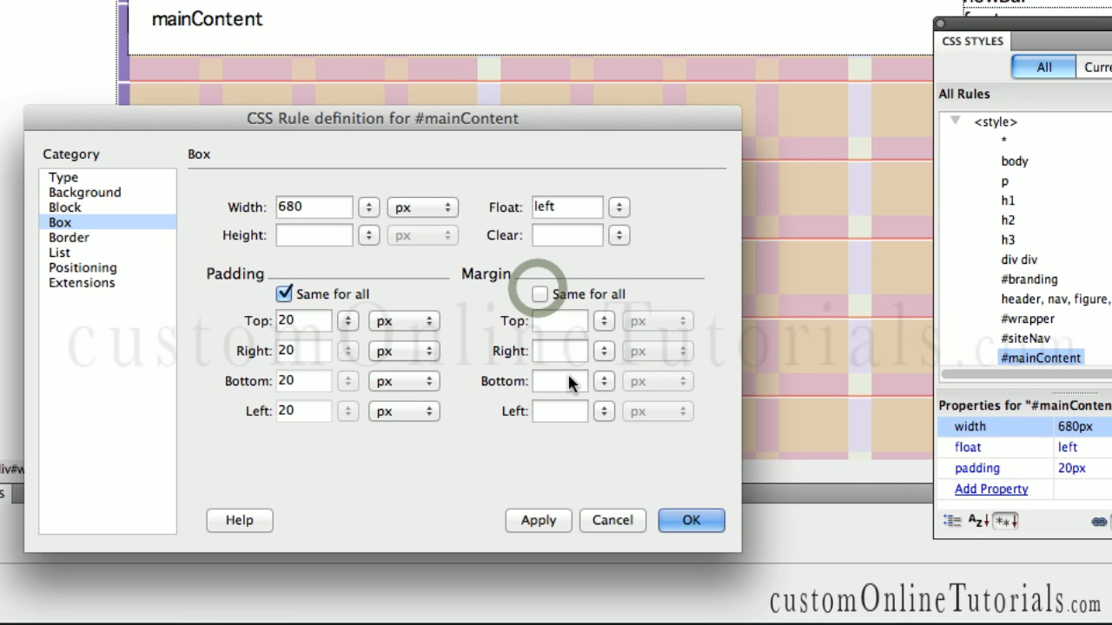
pyautogui.click(549, 350)
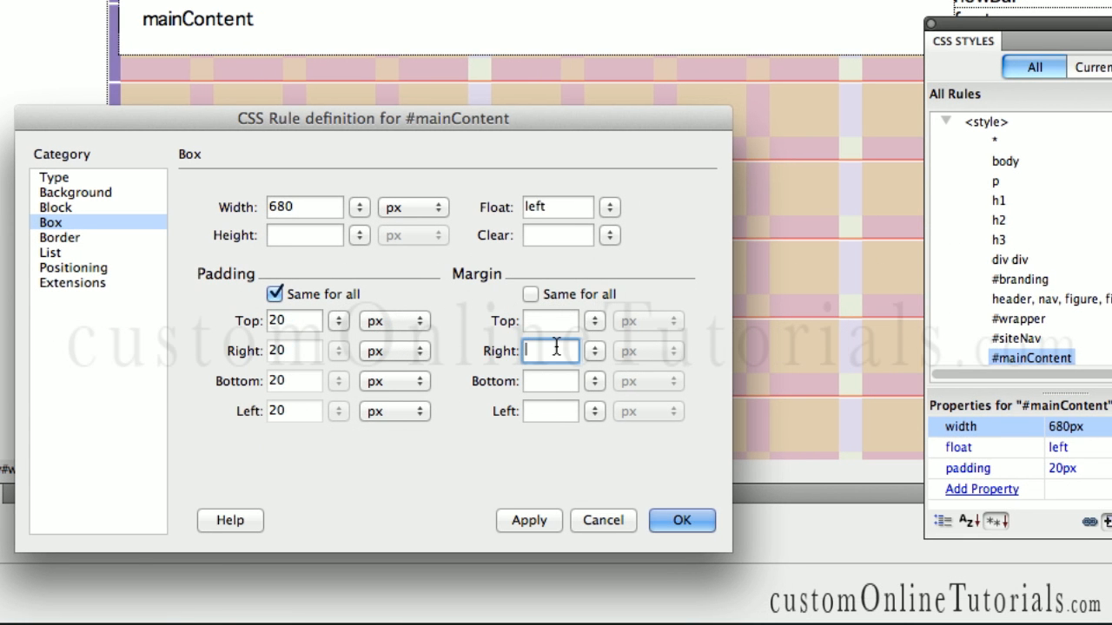
pyautogui.write('20')
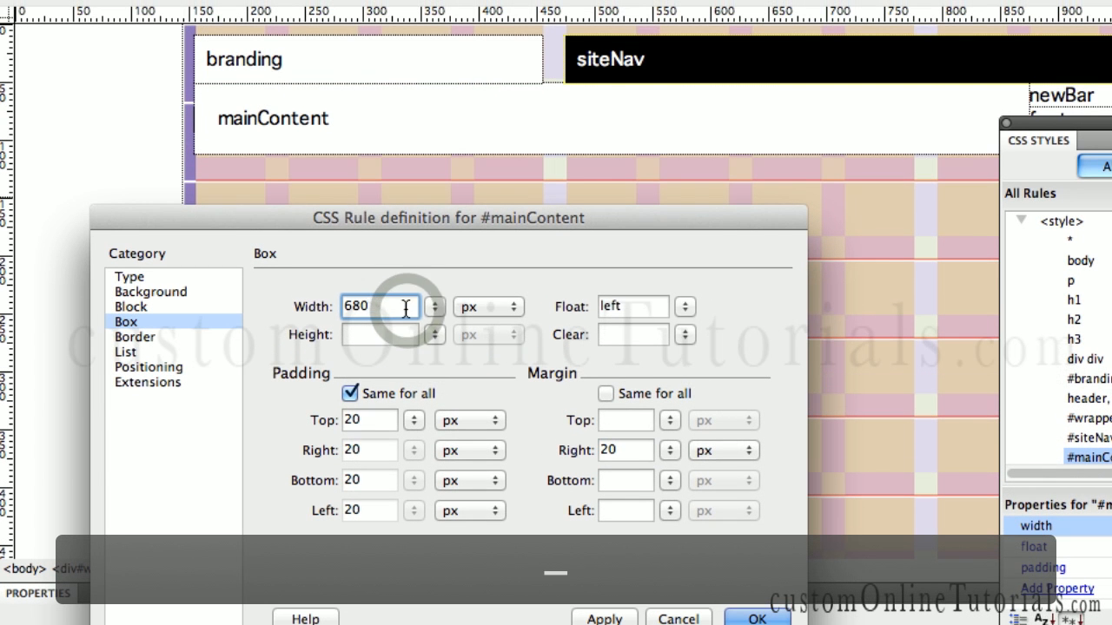
pyautogui.write('-20')
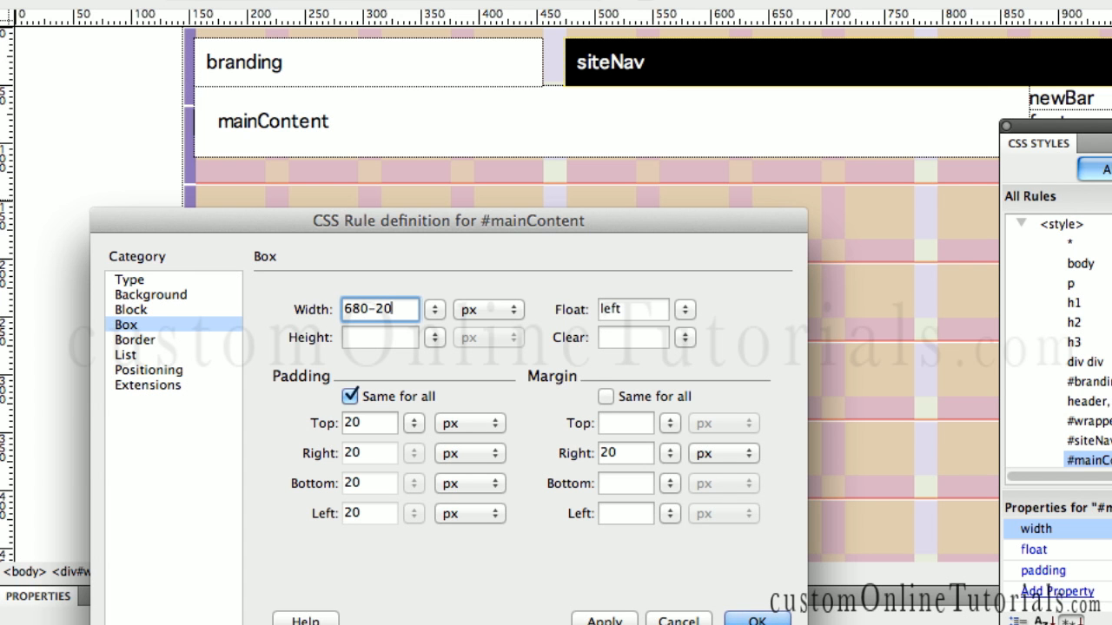
pyautogui.click(577, 521)
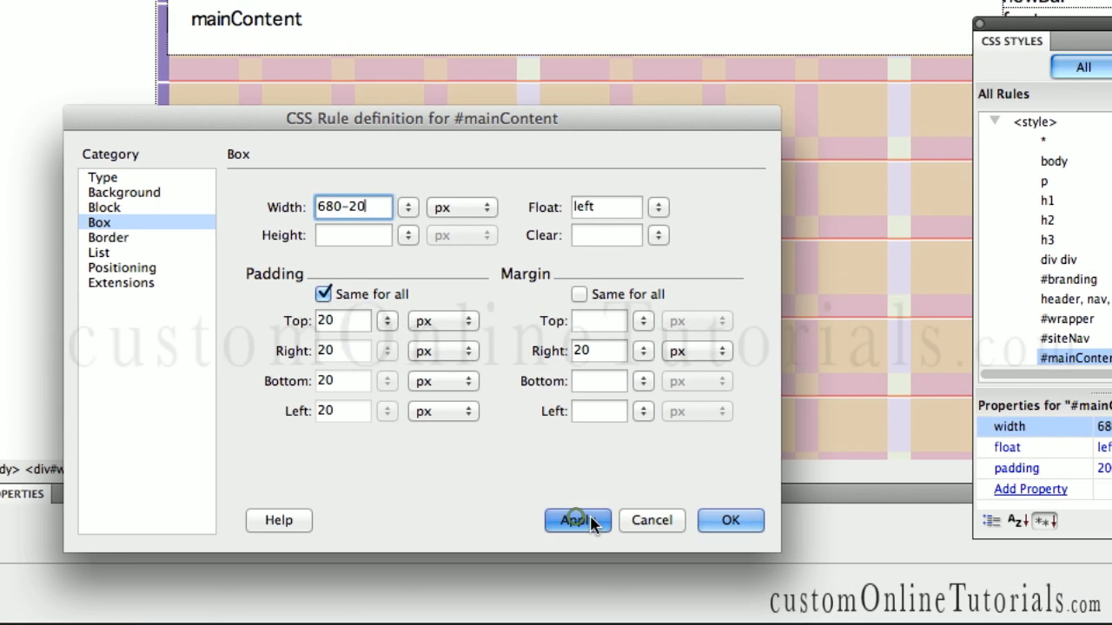
pyautogui.click(575, 521)
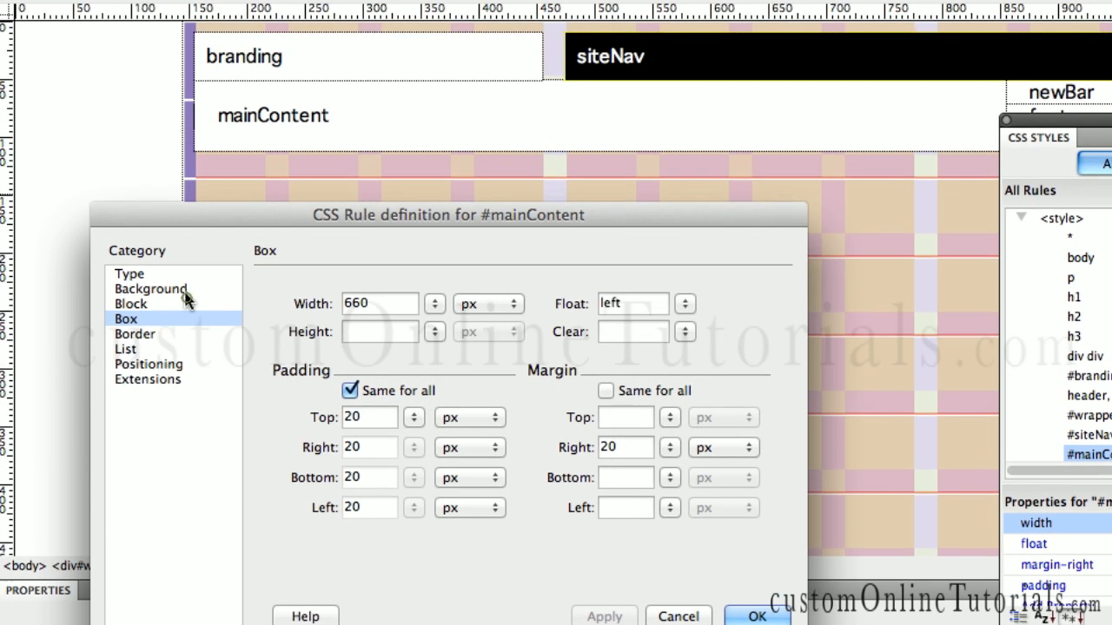
pyautogui.click(151, 297)
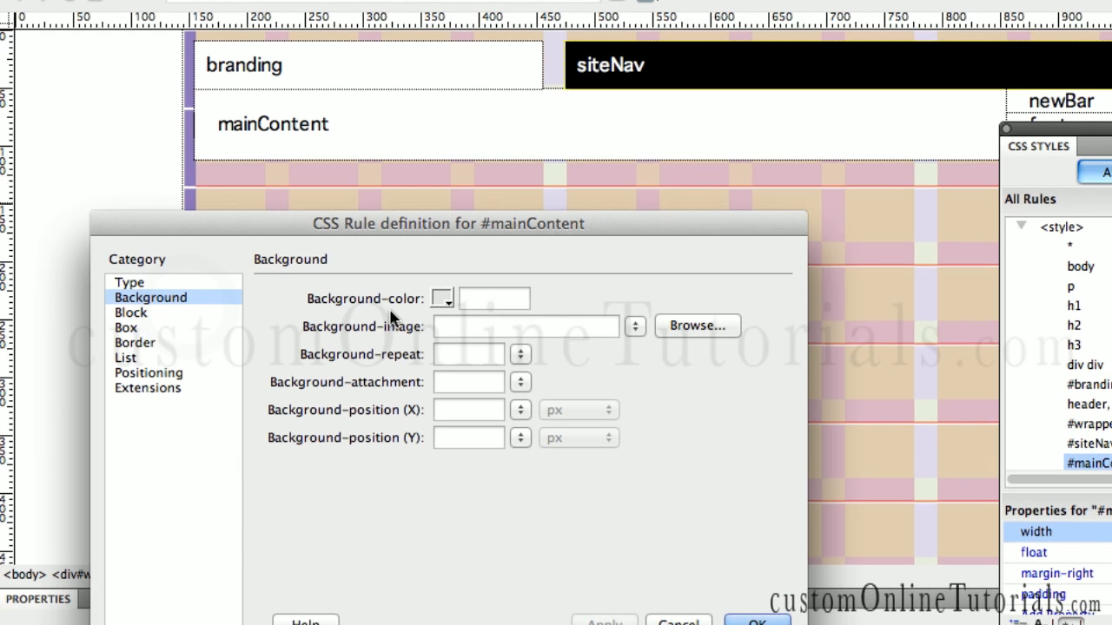
pyautogui.click(441, 299)
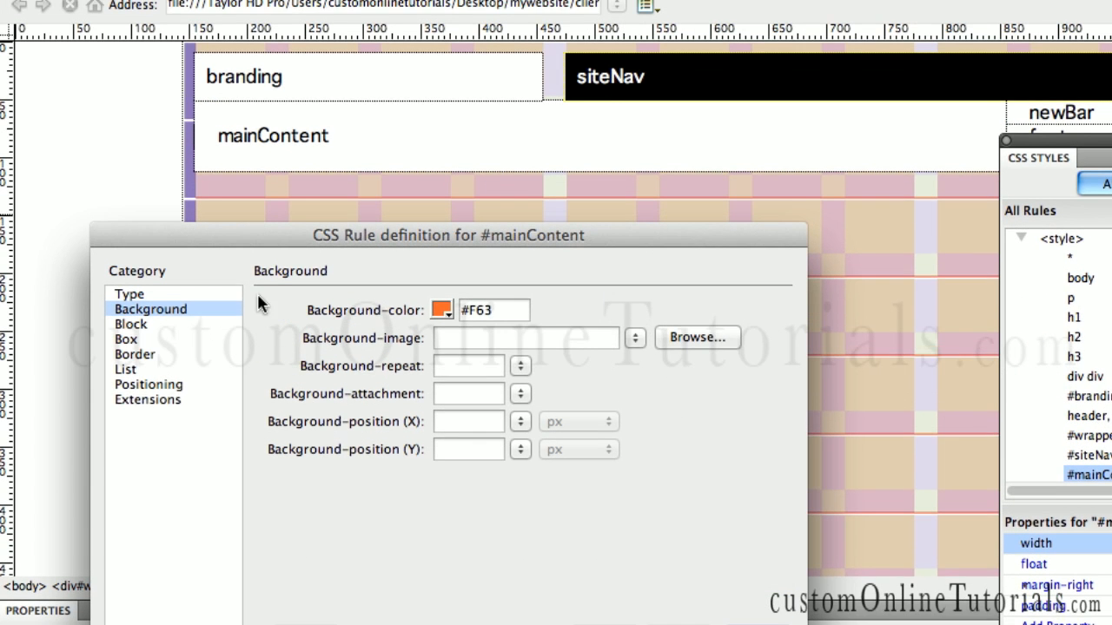
pyautogui.click(128, 294)
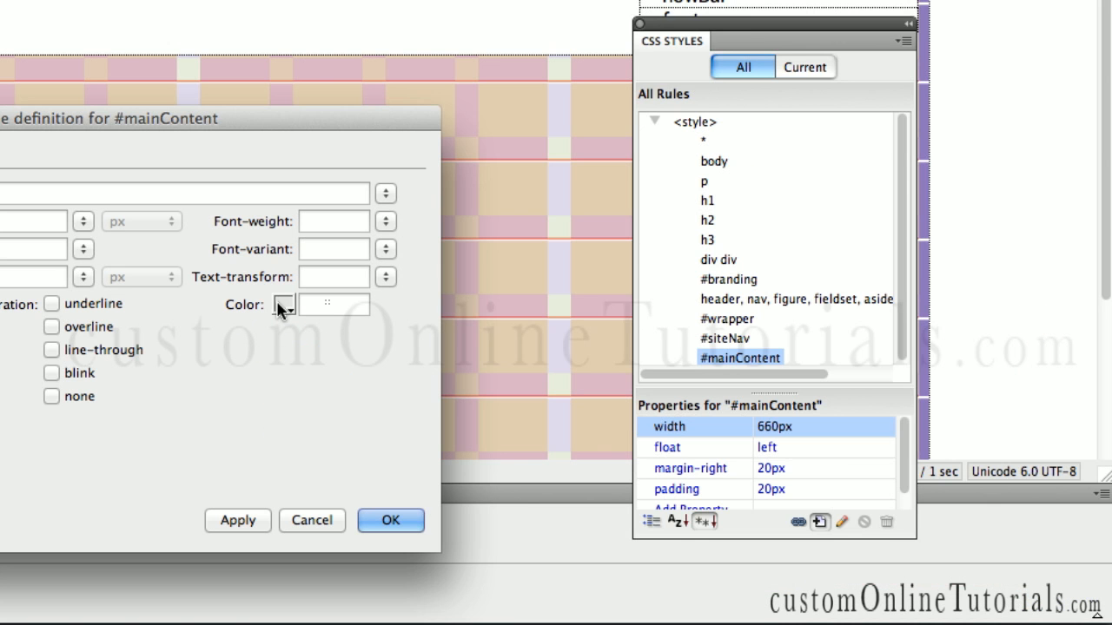
pyautogui.click(285, 304)
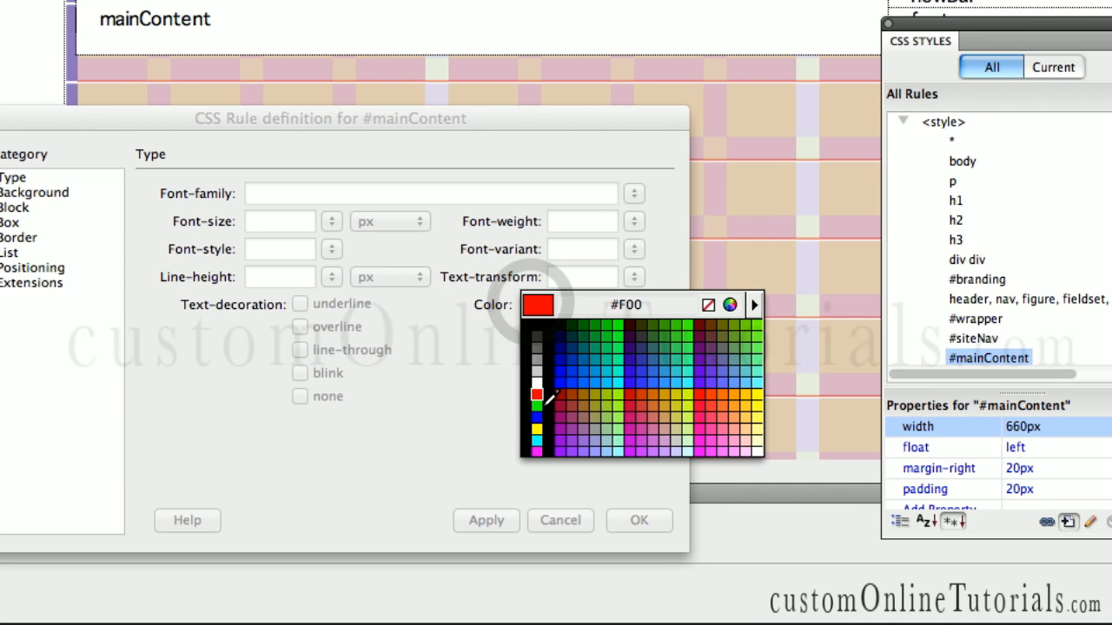
pyautogui.click(537, 384)
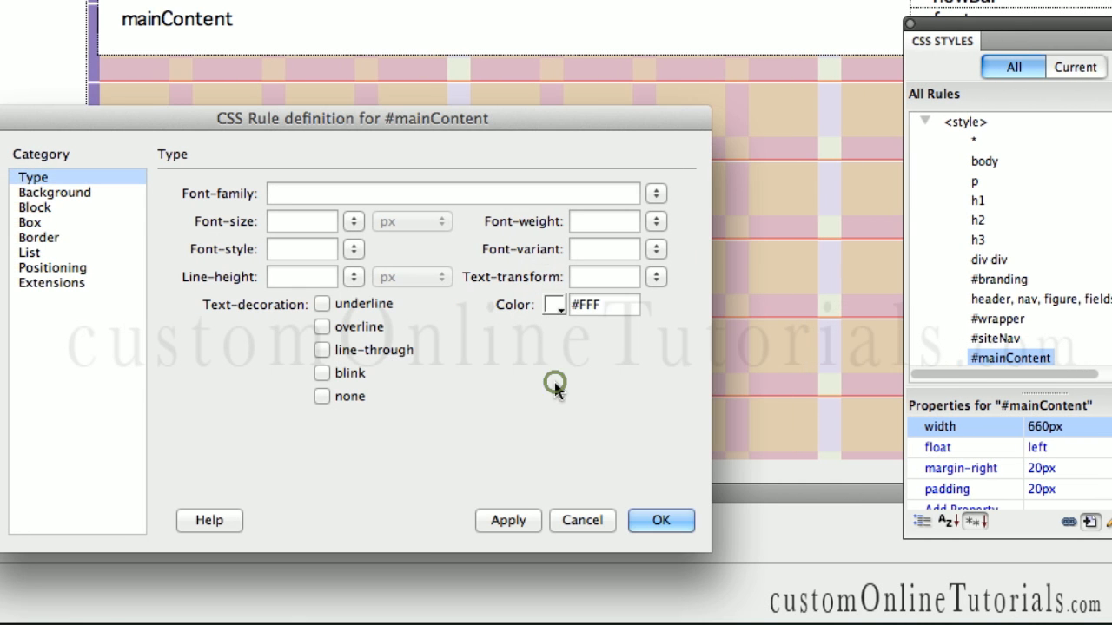
pyautogui.click(660, 521)
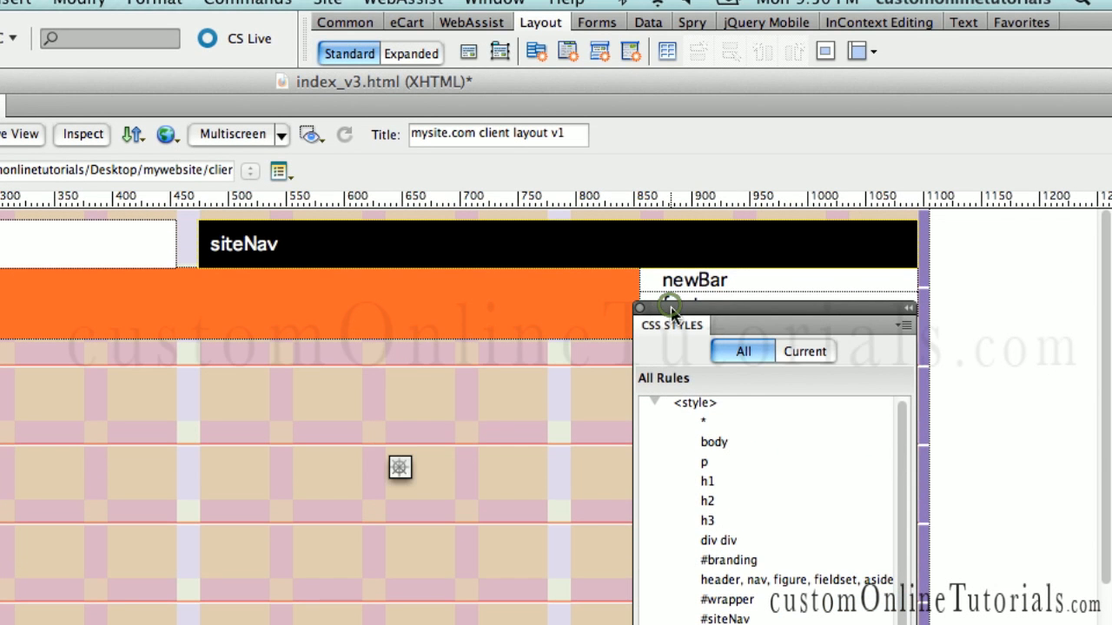
# Save the page and open the rule definition for the #newBar selector
pyautogui.moveTo(669, 308); pyautogui.dragTo(677, 365)
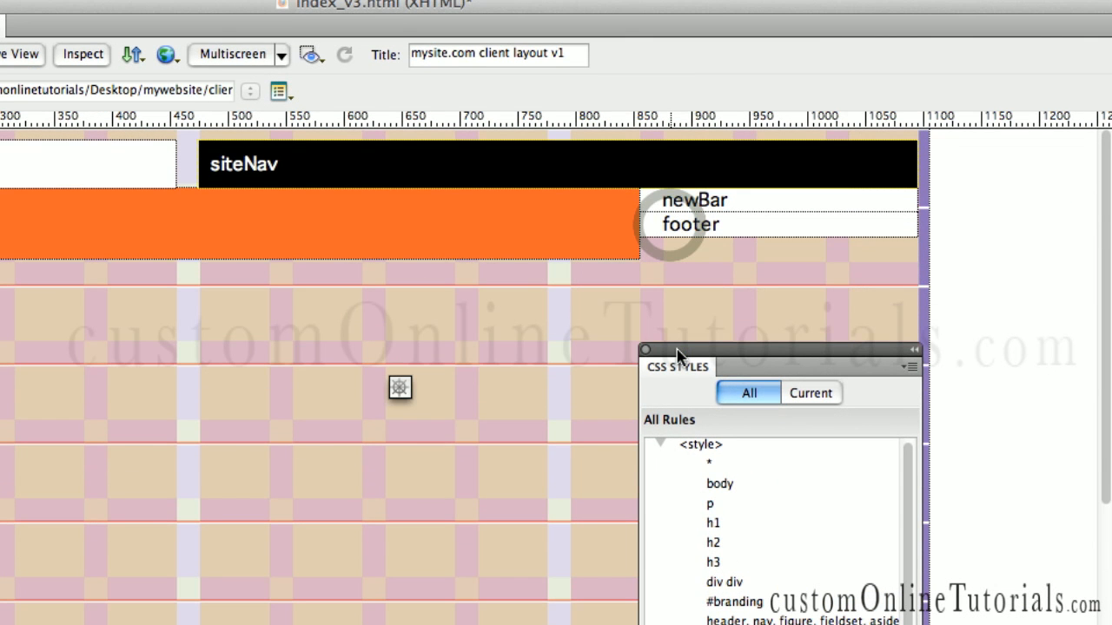
pyautogui.press('cmd+s')
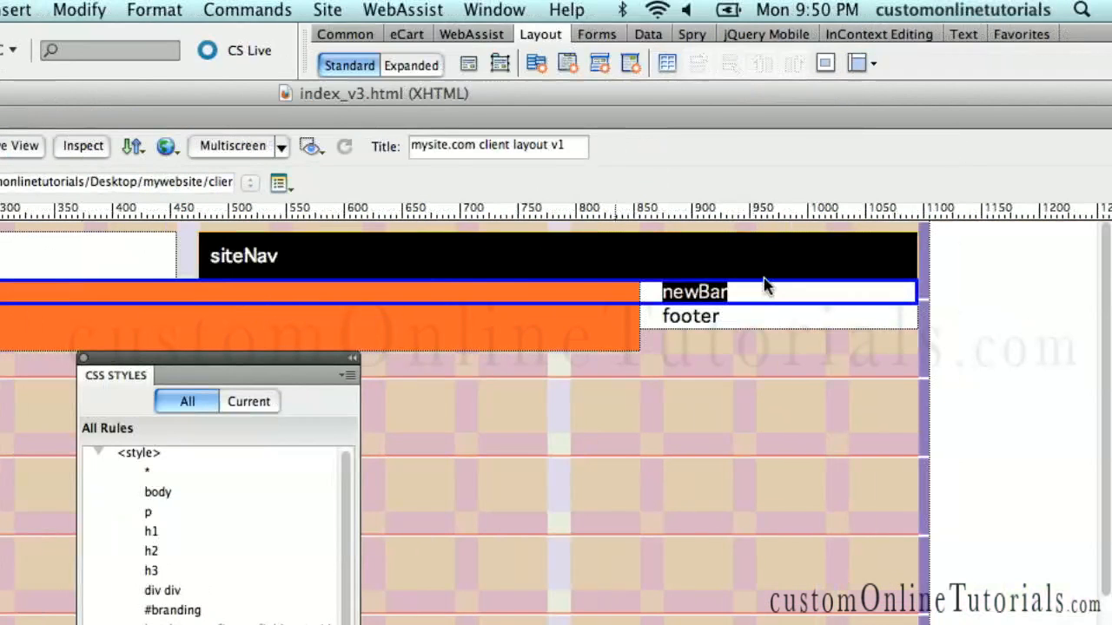
pyautogui.moveTo(755, 286)
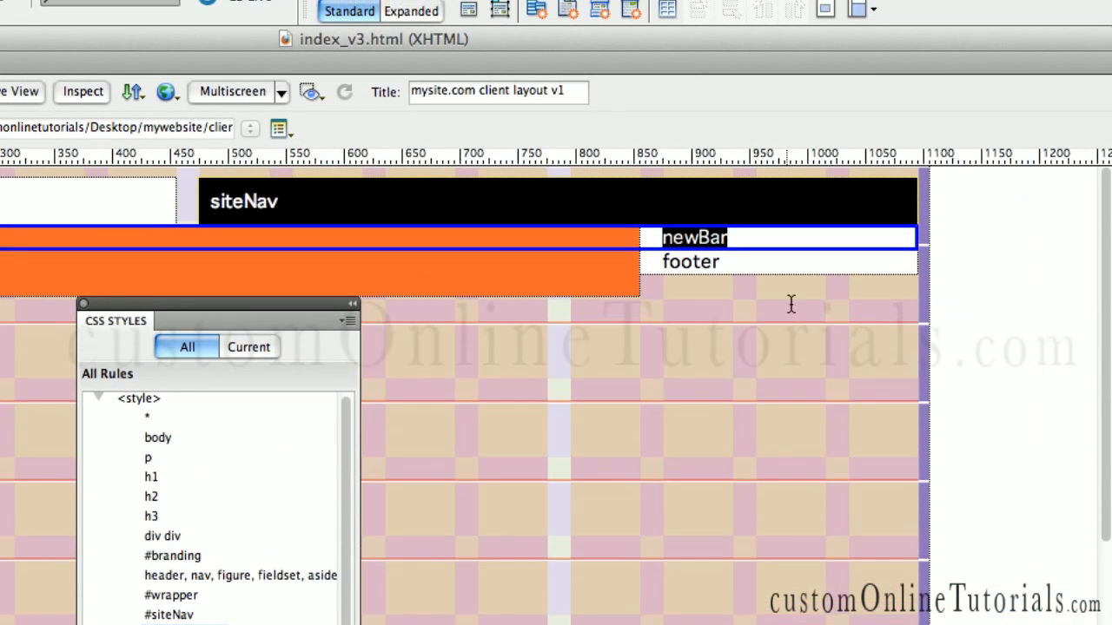
pyautogui.moveTo(879, 318)
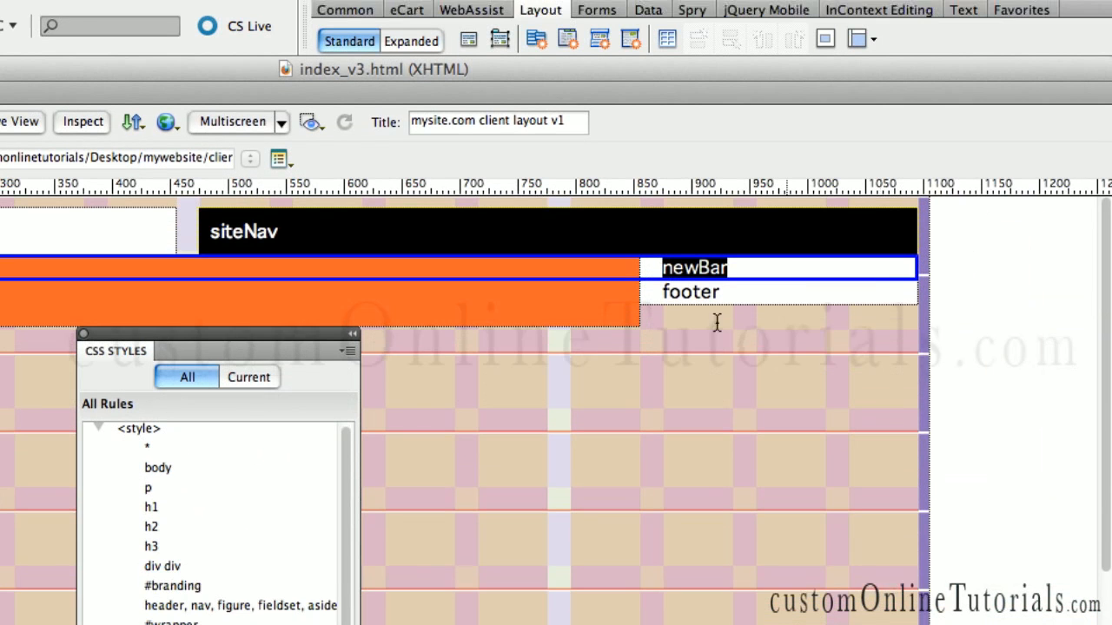
pyautogui.scroll(-3)
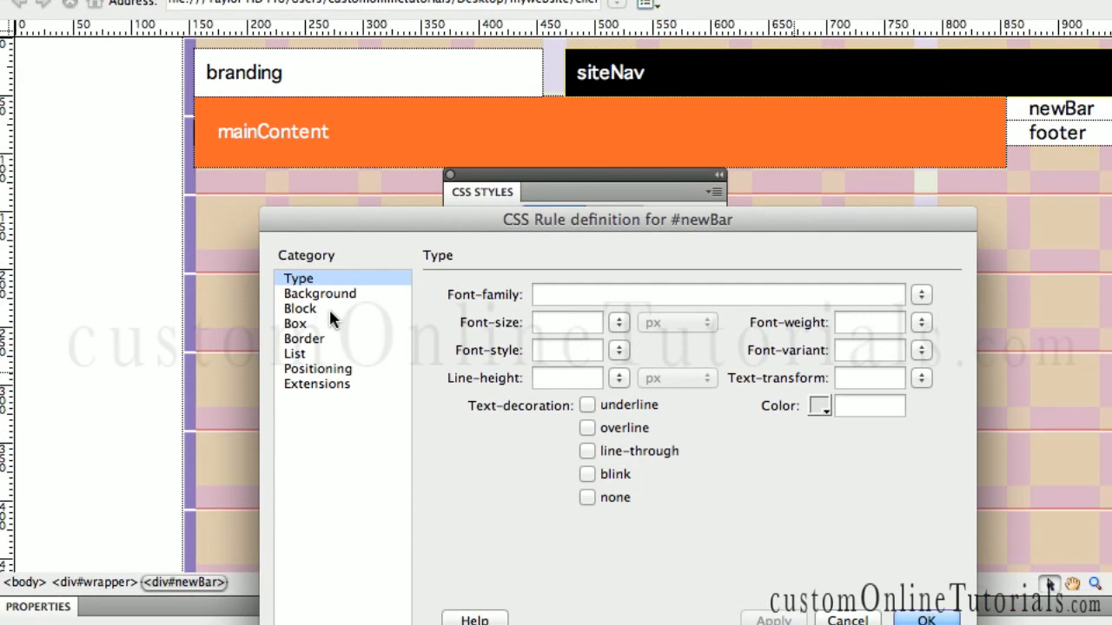
# Set the newBar box width to 160+60 so it resolves to 220px
pyautogui.click(295, 324)
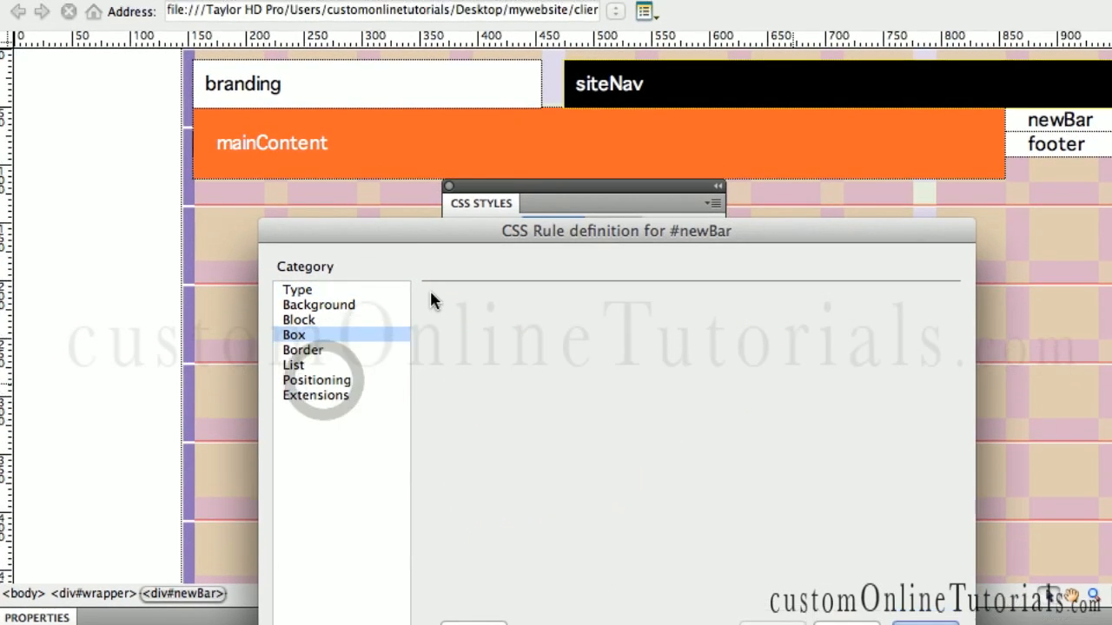
pyautogui.click(294, 334)
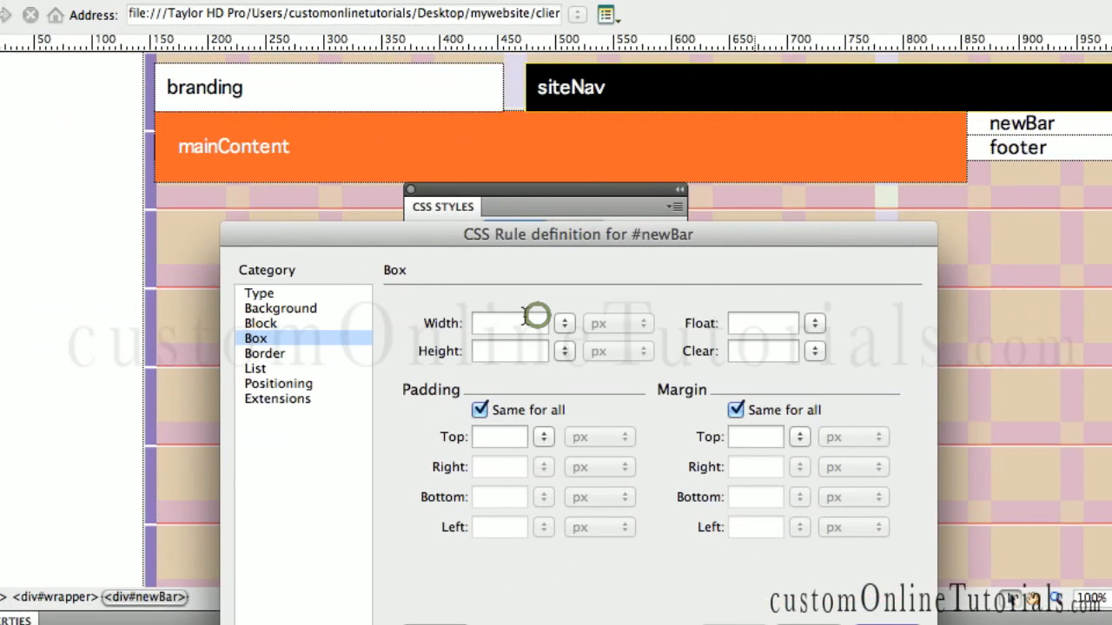
pyautogui.click(535, 321)
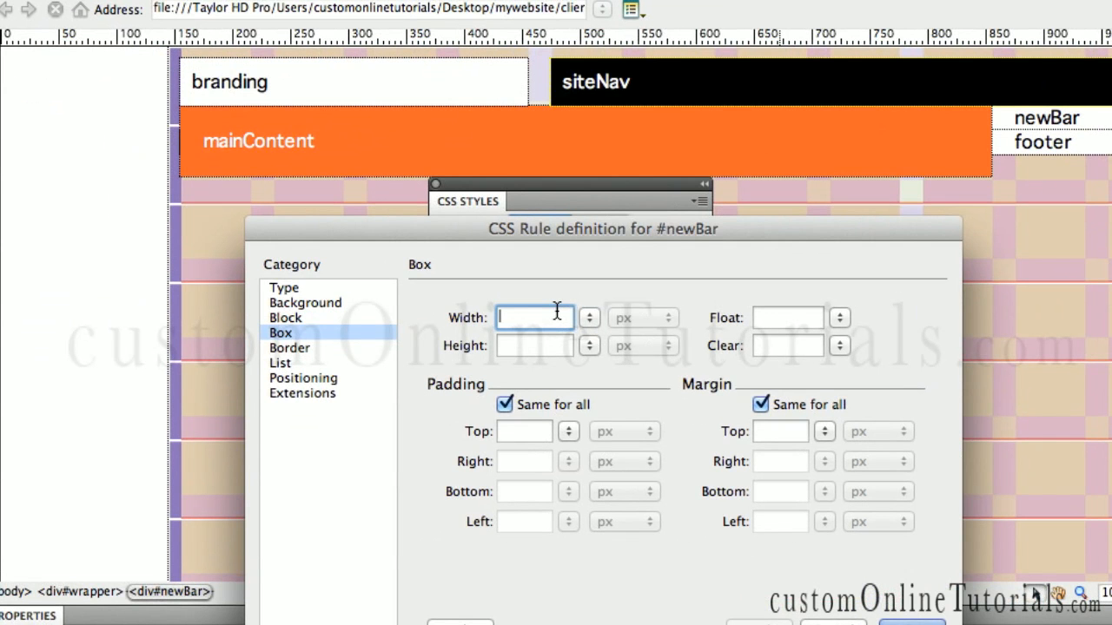
pyautogui.write('16')
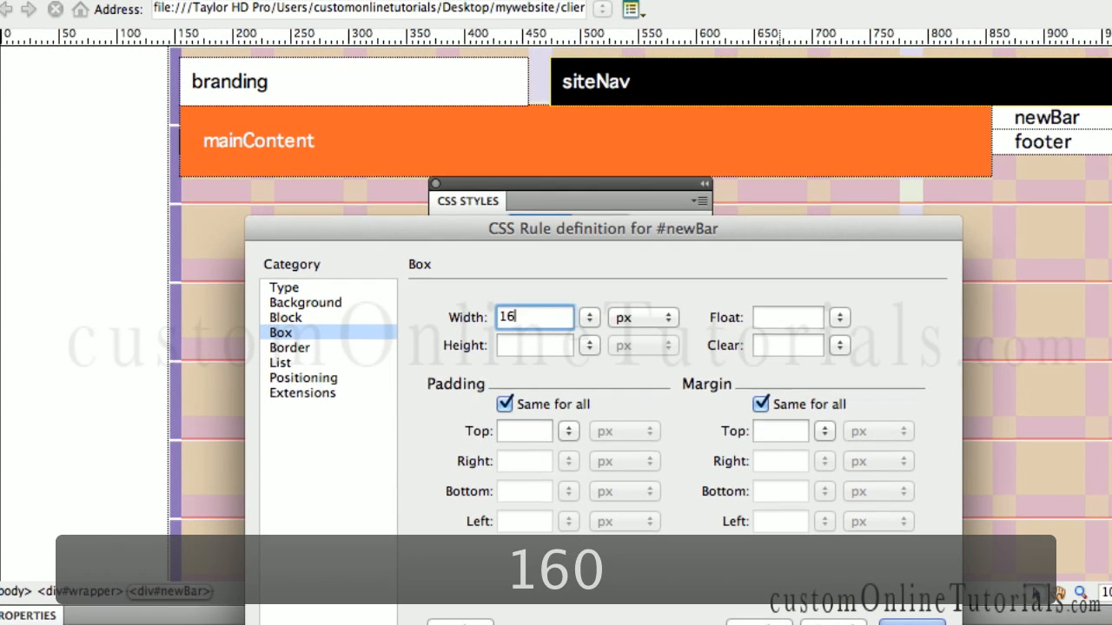
pyautogui.write('0')
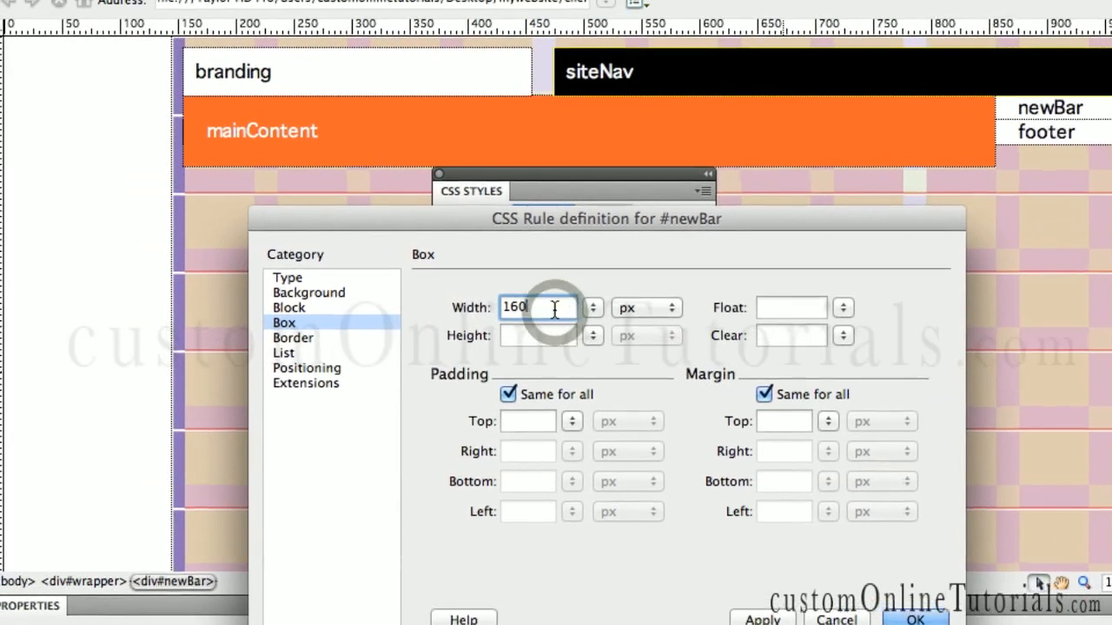
pyautogui.write('+60')
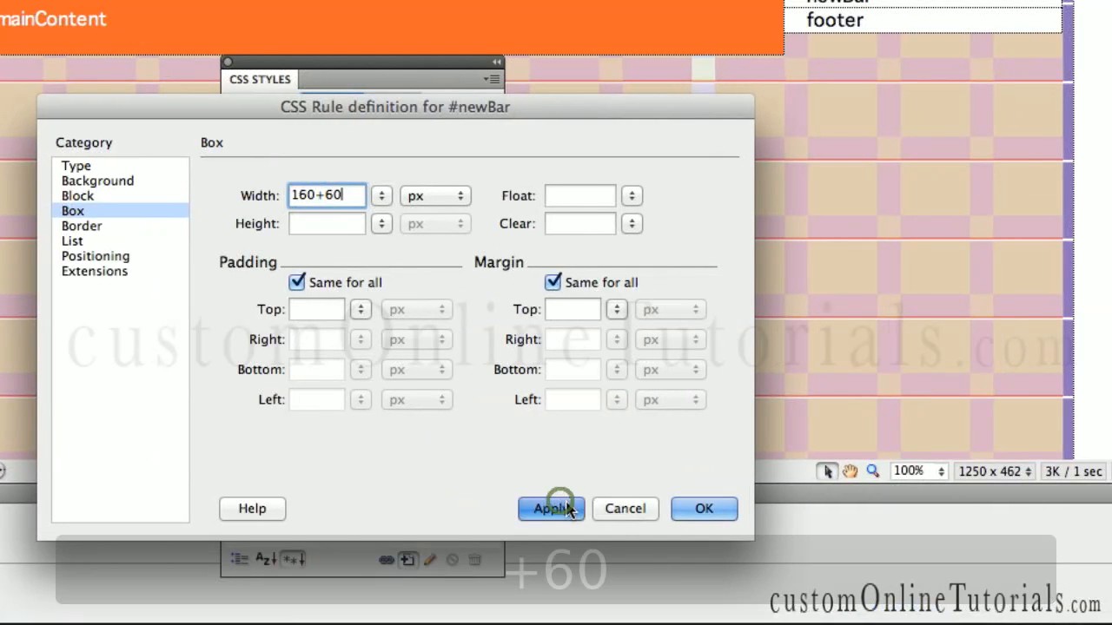
pyautogui.click(553, 507)
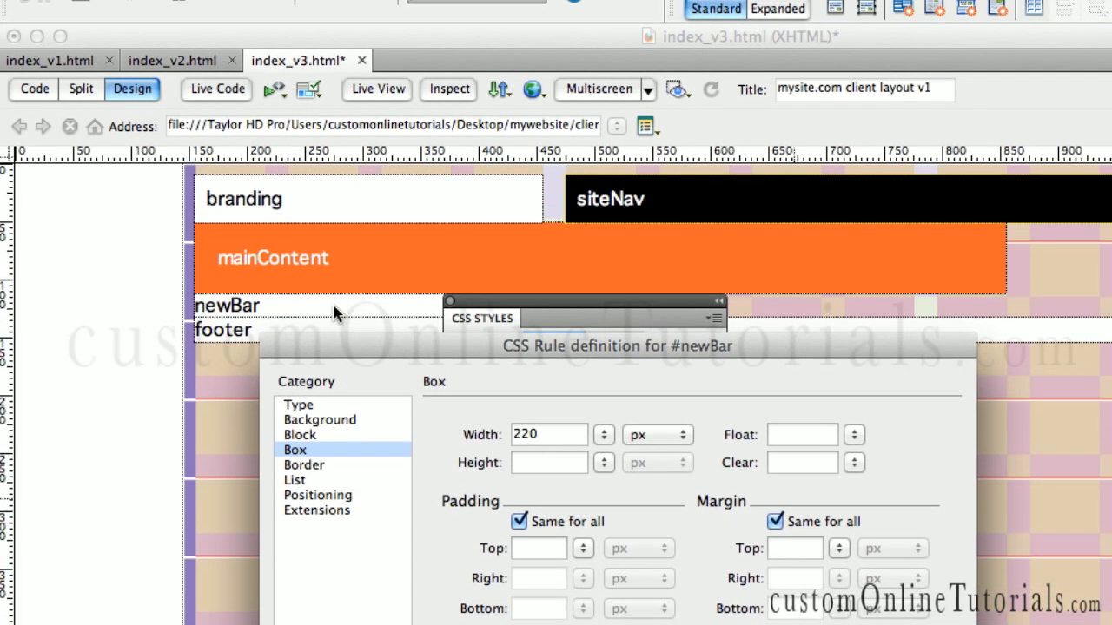
pyautogui.moveTo(330, 319)
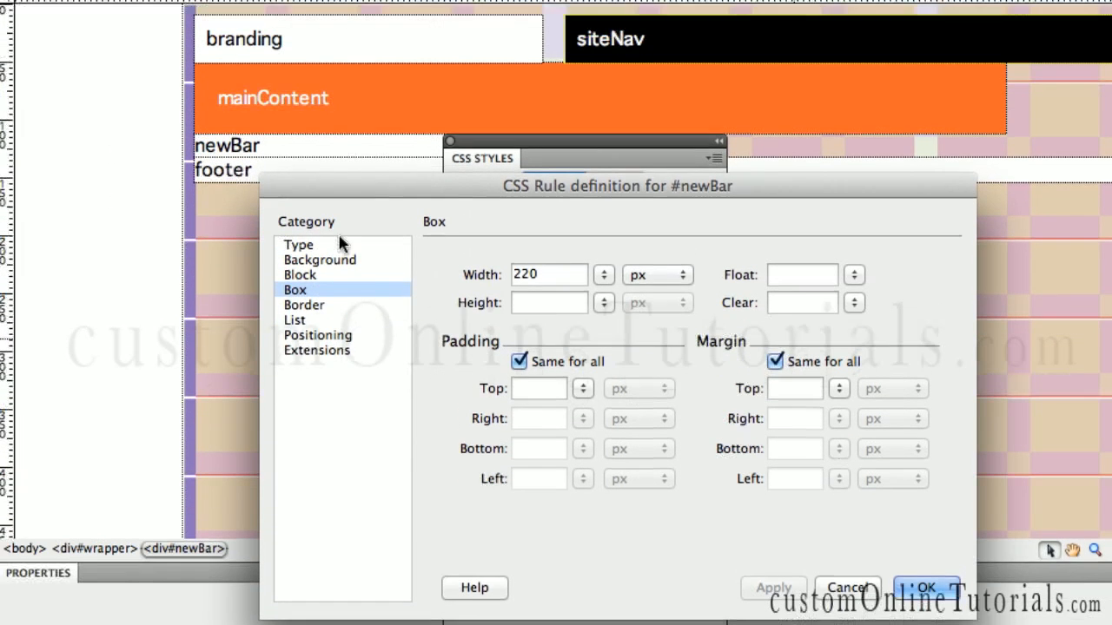
# Review the other rule categories, then float newBar to the left
pyautogui.click(299, 243)
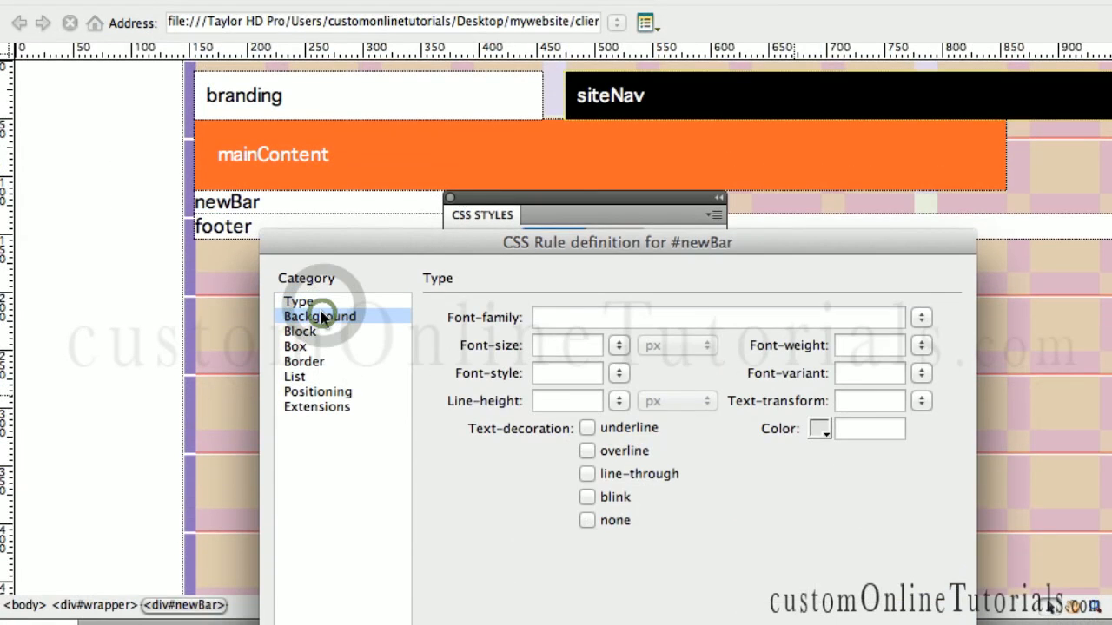
pyautogui.click(320, 316)
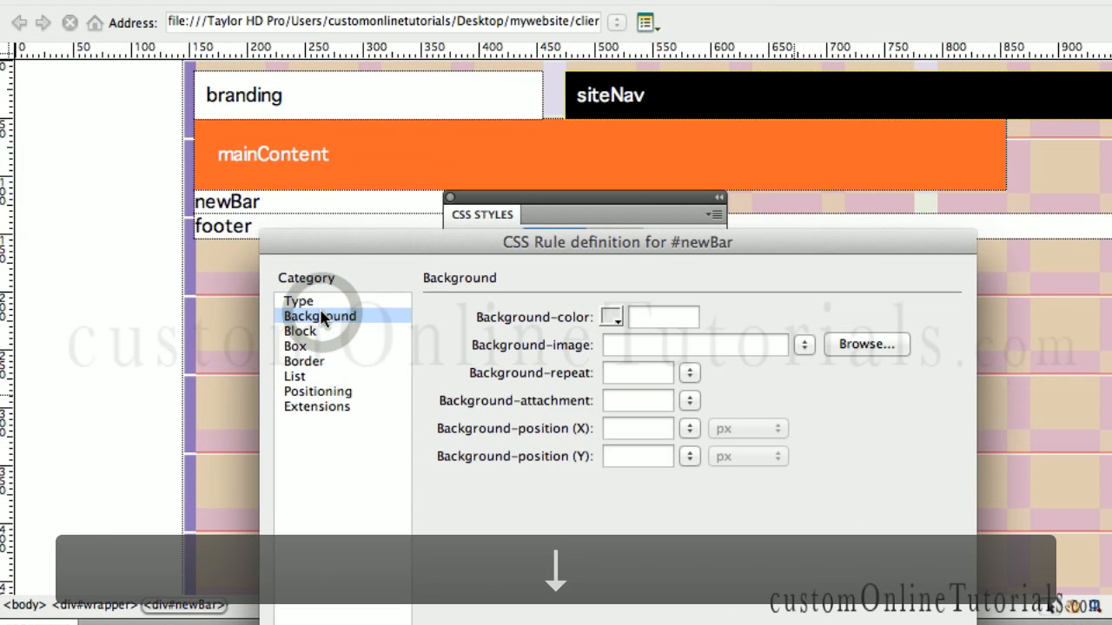
pyautogui.click(294, 375)
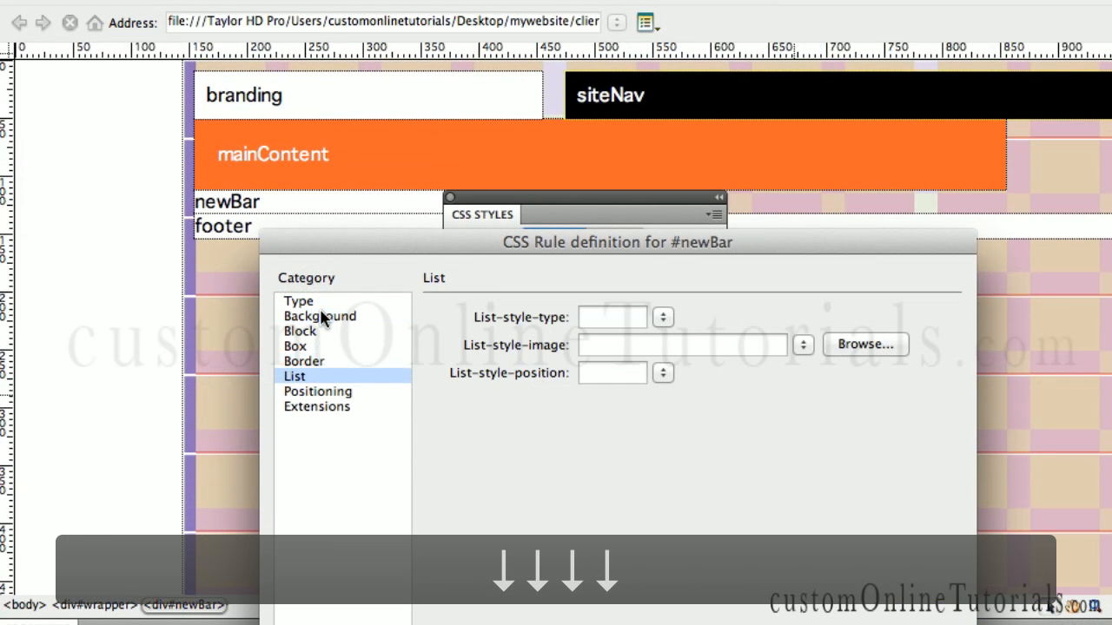
pyautogui.click(296, 346)
pyautogui.write('220')
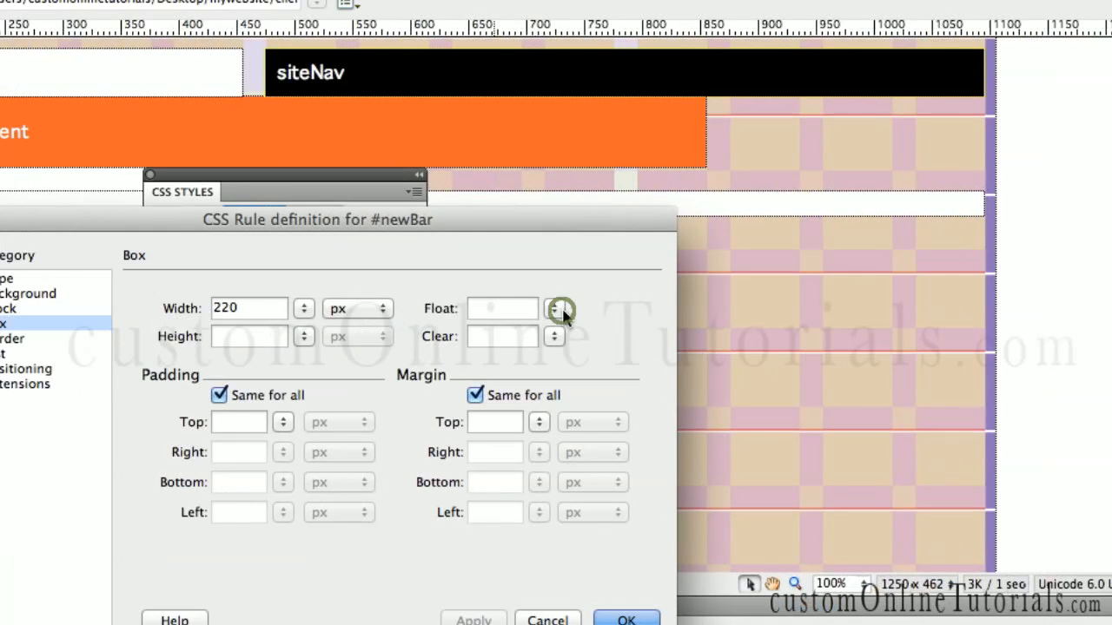
pyautogui.click(554, 309)
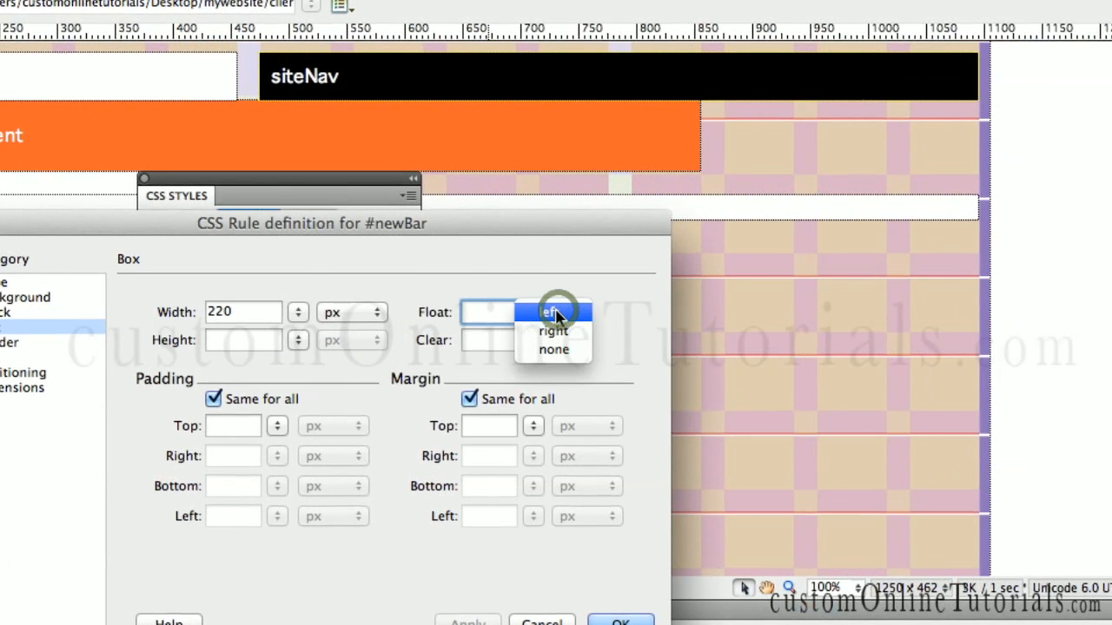
pyautogui.click(552, 313)
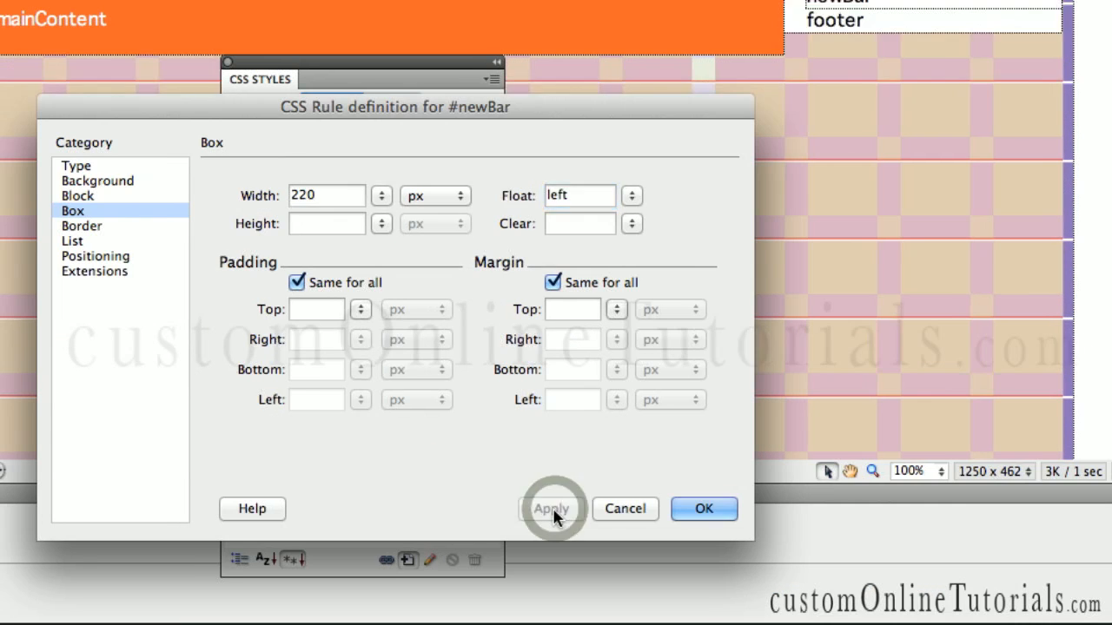
pyautogui.click(552, 507)
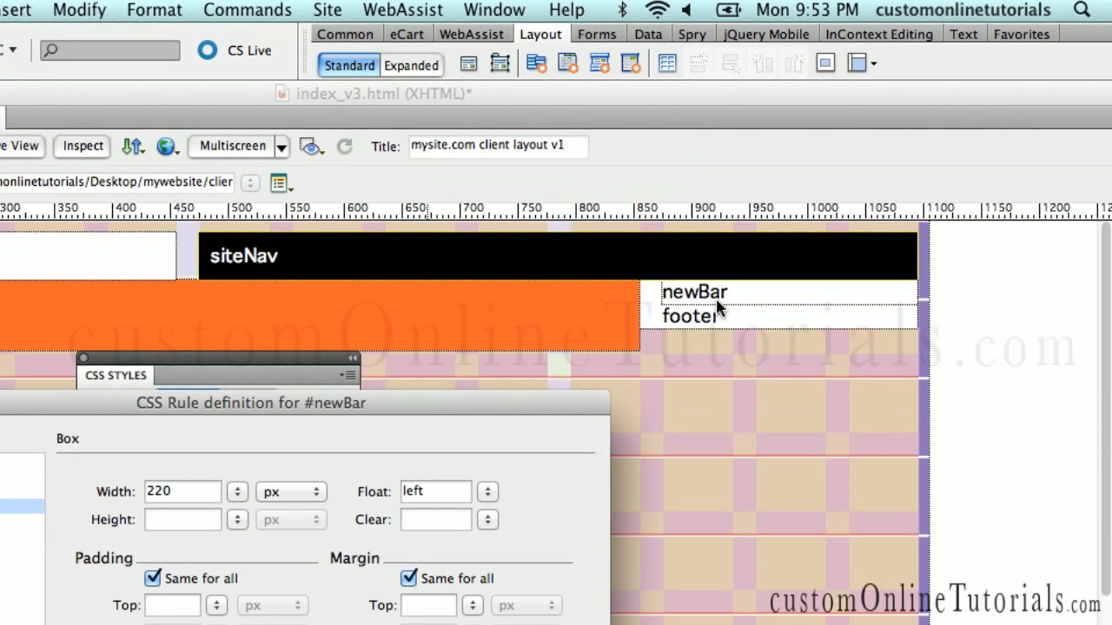
# Give newBar 20px padding on all sides and reduce its width to 200px
pyautogui.scroll(3)
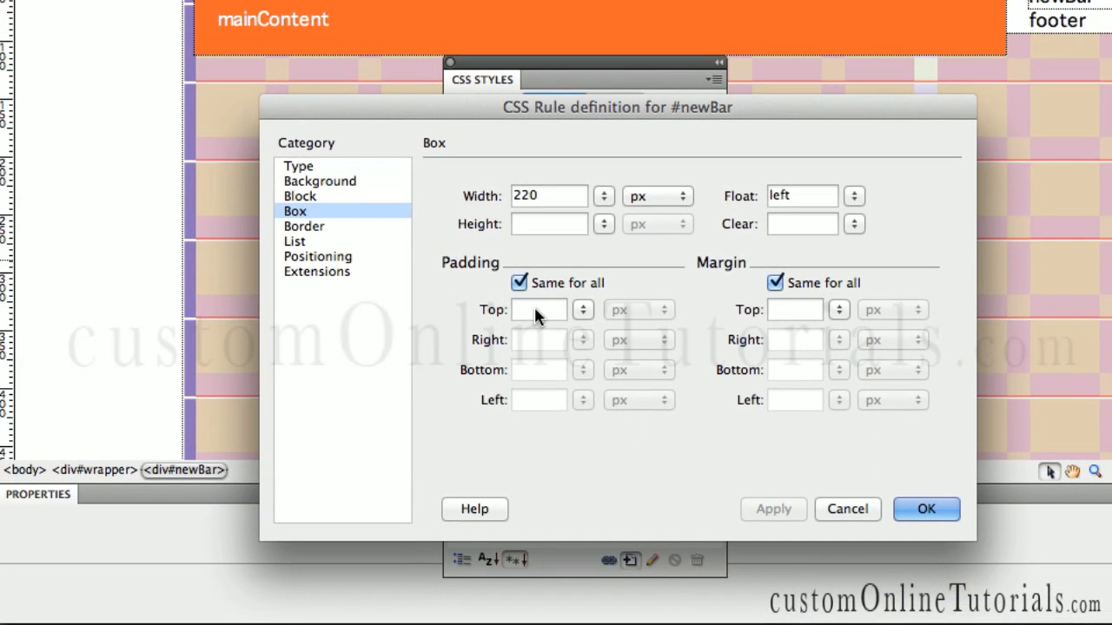
pyautogui.click(539, 310)
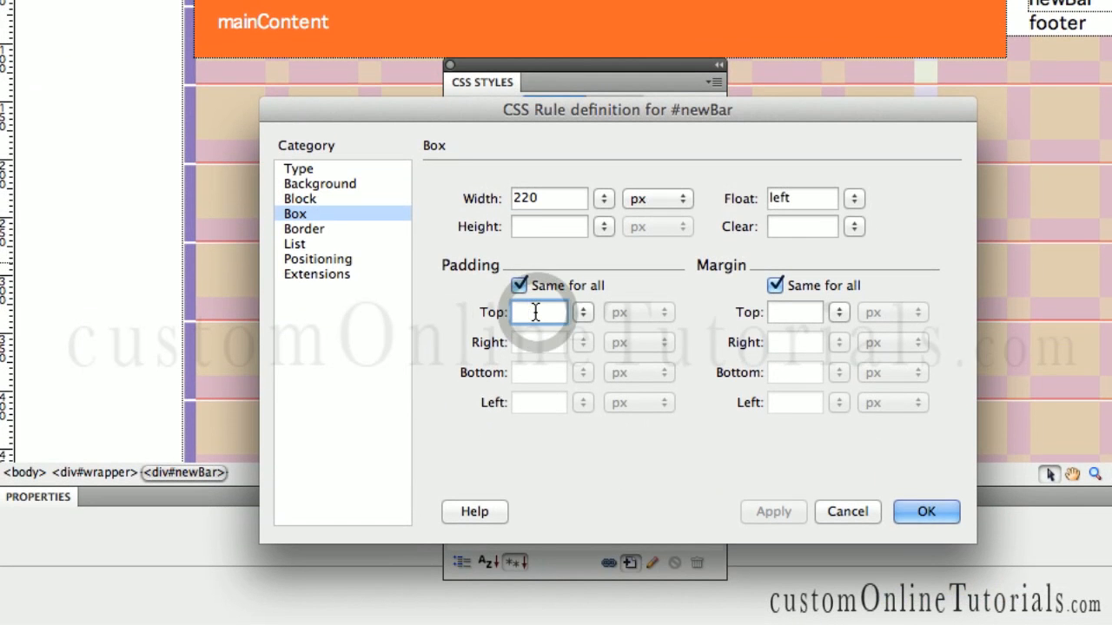
pyautogui.write('20')
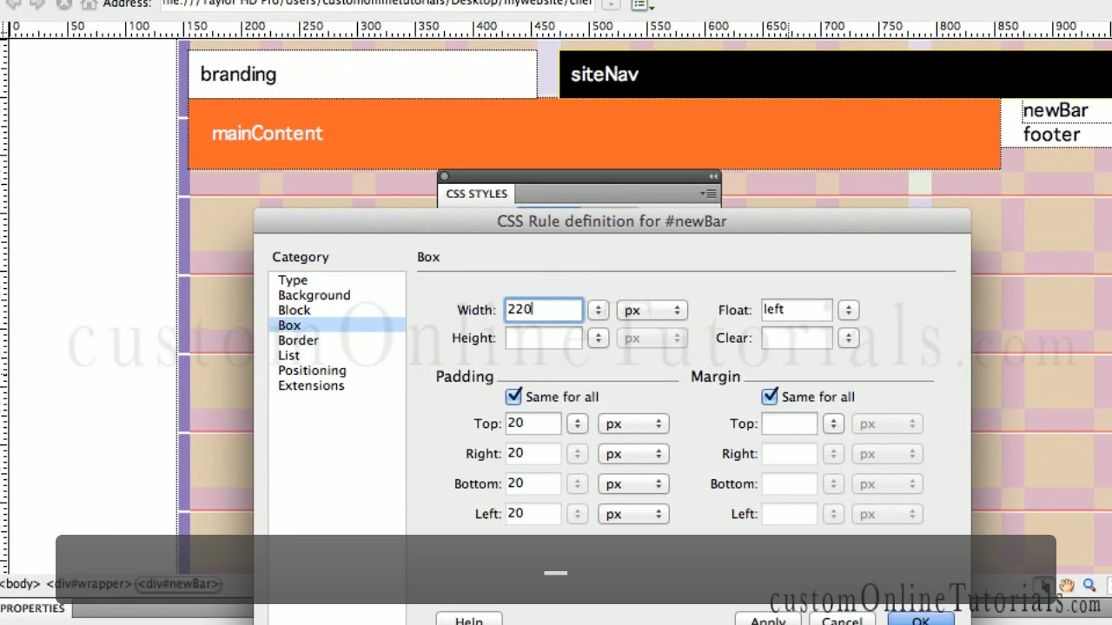
pyautogui.write('-20')
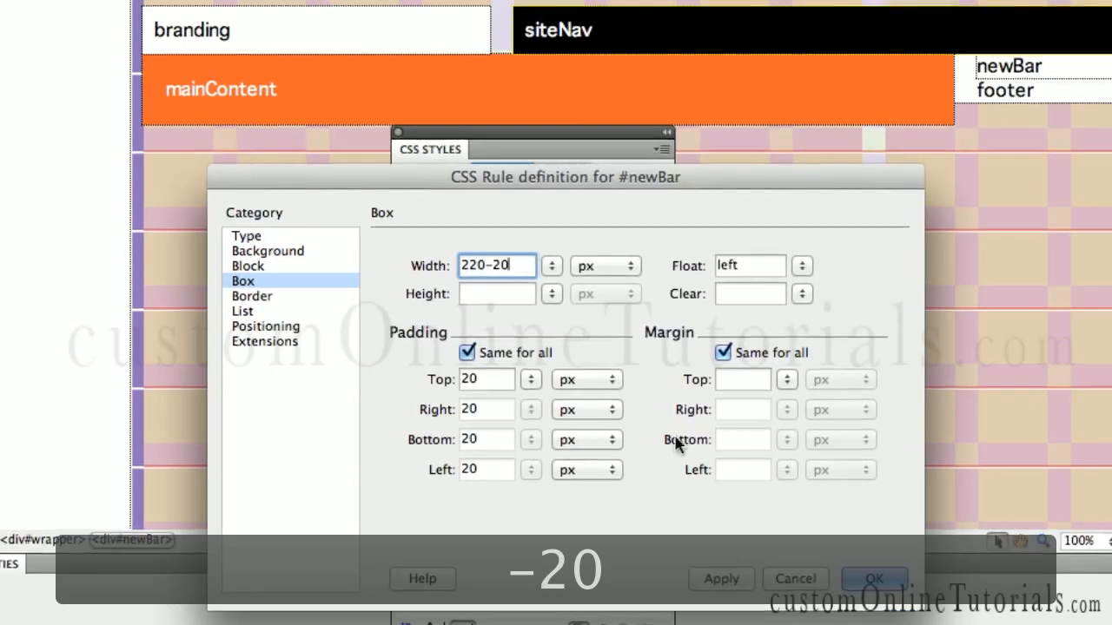
pyautogui.click(552, 507)
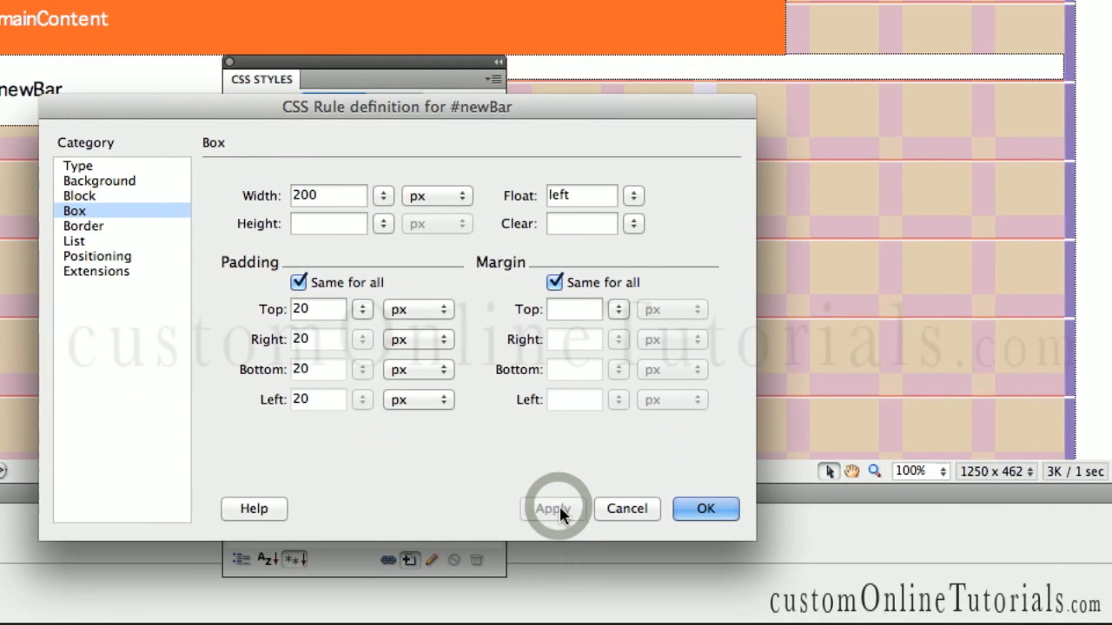
# Reduce the newBar width by another 20 to 180px to keep its overall size
pyautogui.click(552, 507)
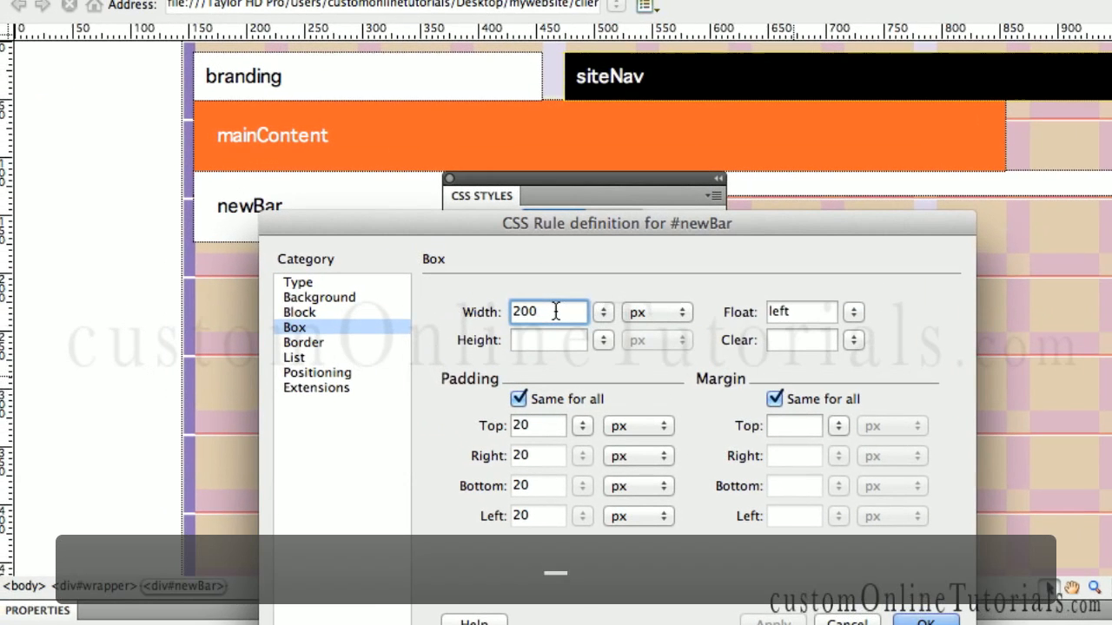
pyautogui.write('-20')
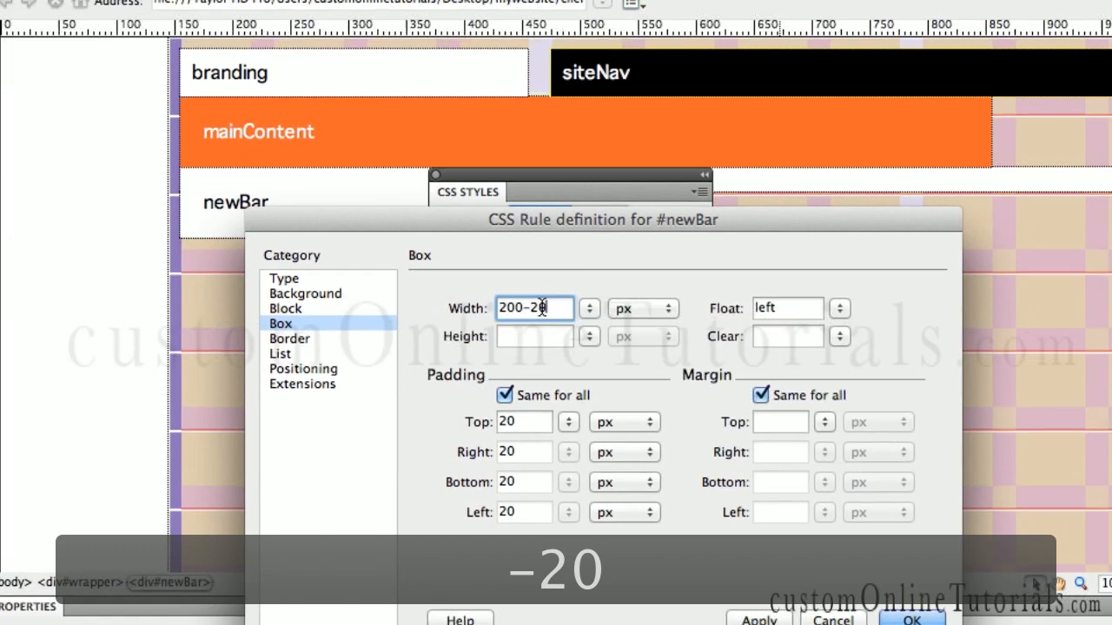
pyautogui.click(539, 507)
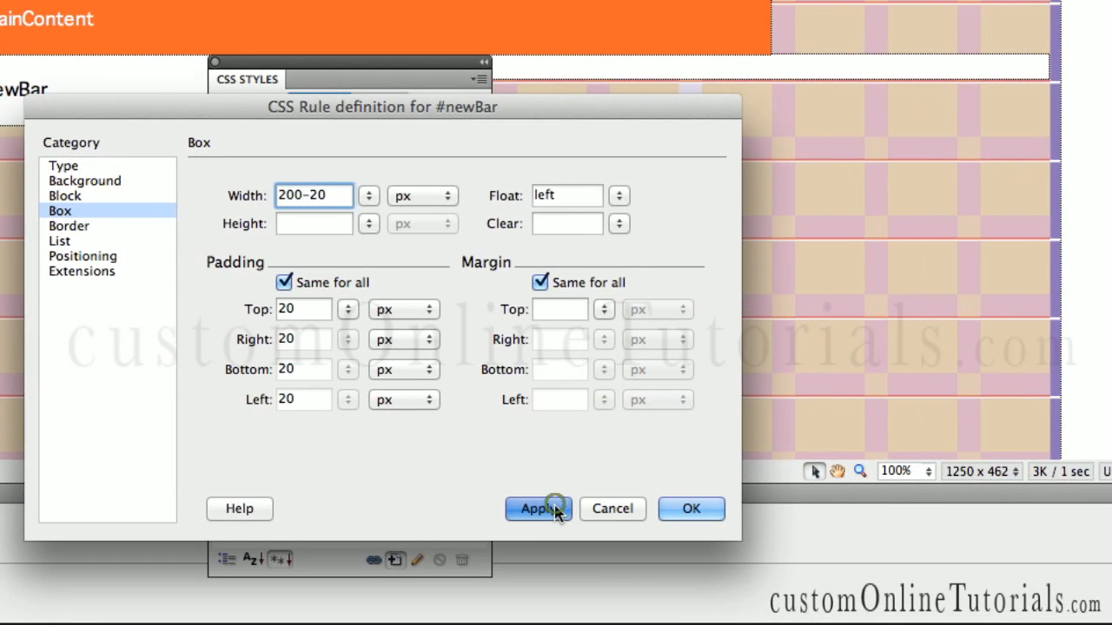
pyautogui.click(539, 507)
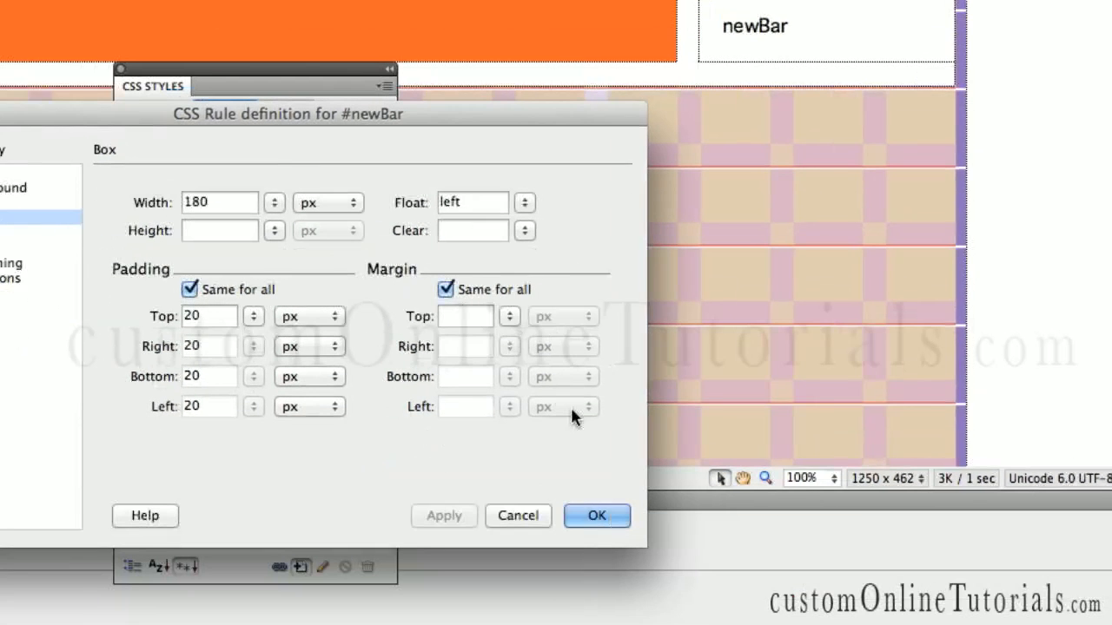
# Save the page and start a new rule with its selector trimmed to #footer
pyautogui.click(598, 514)
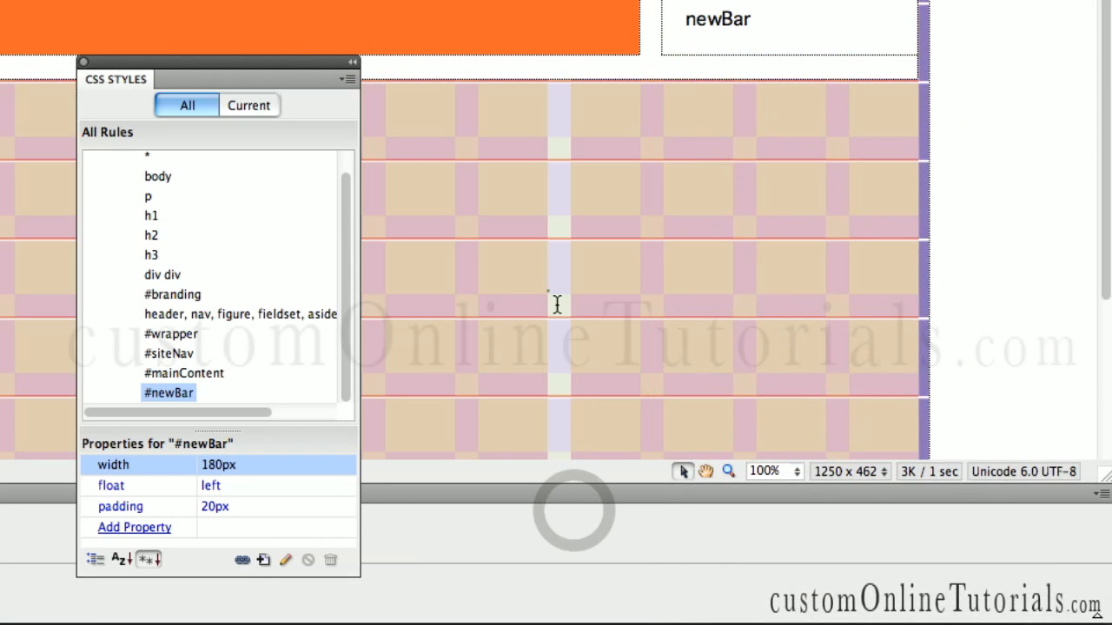
pyautogui.press('cmd+s')
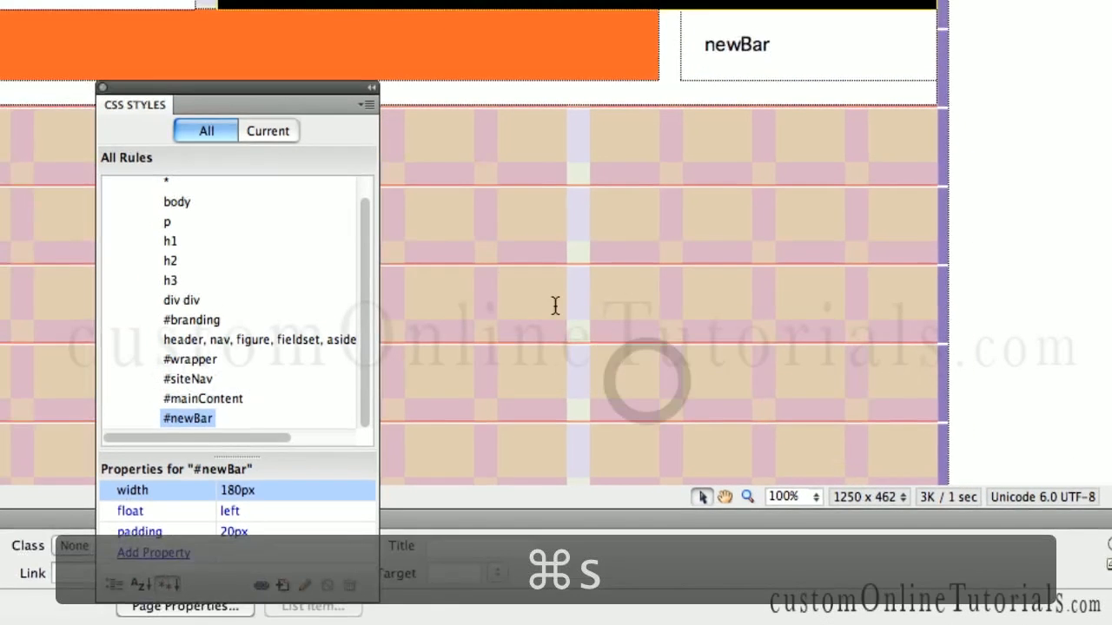
pyautogui.press('cmd+s')
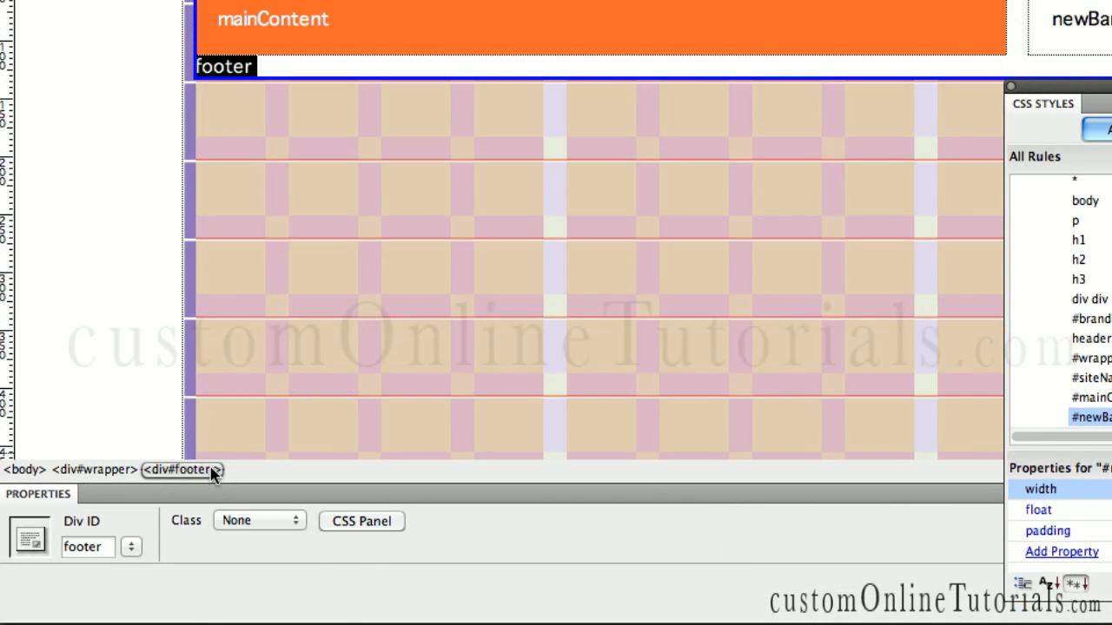
pyautogui.moveTo(396, 372)
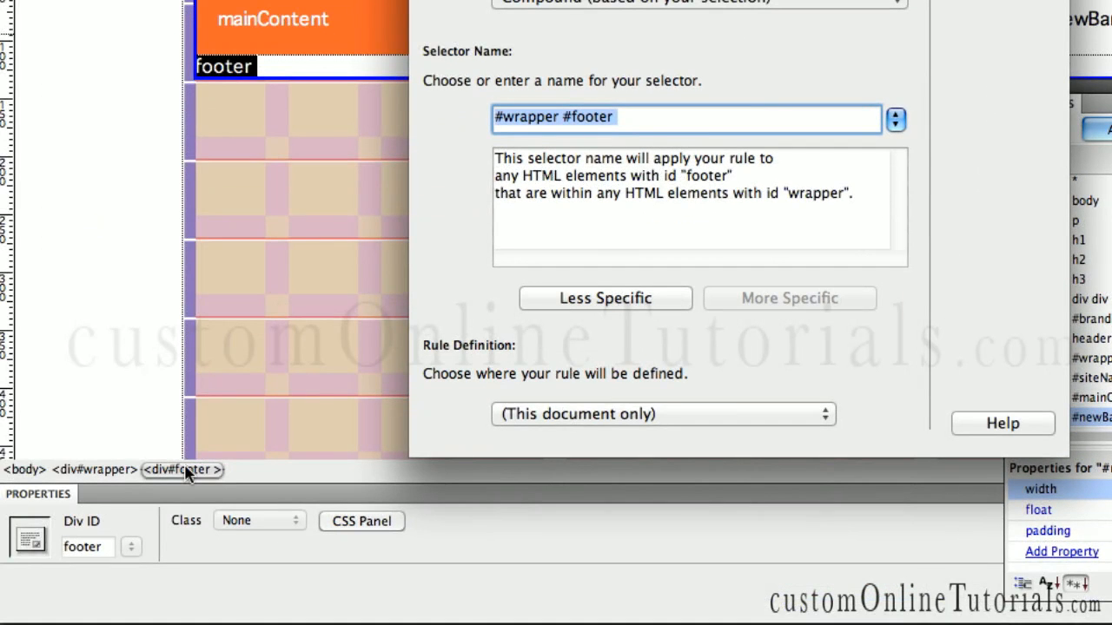
pyautogui.moveTo(507, 363)
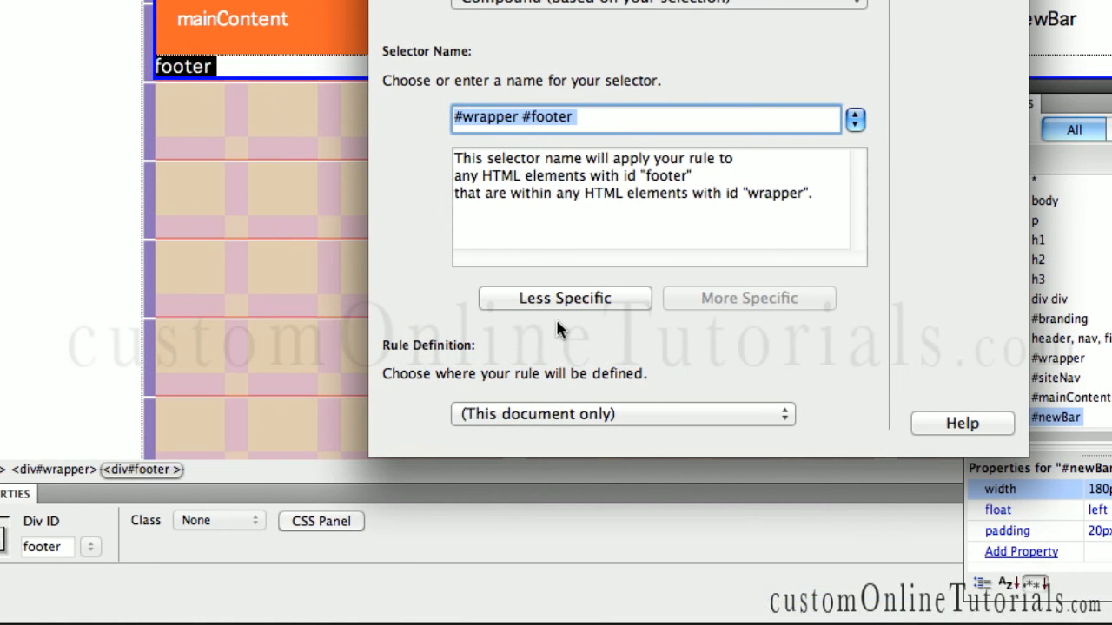
pyautogui.click(562, 298)
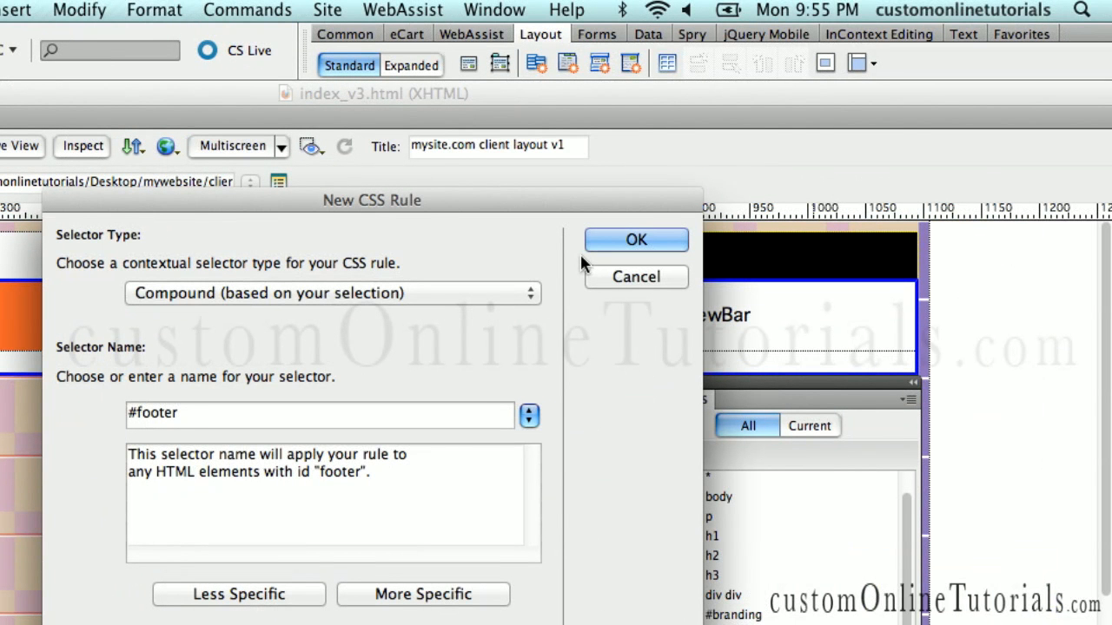
pyautogui.moveTo(594, 271)
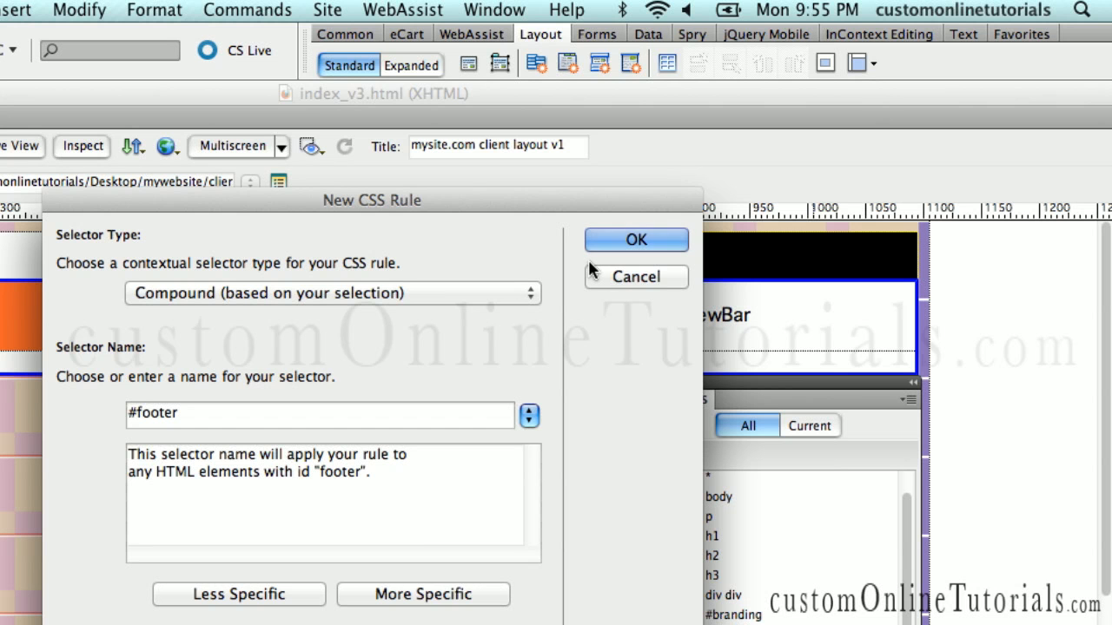
pyautogui.moveTo(629, 211)
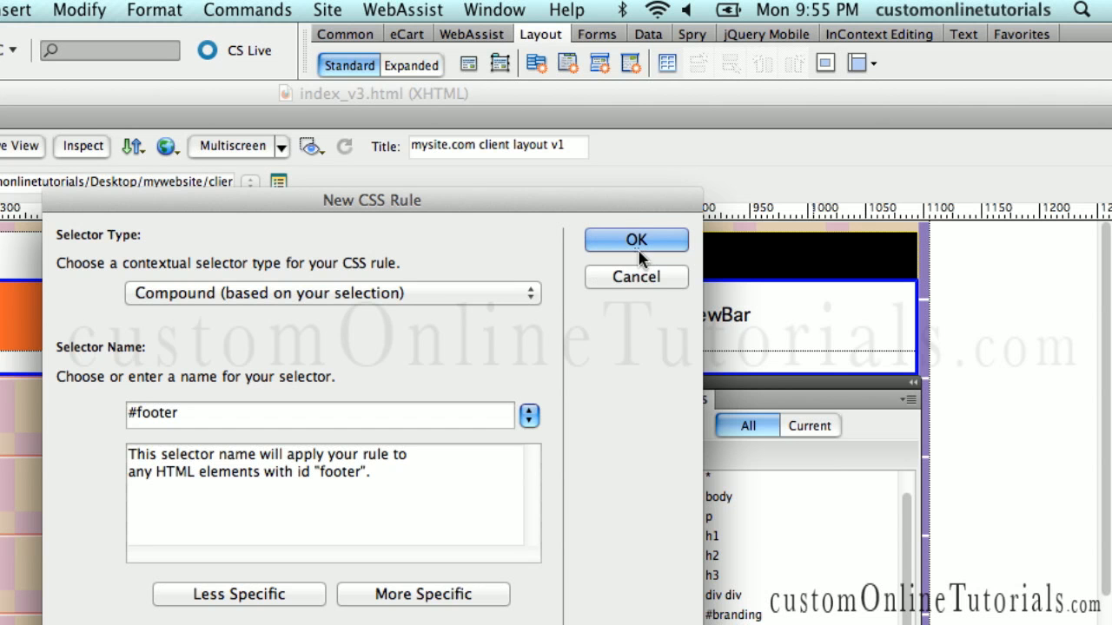
# Create the #footer rule with font-size 9px, colour #FFF and line-height 44px
pyautogui.click(635, 239)
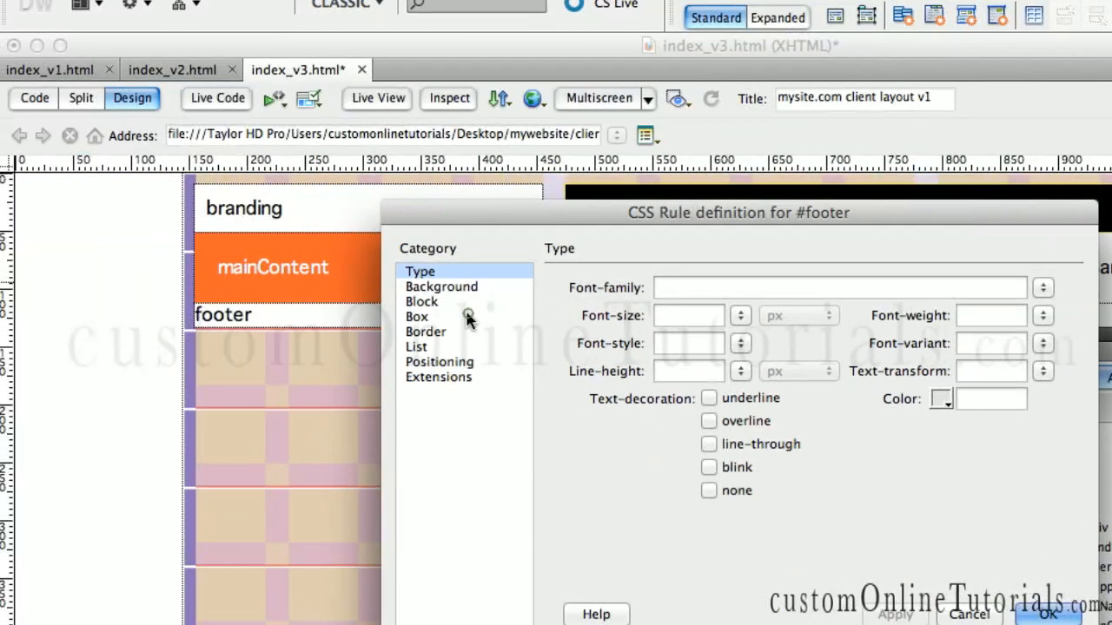
pyautogui.click(416, 316)
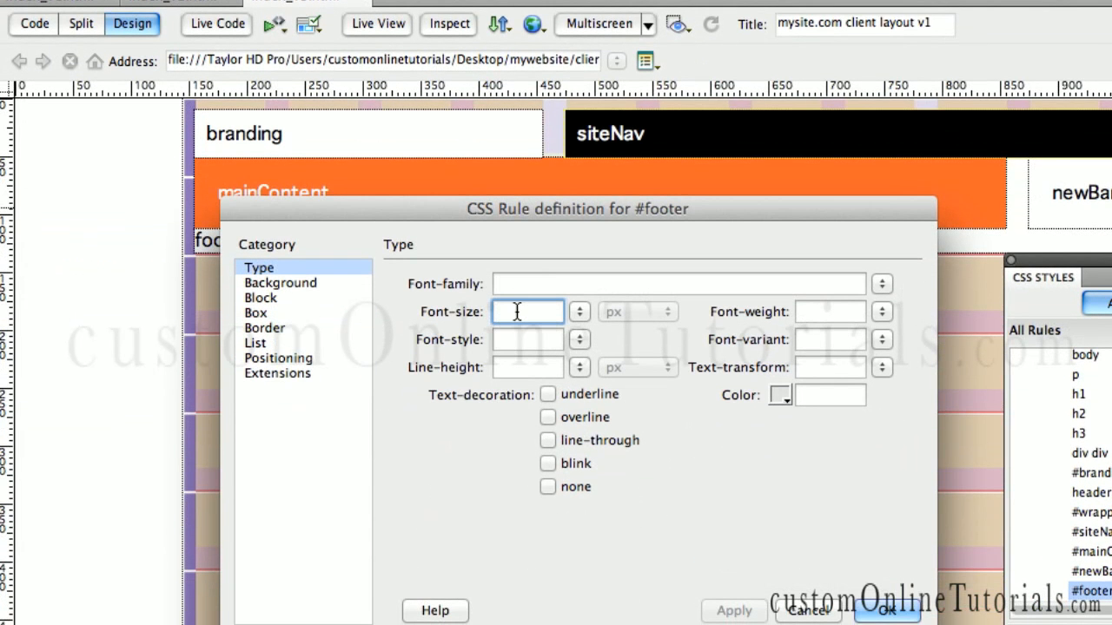
pyautogui.write('9')
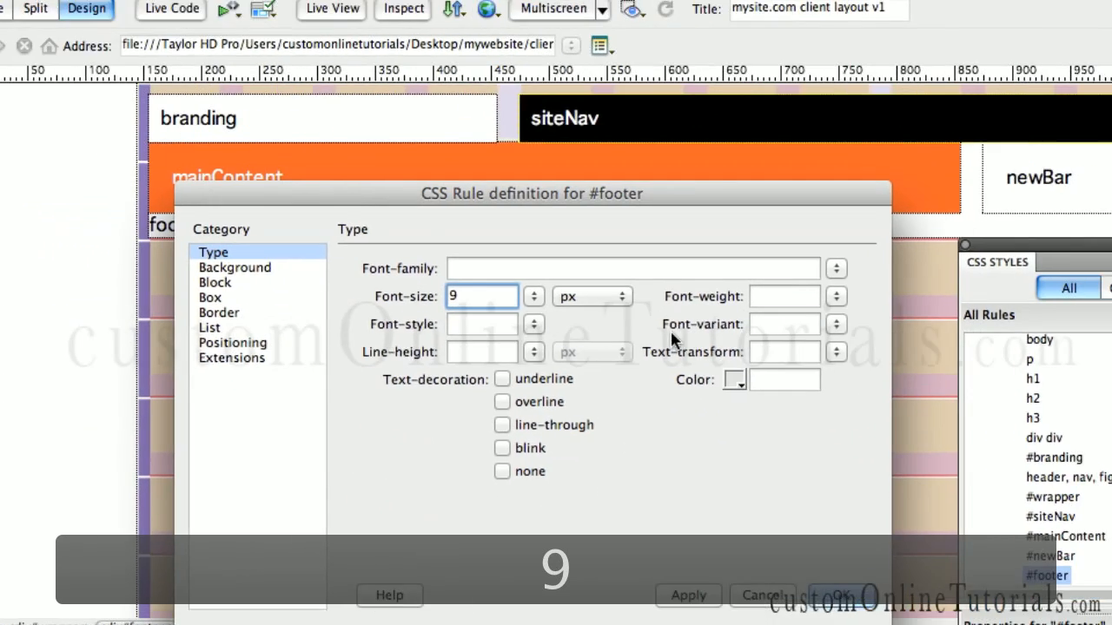
pyautogui.click(733, 378)
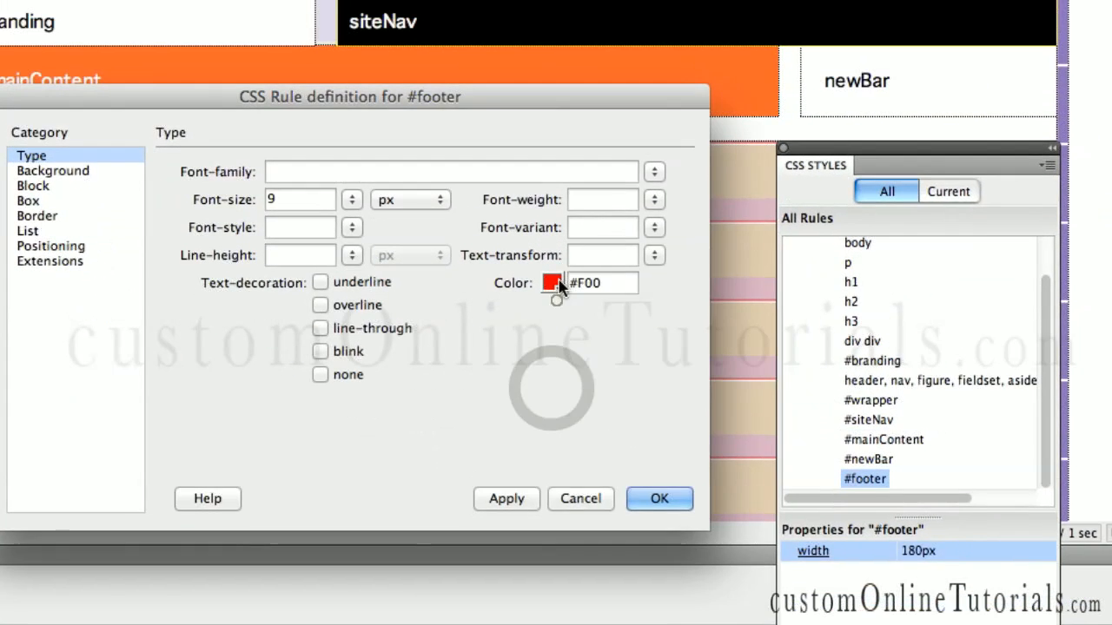
pyautogui.click(552, 283)
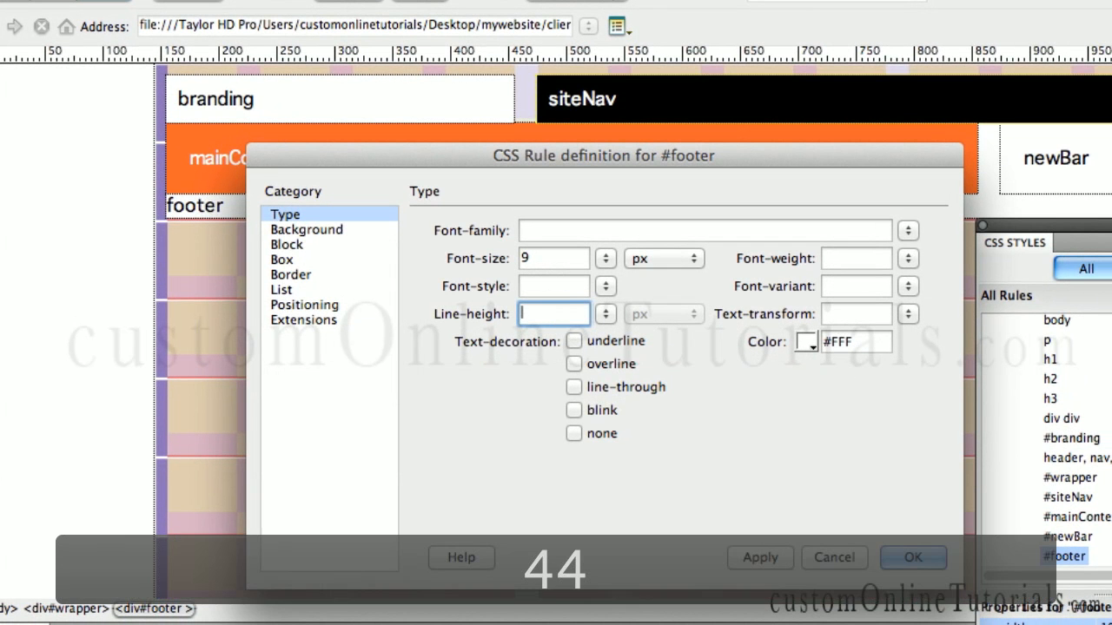
pyautogui.write('44')
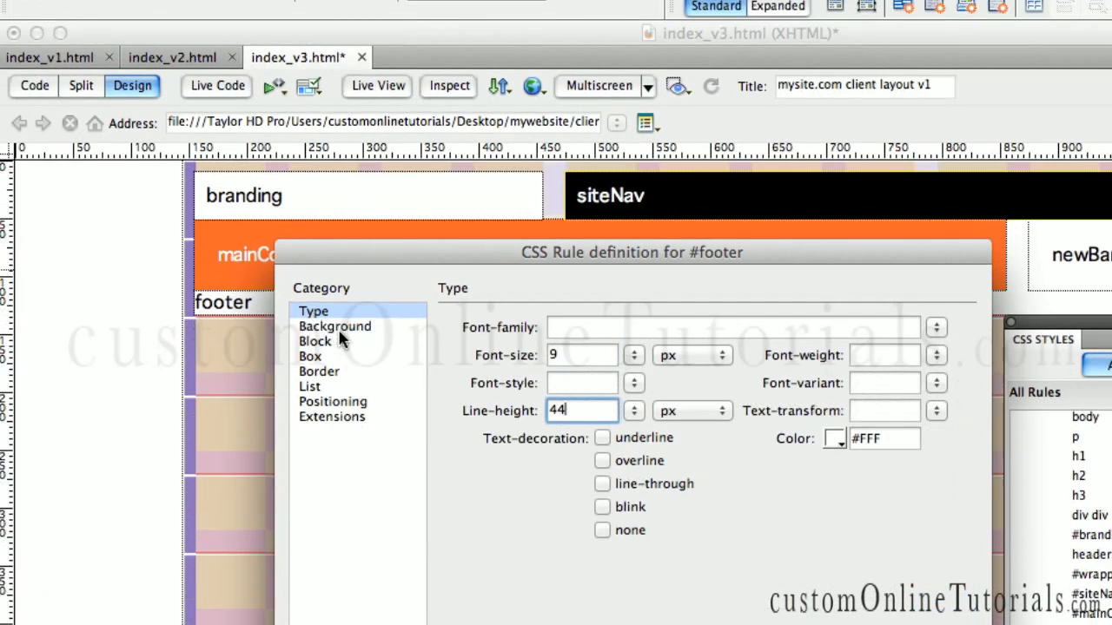
# Set the footer's black background and Clear: left, confirm the rule and save the page
pyautogui.click(314, 340)
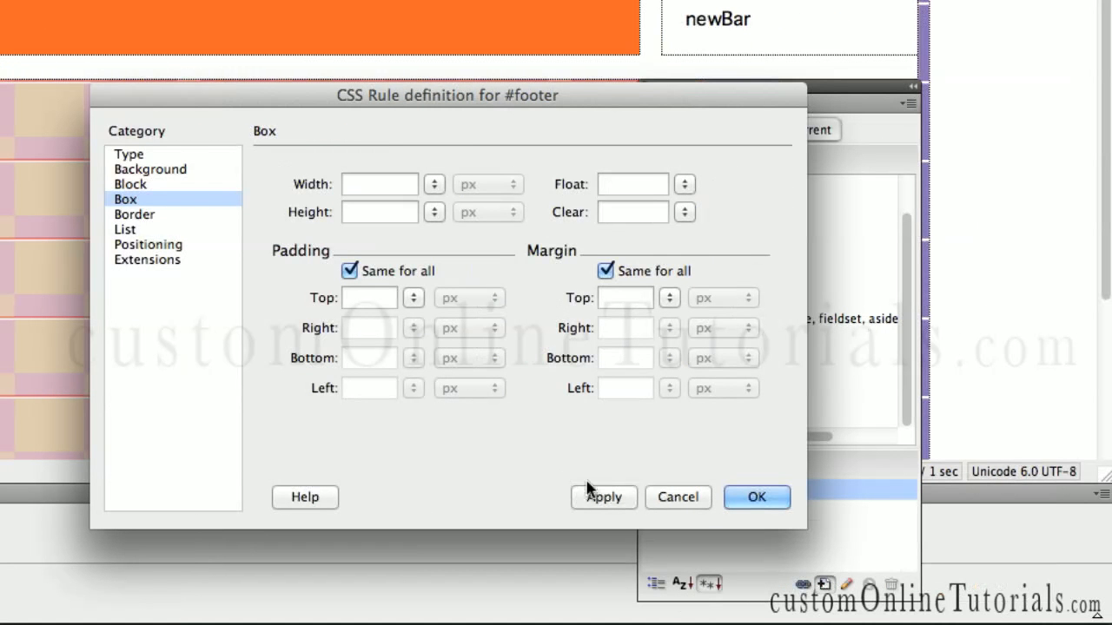
pyautogui.click(603, 497)
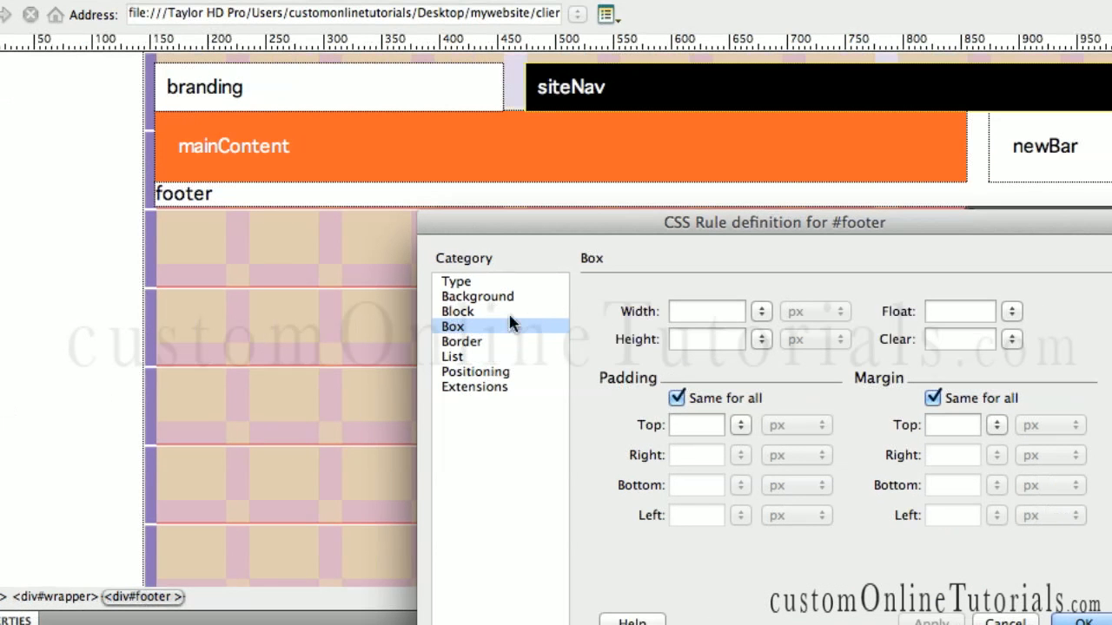
pyautogui.moveTo(534, 323)
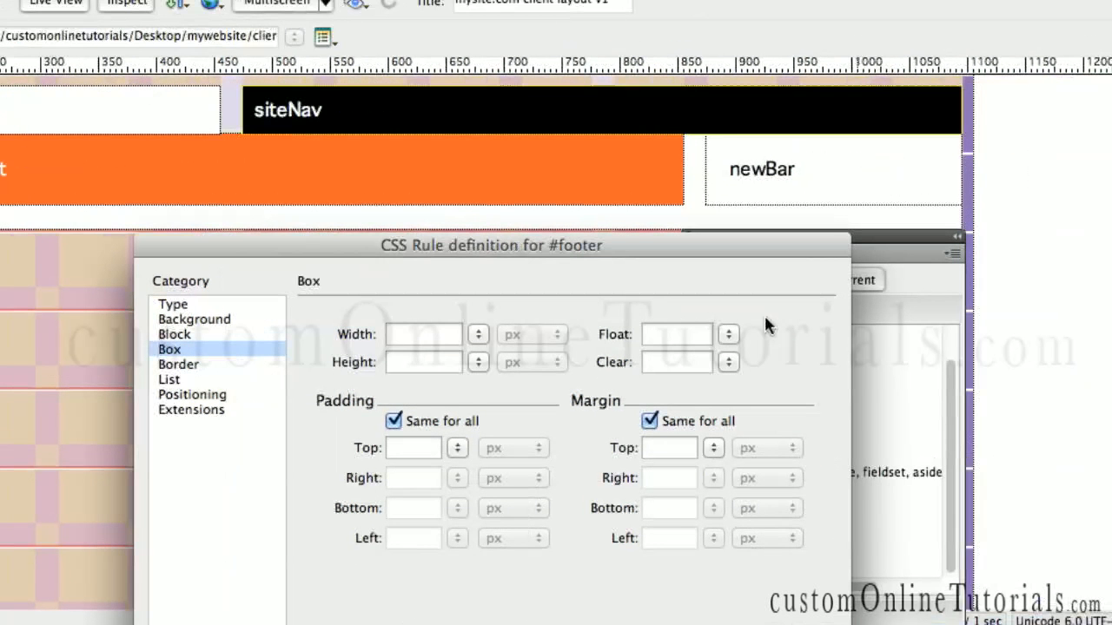
pyautogui.click(728, 363)
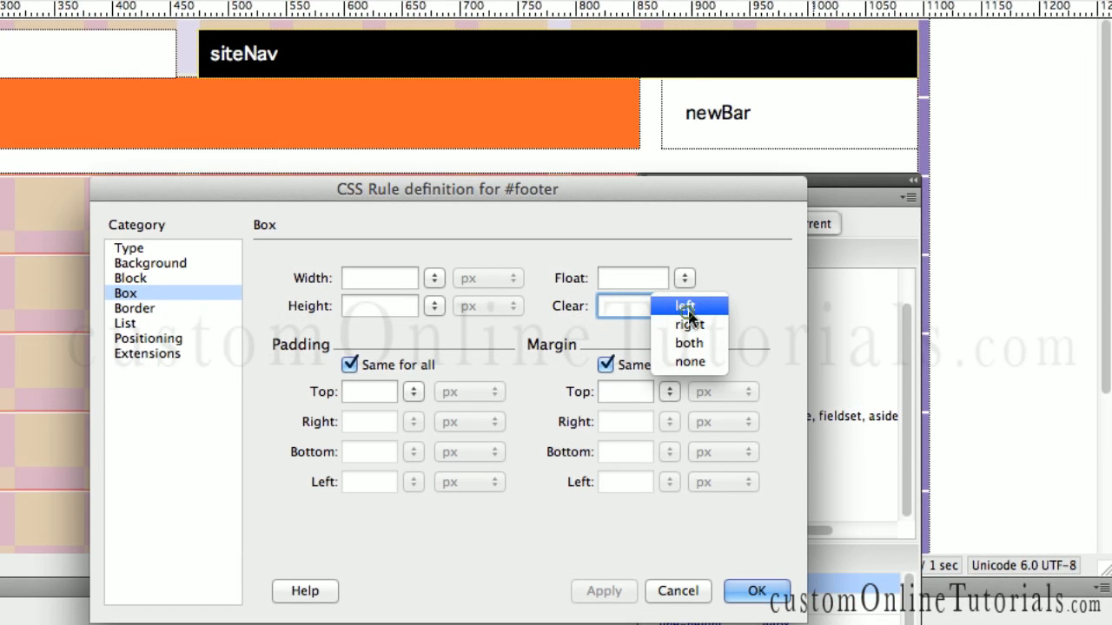
pyautogui.click(684, 306)
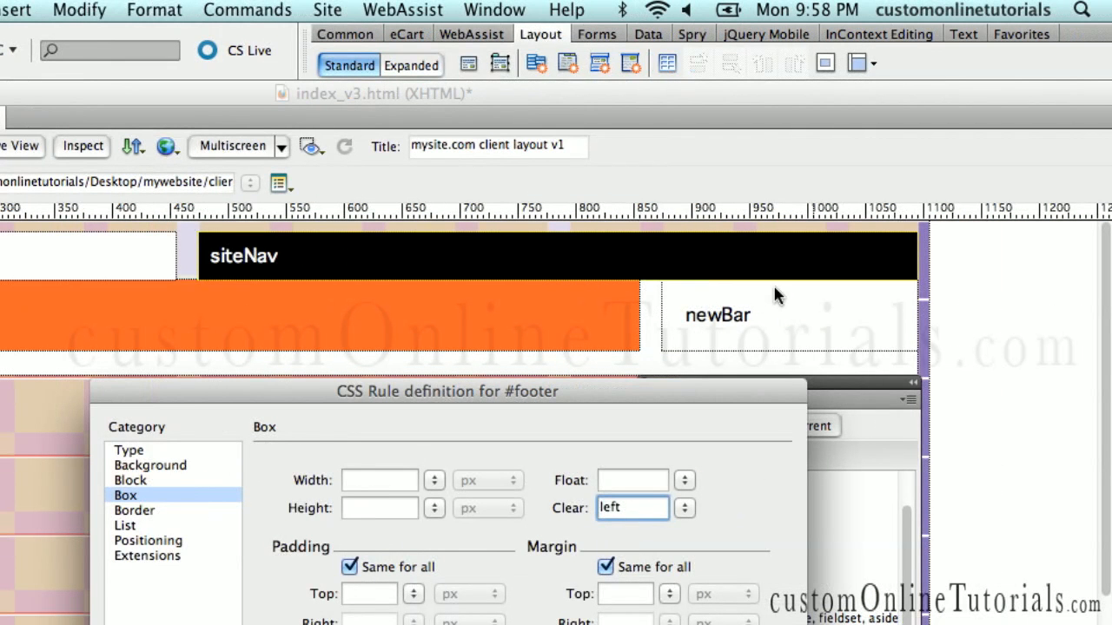
pyautogui.moveTo(469, 322)
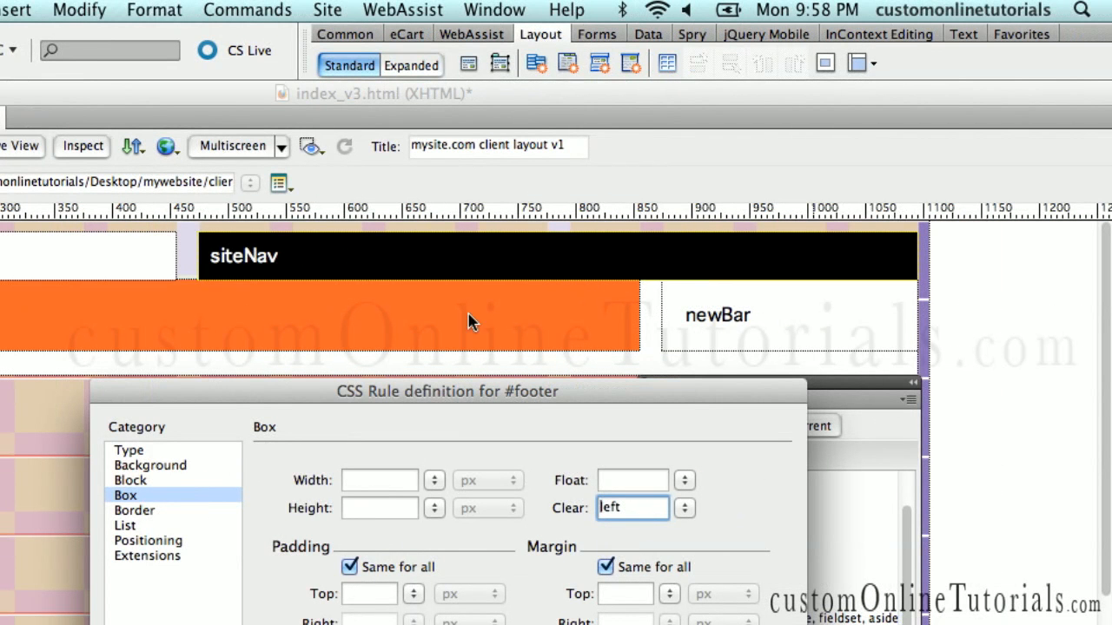
pyautogui.moveTo(573, 311)
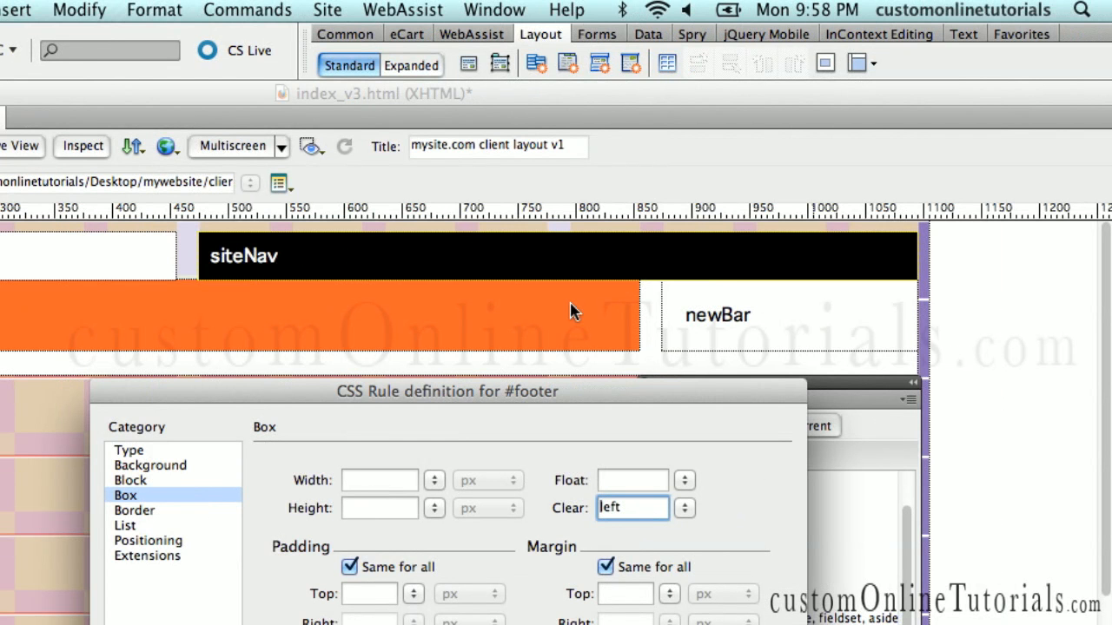
pyautogui.moveTo(726, 321)
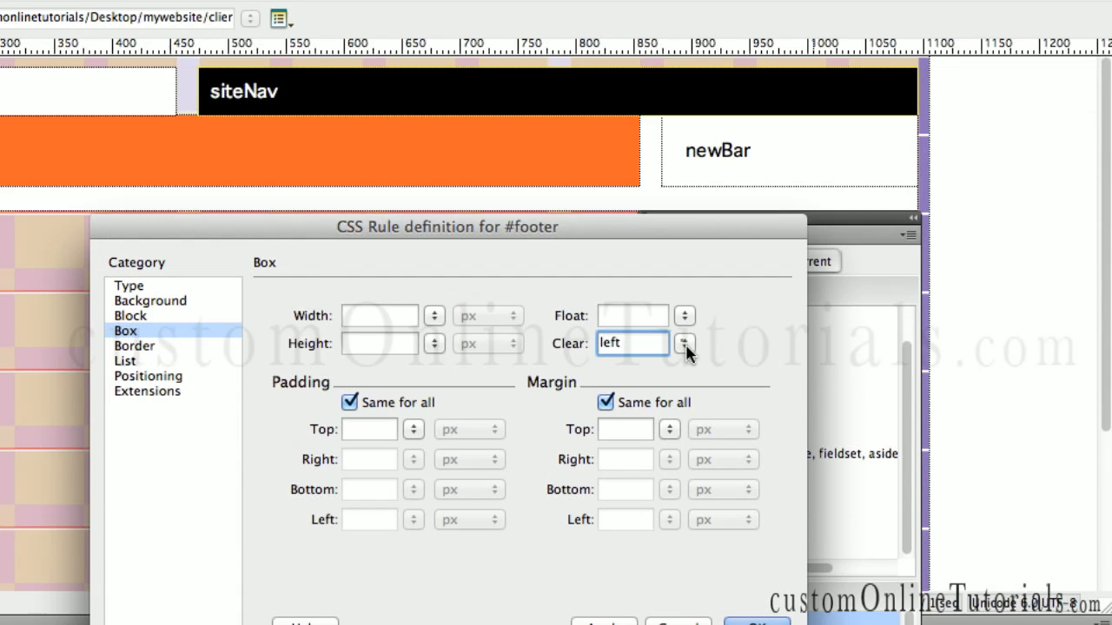
pyautogui.click(685, 344)
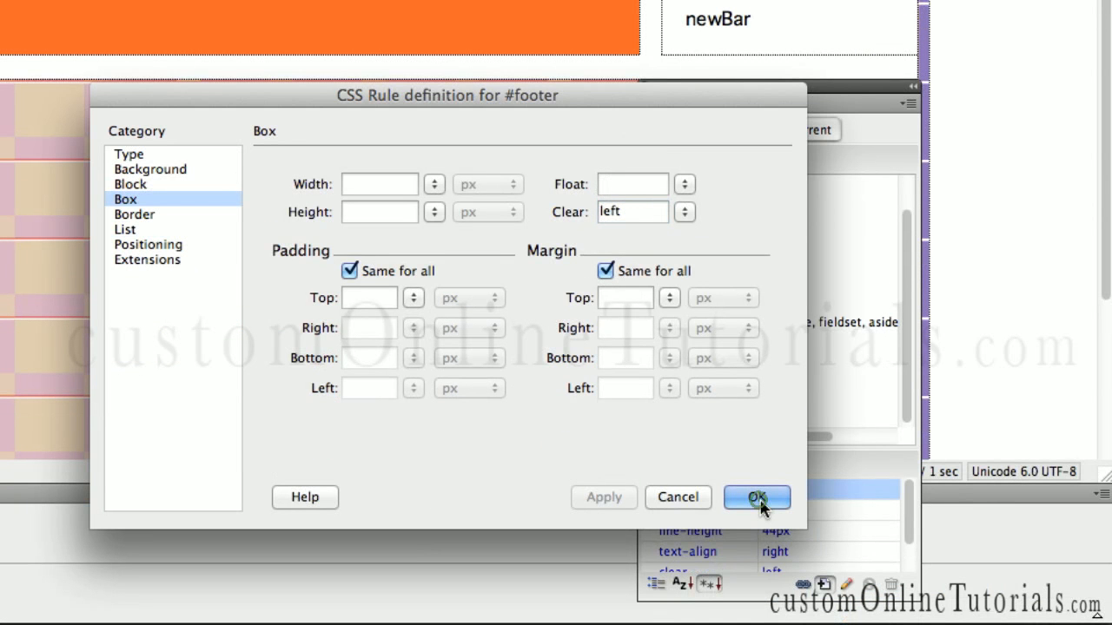
pyautogui.click(756, 497)
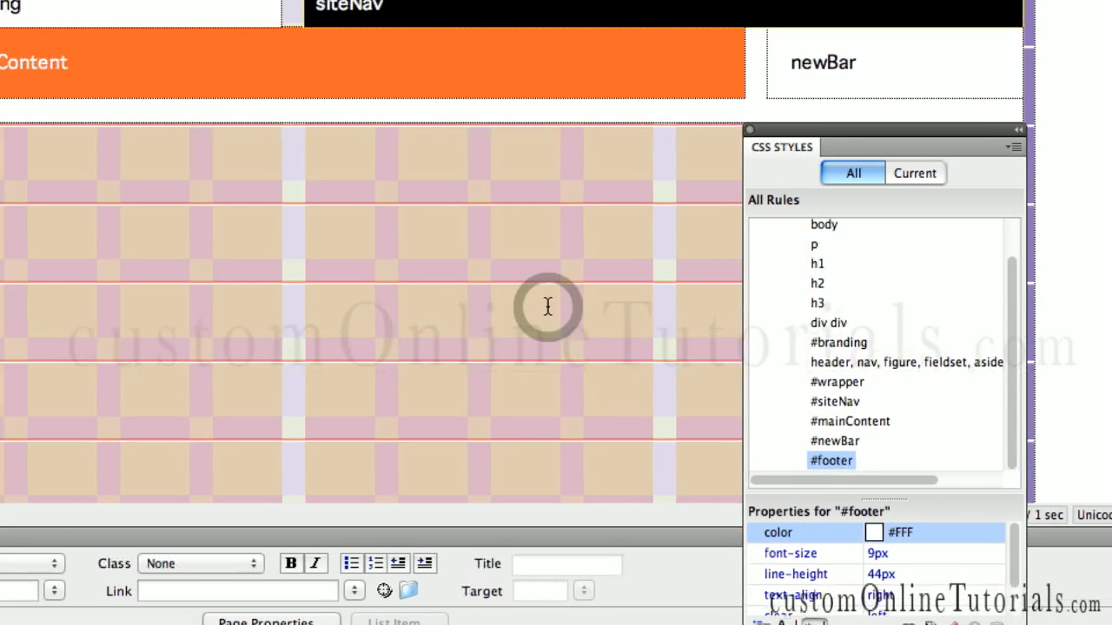
pyautogui.press('cmd+s')
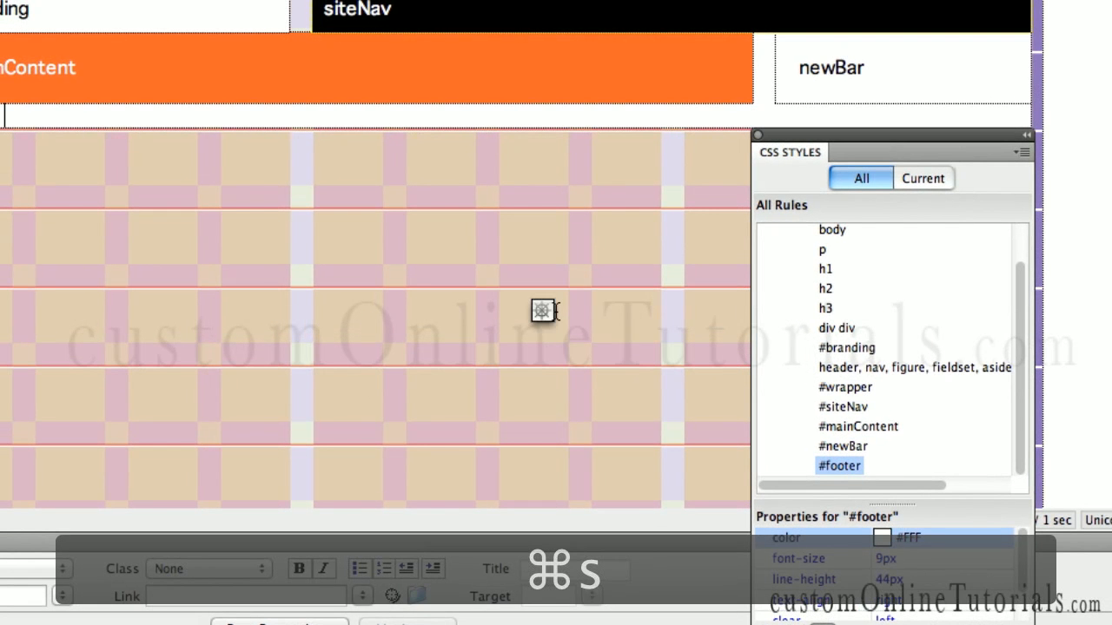
pyautogui.press('cmd+s')
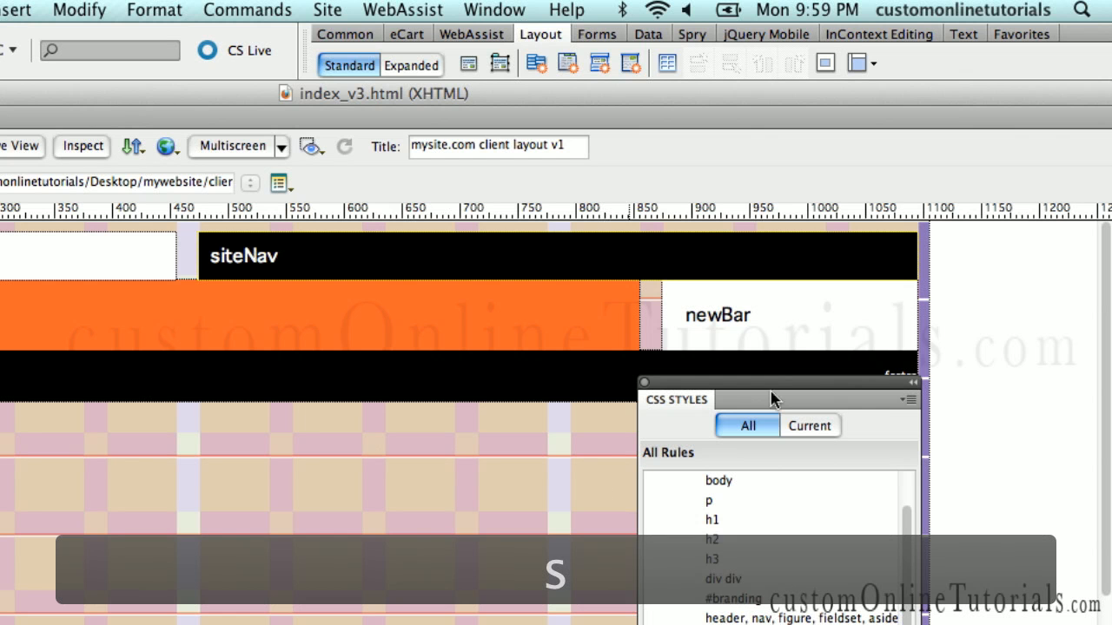
pyautogui.moveTo(773, 399); pyautogui.dragTo(813, 465)
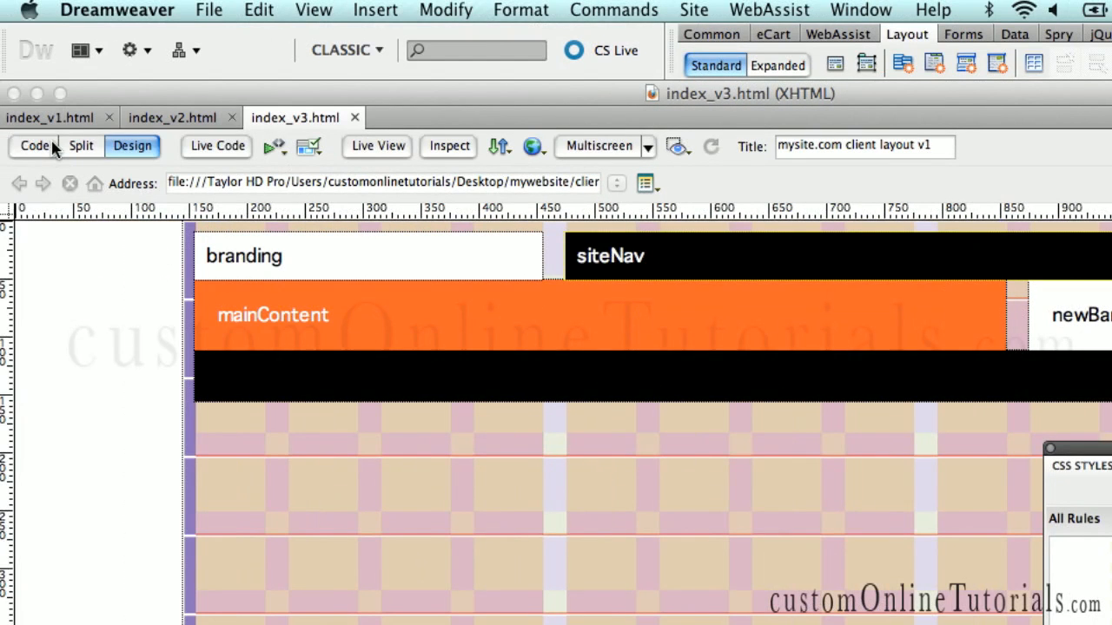
pyautogui.click(35, 146)
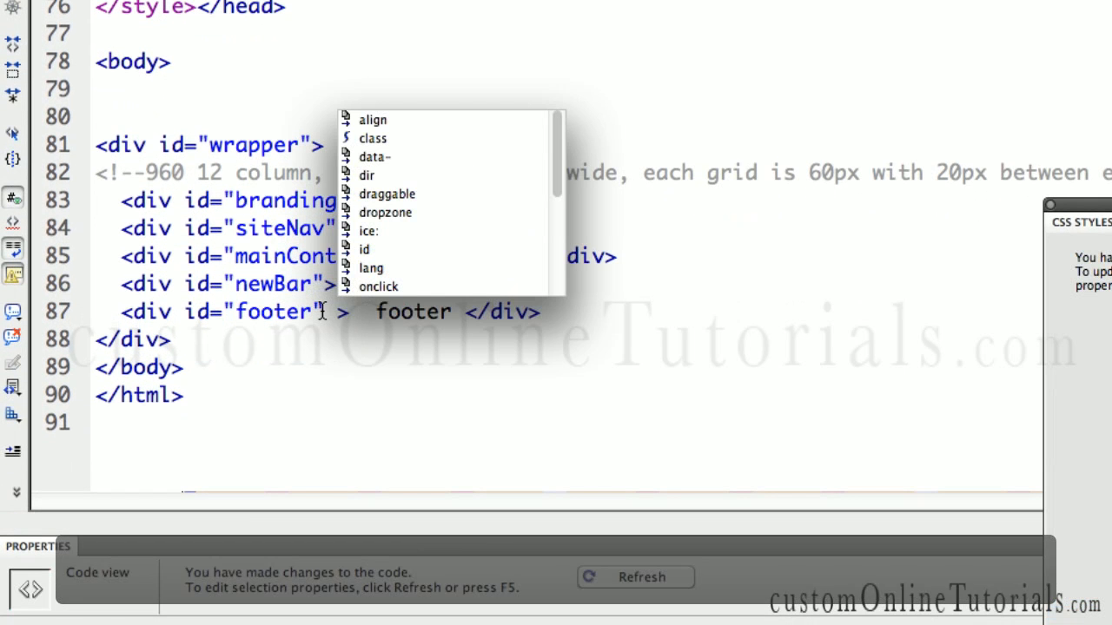
pyautogui.press('Escape')
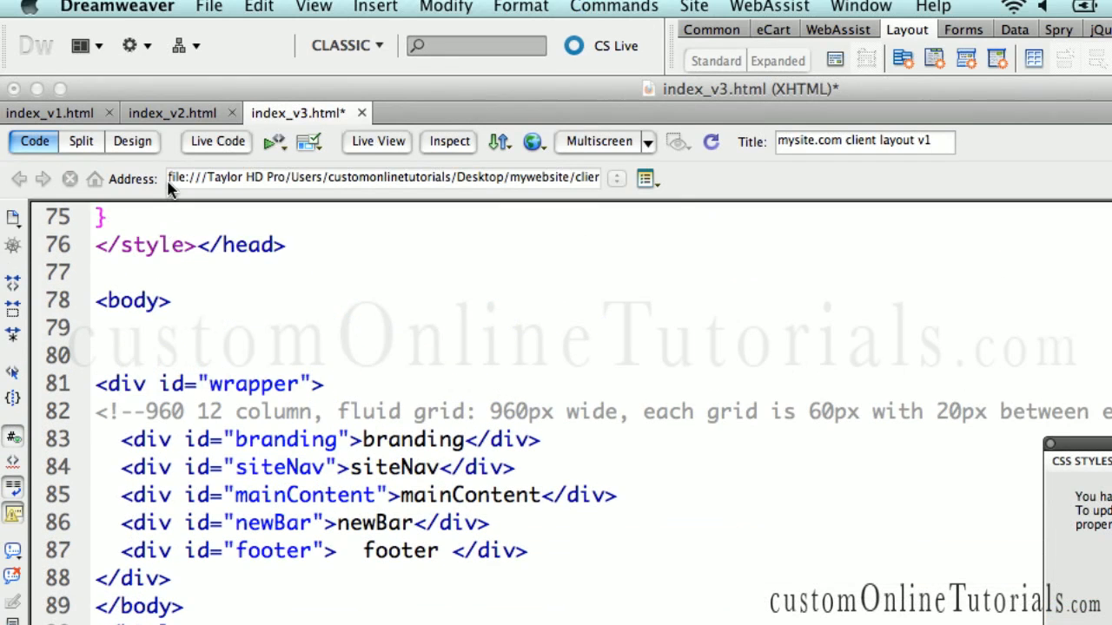
pyautogui.click(132, 142)
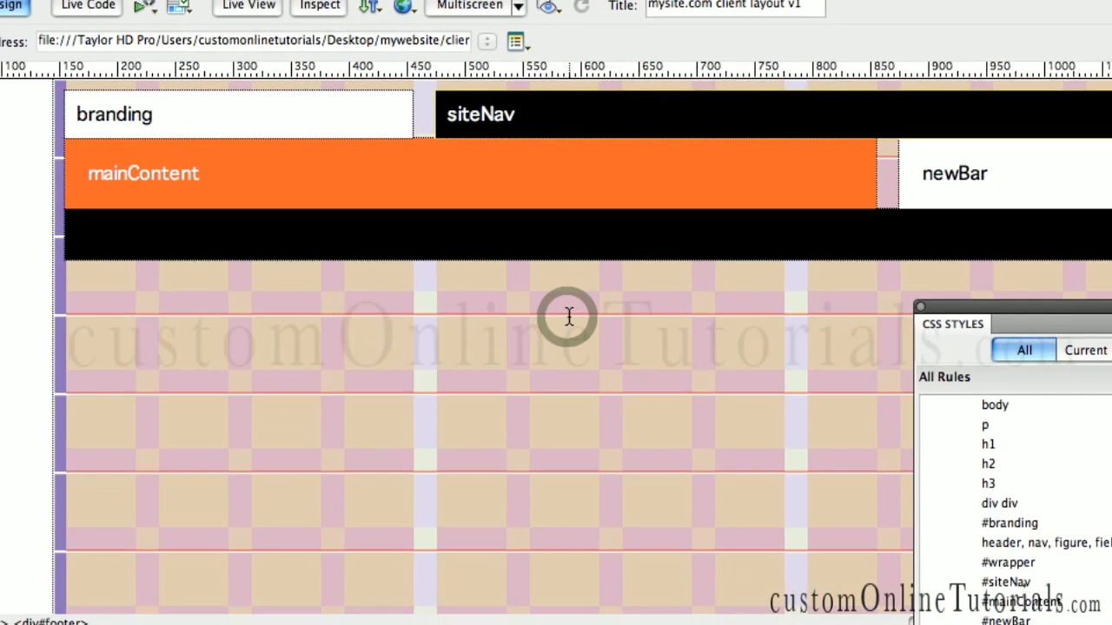
# Set the #footer rule's Text-align to center and save the page
pyautogui.press('cmd+s')
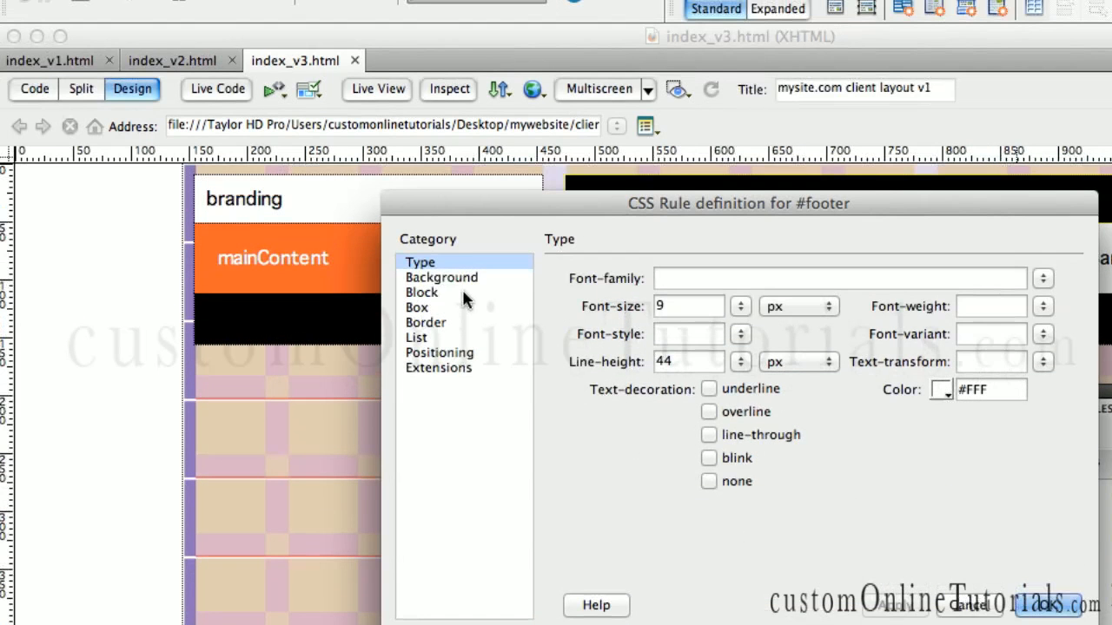
pyautogui.click(421, 292)
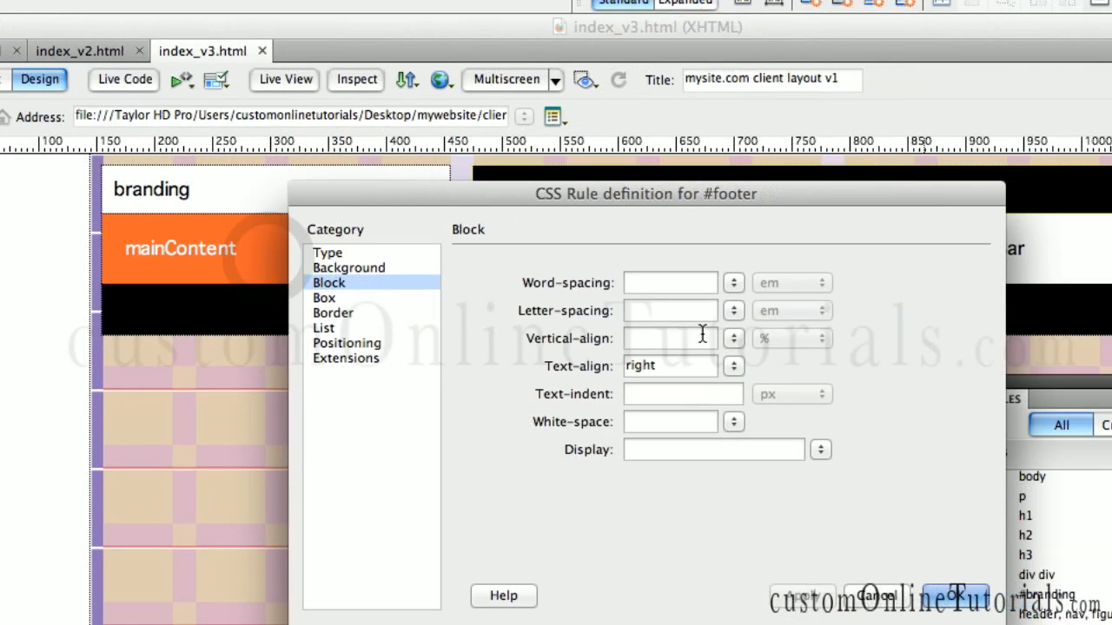
pyautogui.click(733, 365)
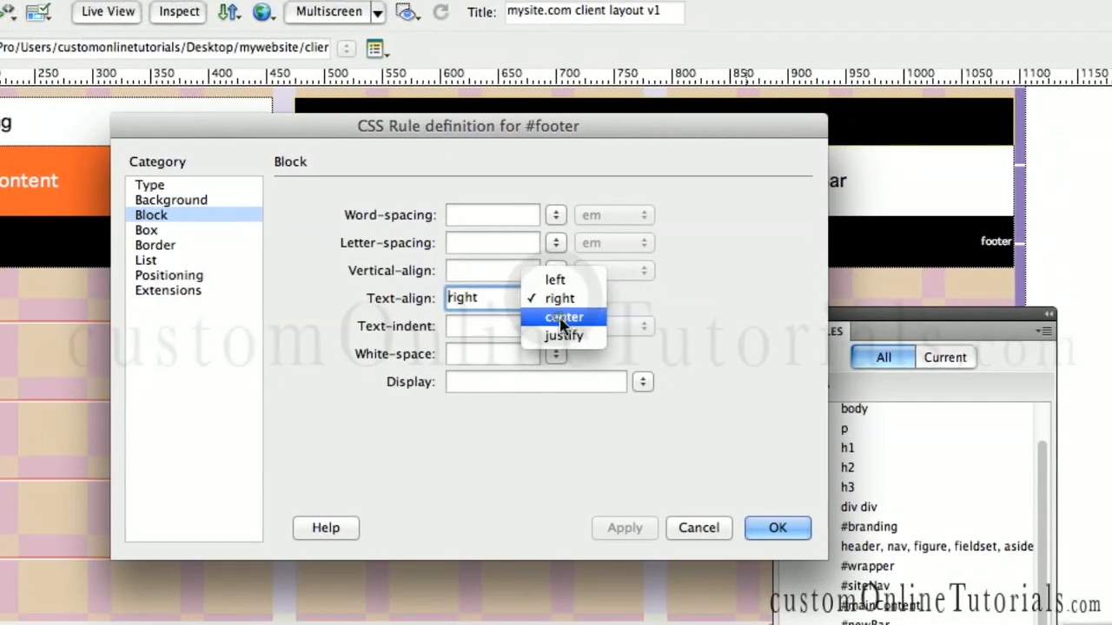
pyautogui.click(562, 316)
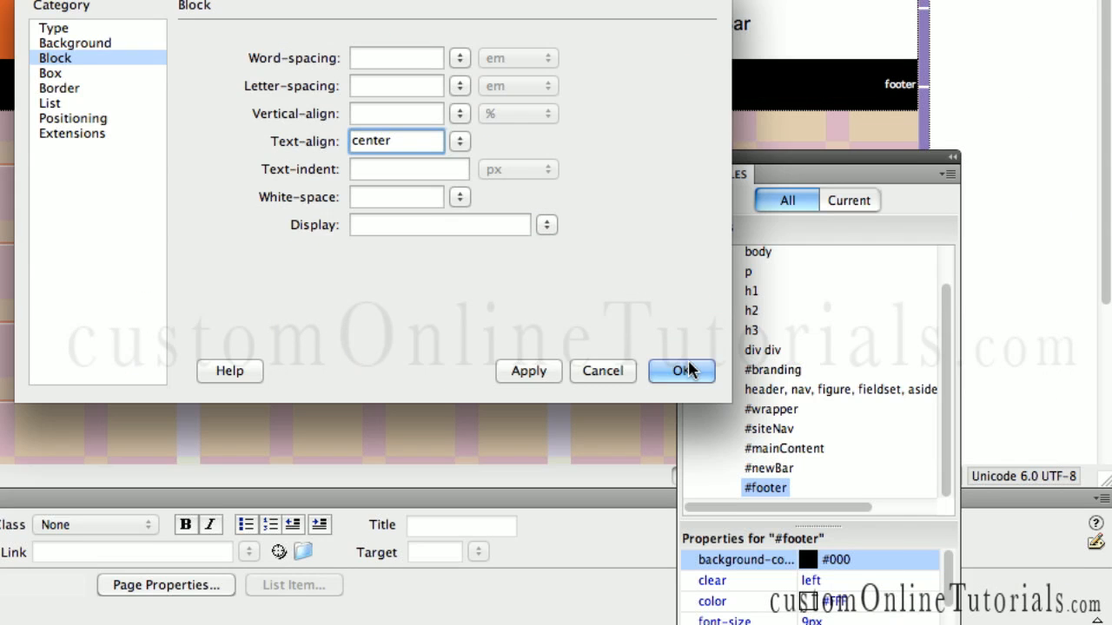
pyautogui.click(681, 372)
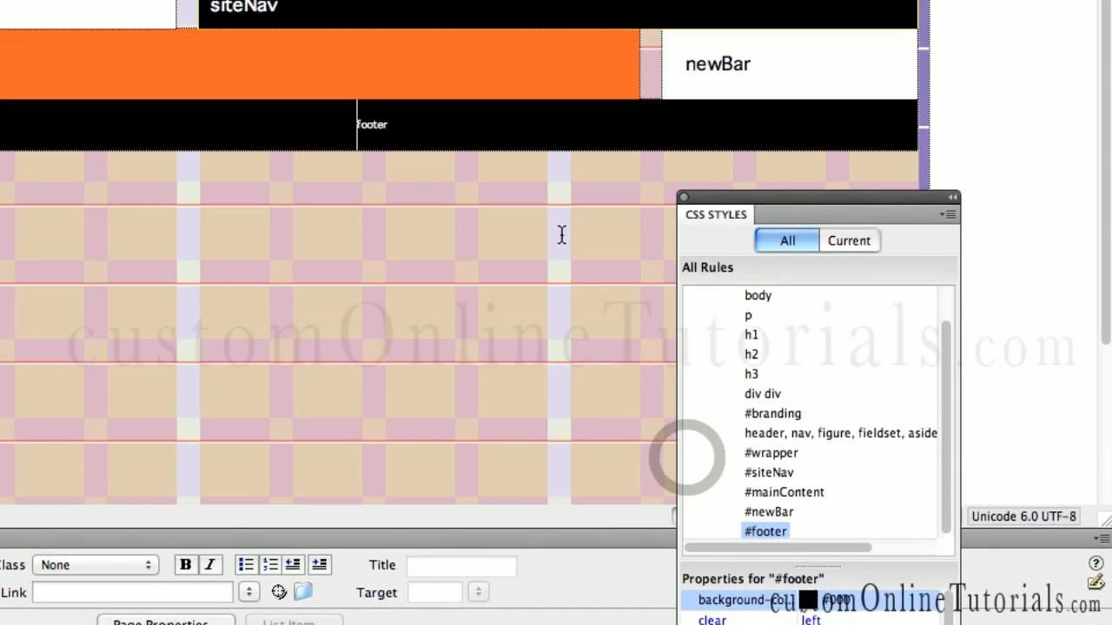
pyautogui.press('cmd+s')
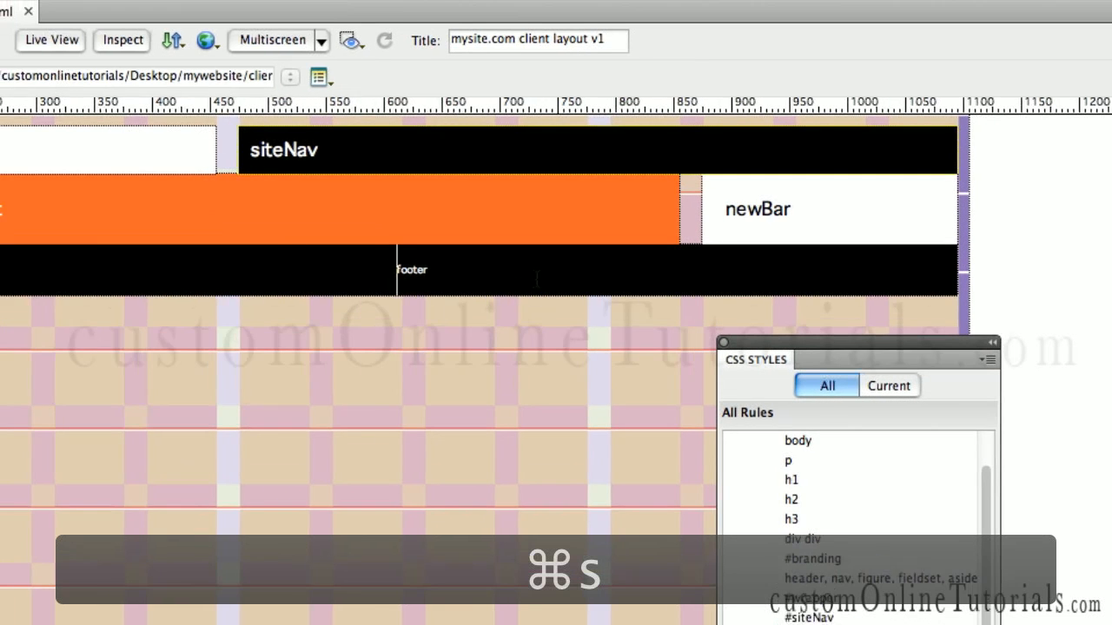
pyautogui.press('cmd+s')
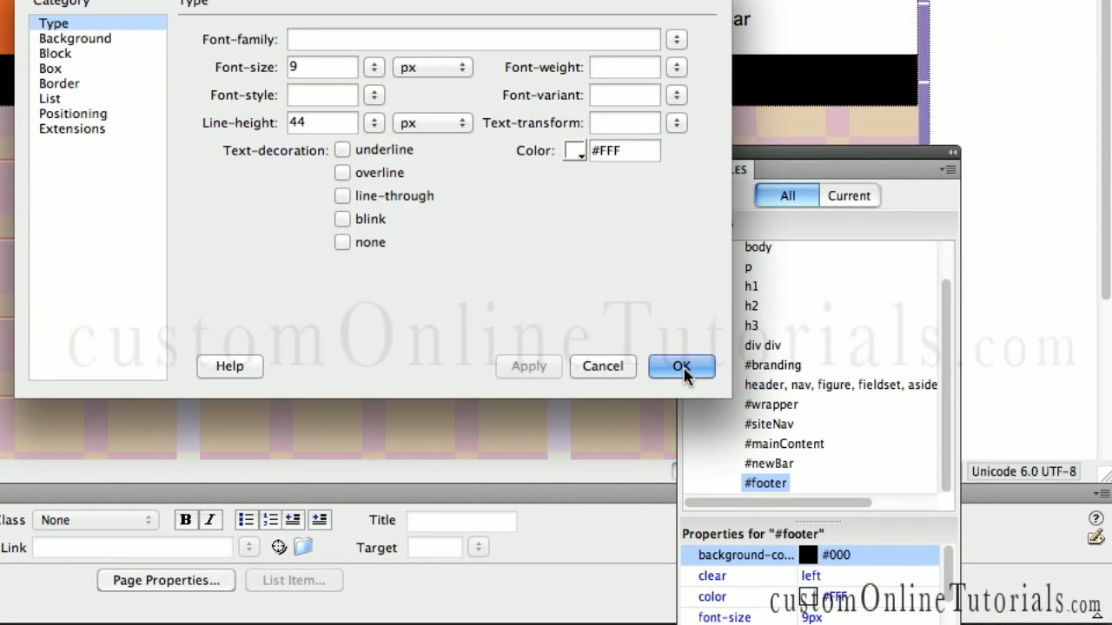
# Close the reopened footer rule unchanged and save again
pyautogui.click(681, 365)
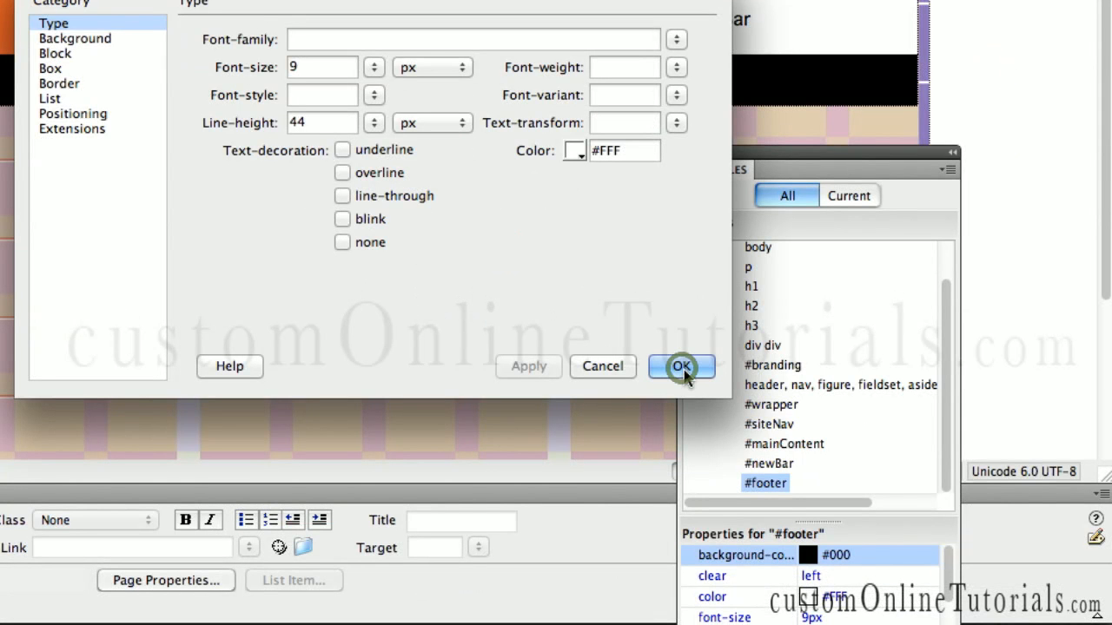
pyautogui.click(681, 365)
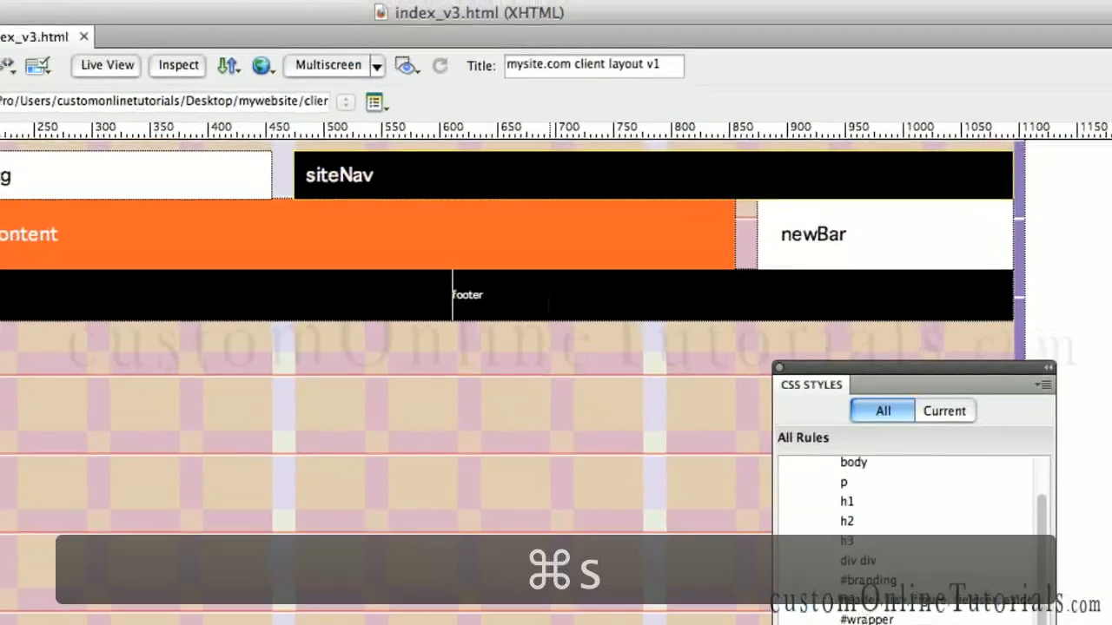
pyautogui.press('cmd+s')
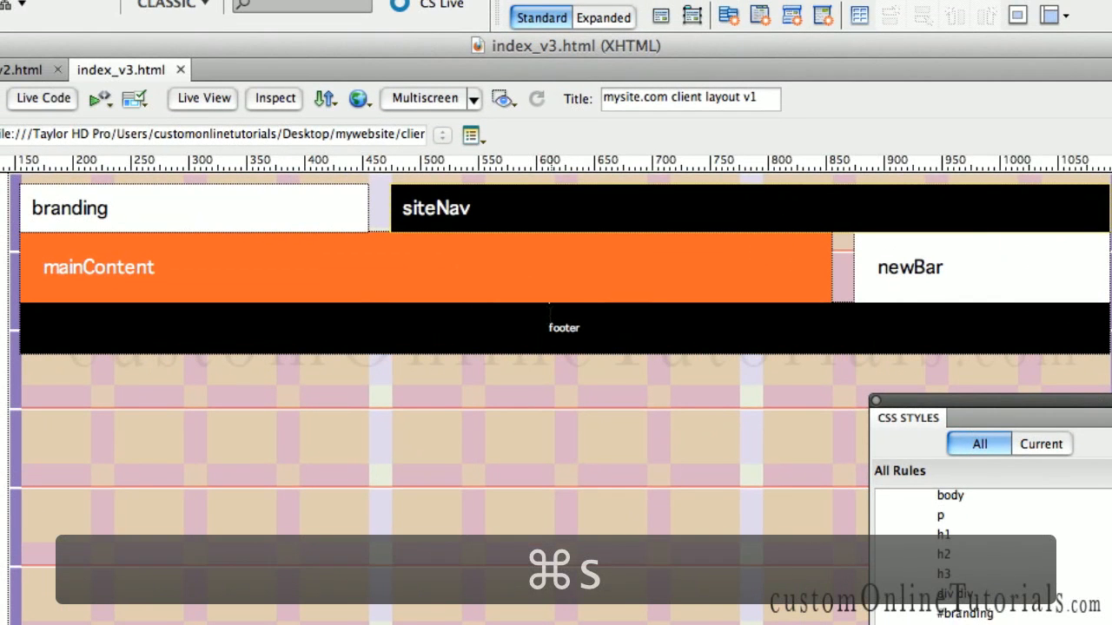
# Replace the footer placeholder word with '©2012 mysite.com'
pyautogui.press('cmd+s')
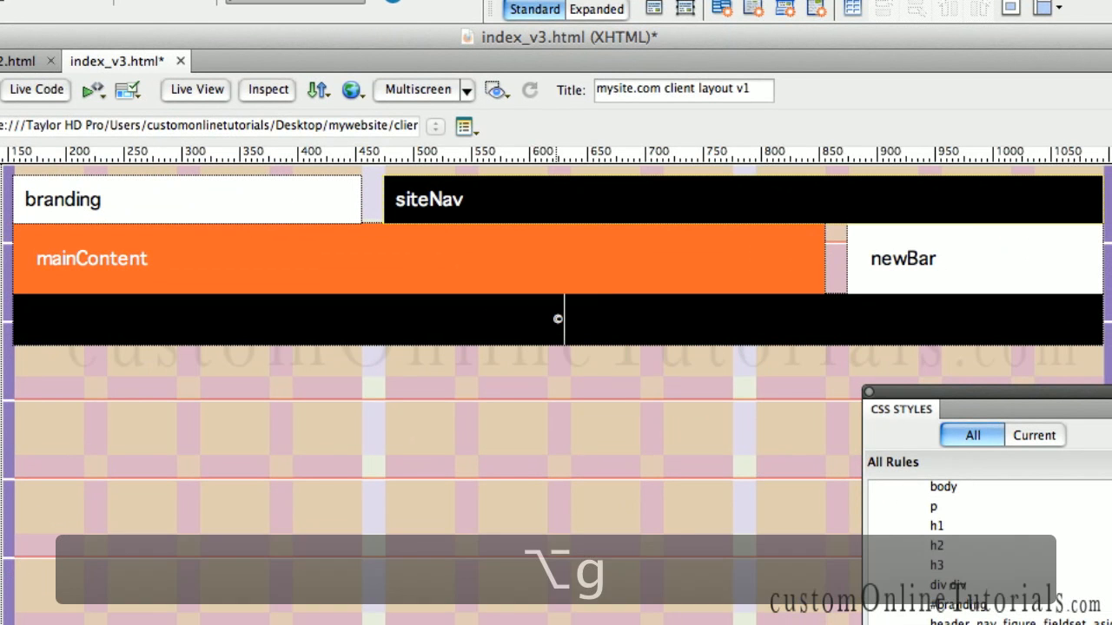
pyautogui.write('©2012')
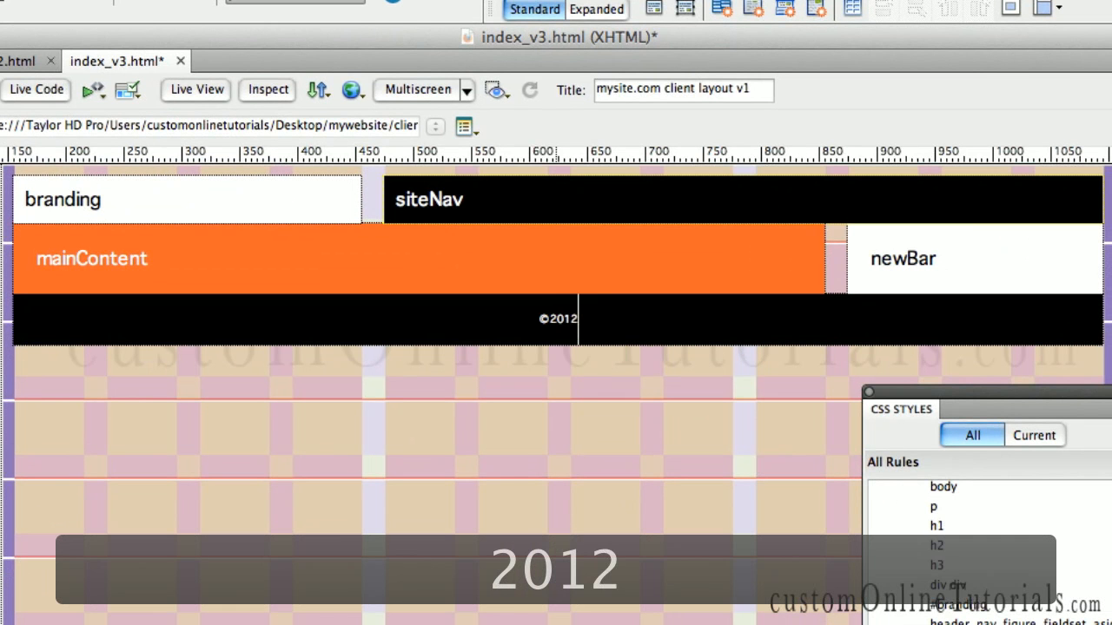
pyautogui.write('mysit')
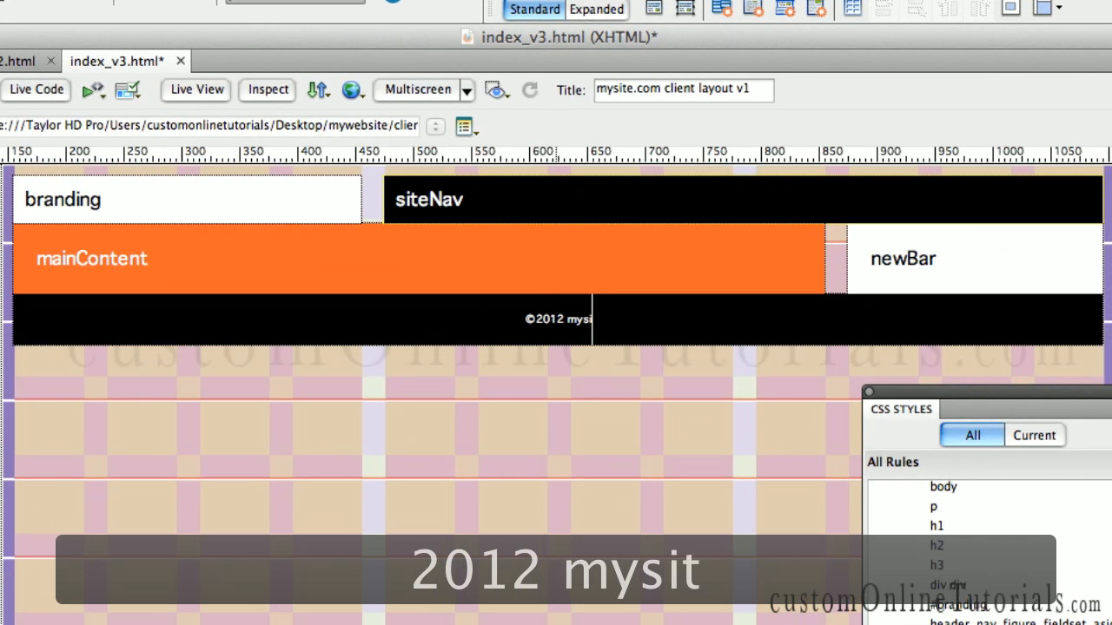
pyautogui.write('site.com')
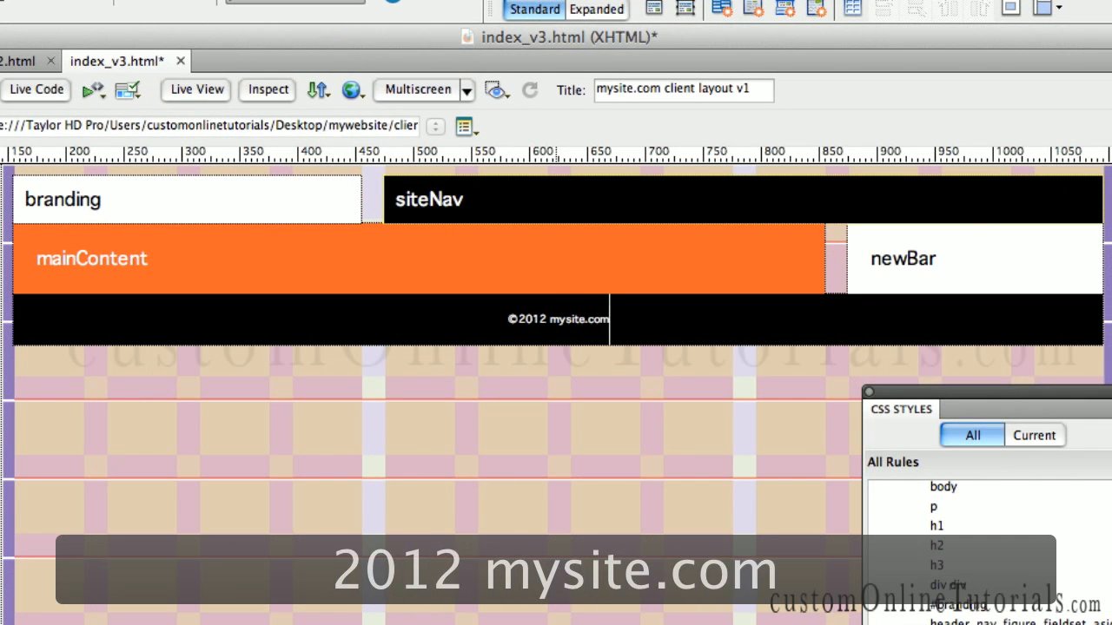
pyautogui.press('cmd+s')
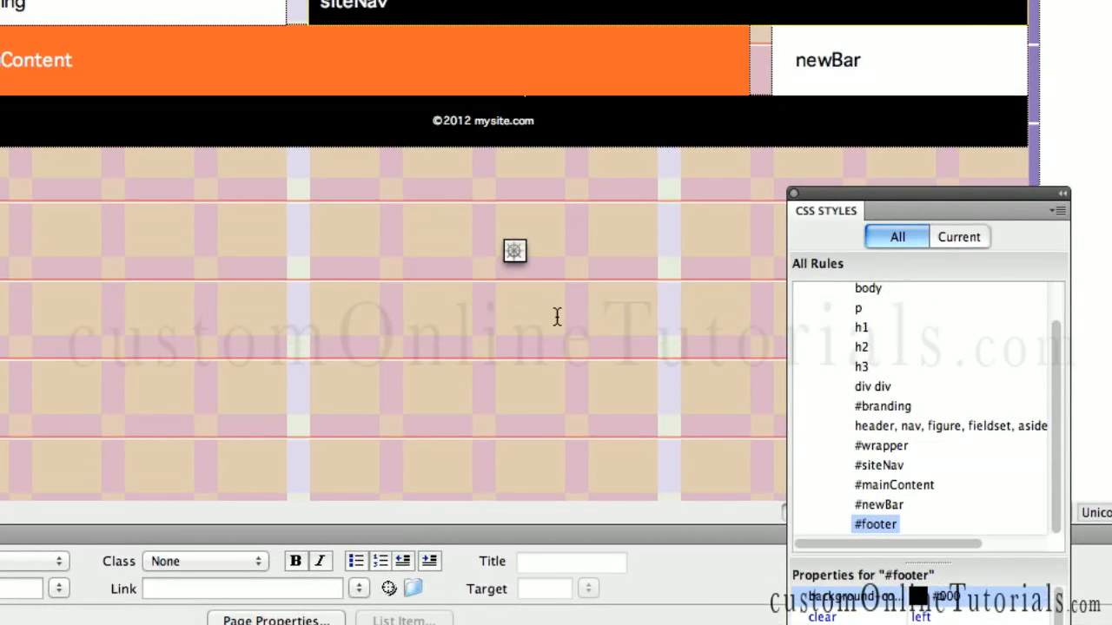
pyautogui.moveTo(927, 193); pyautogui.dragTo(816, 239)
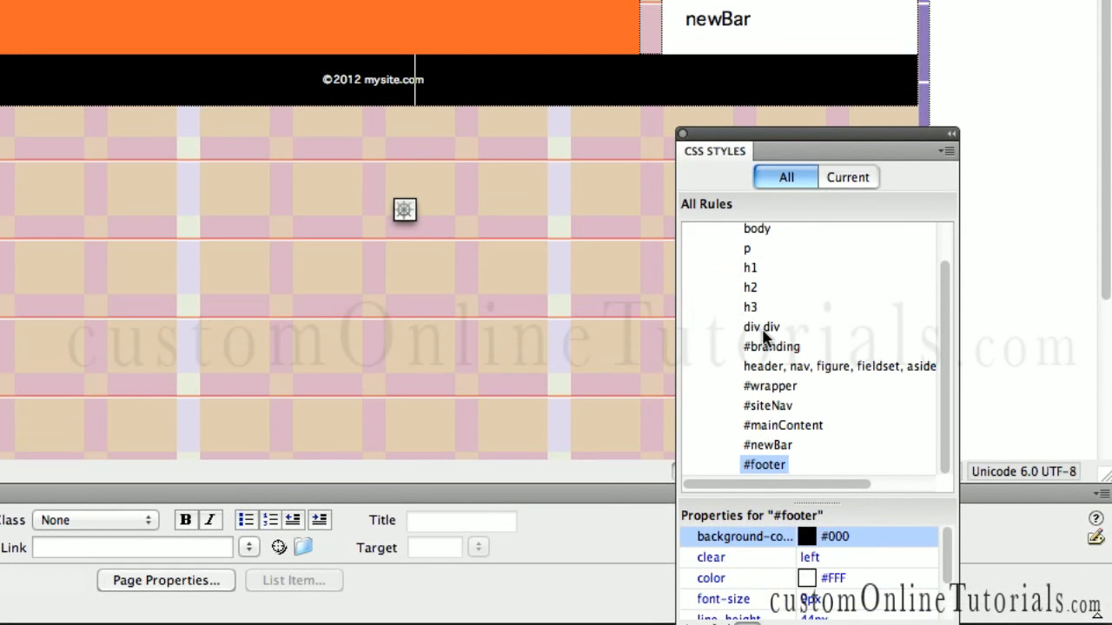
# Edit the div div rule's Box settings with per-side margins enabled
pyautogui.click(760, 326)
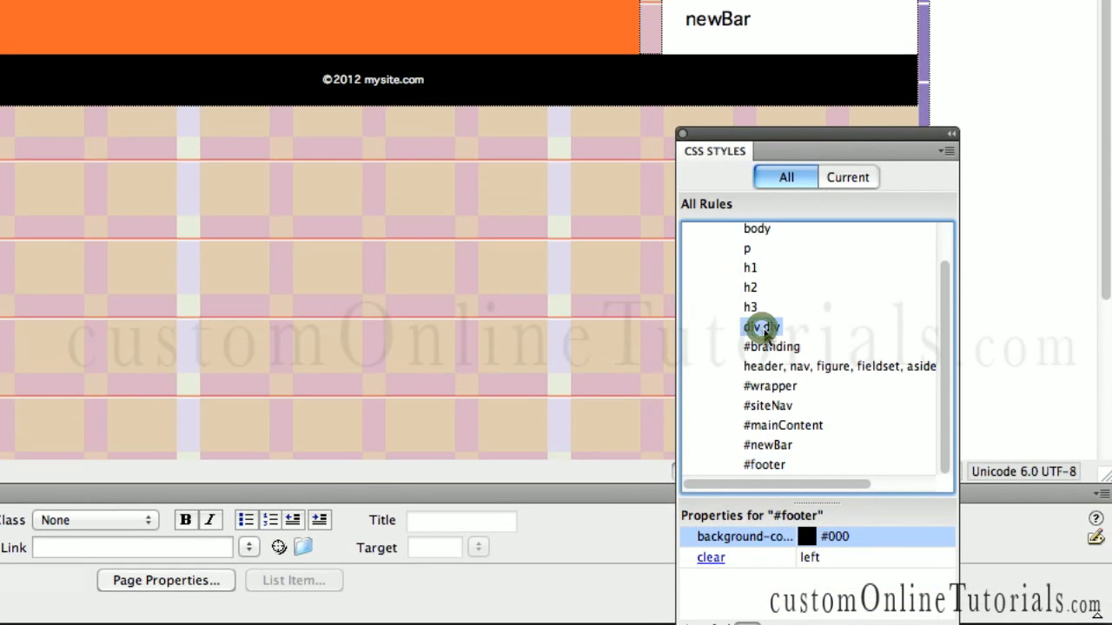
pyautogui.doubleClick(761, 326)
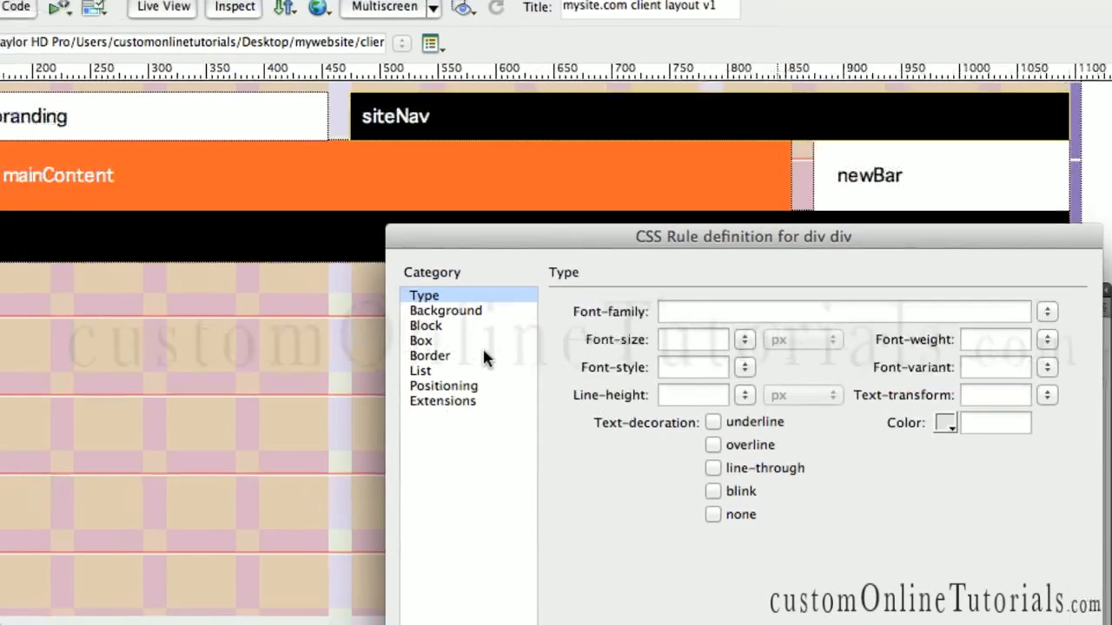
pyautogui.click(420, 340)
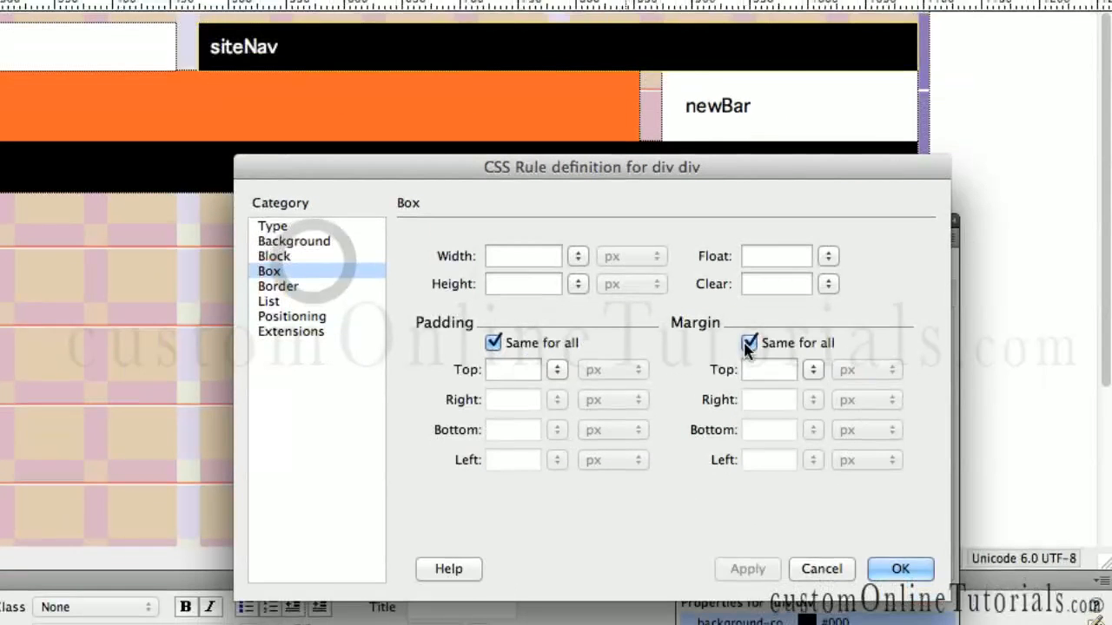
pyautogui.click(749, 343)
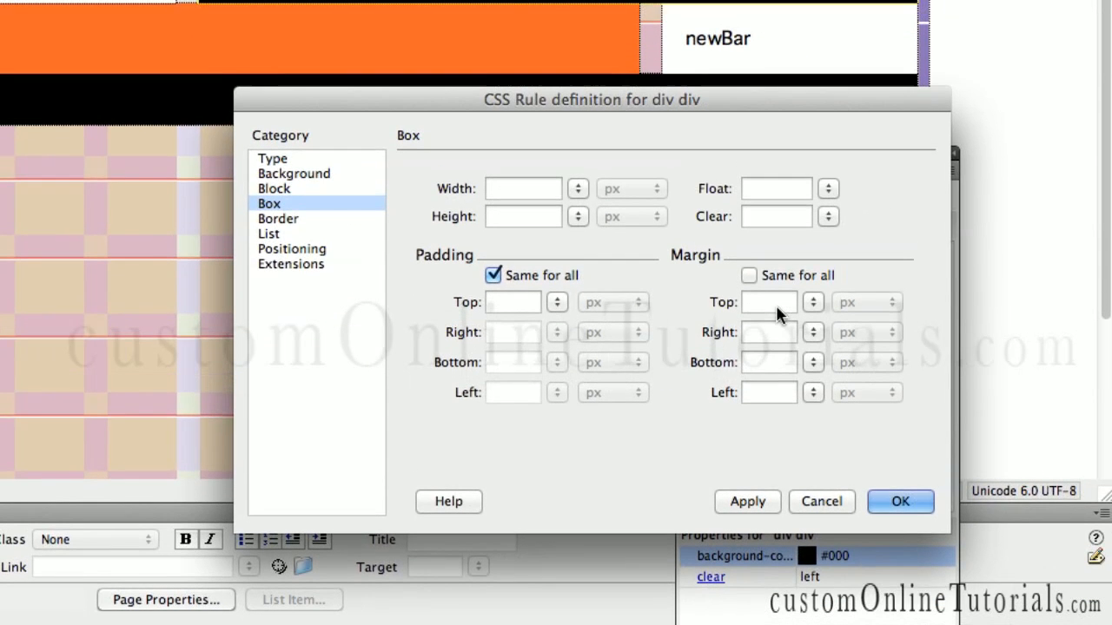
# Give the divs a 20px bottom margin, apply and confirm the rule
pyautogui.click(768, 309)
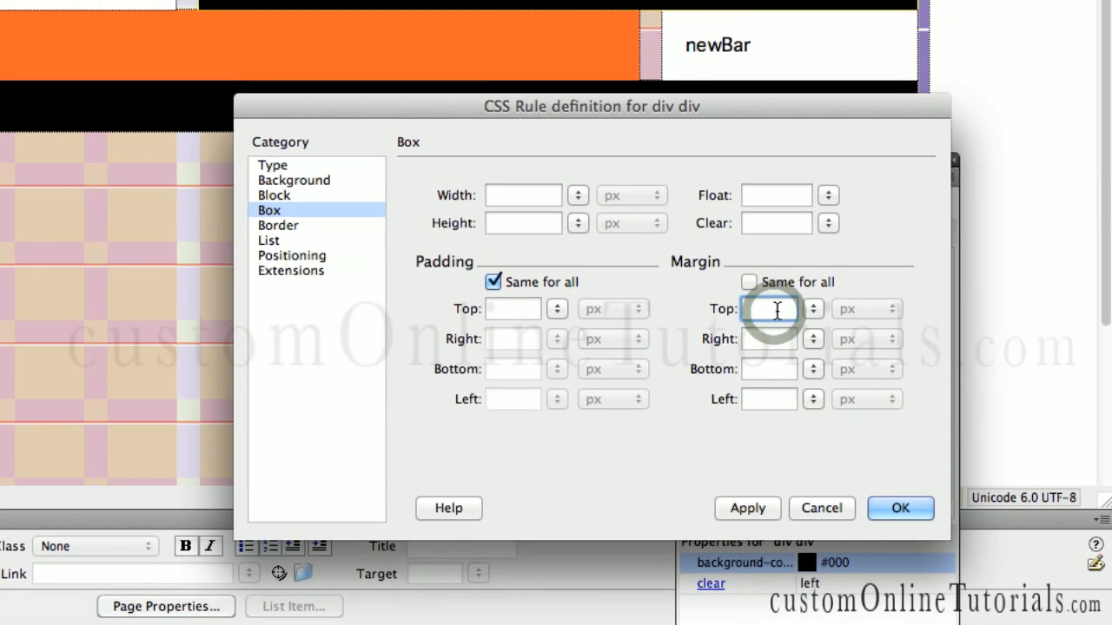
pyautogui.write('10')
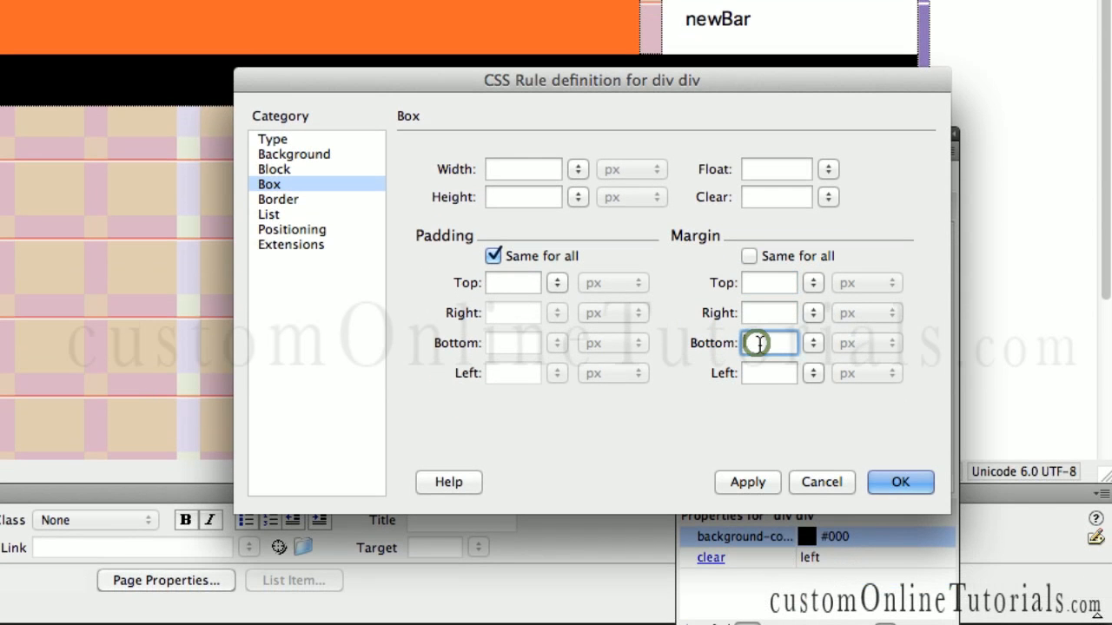
pyautogui.write('20')
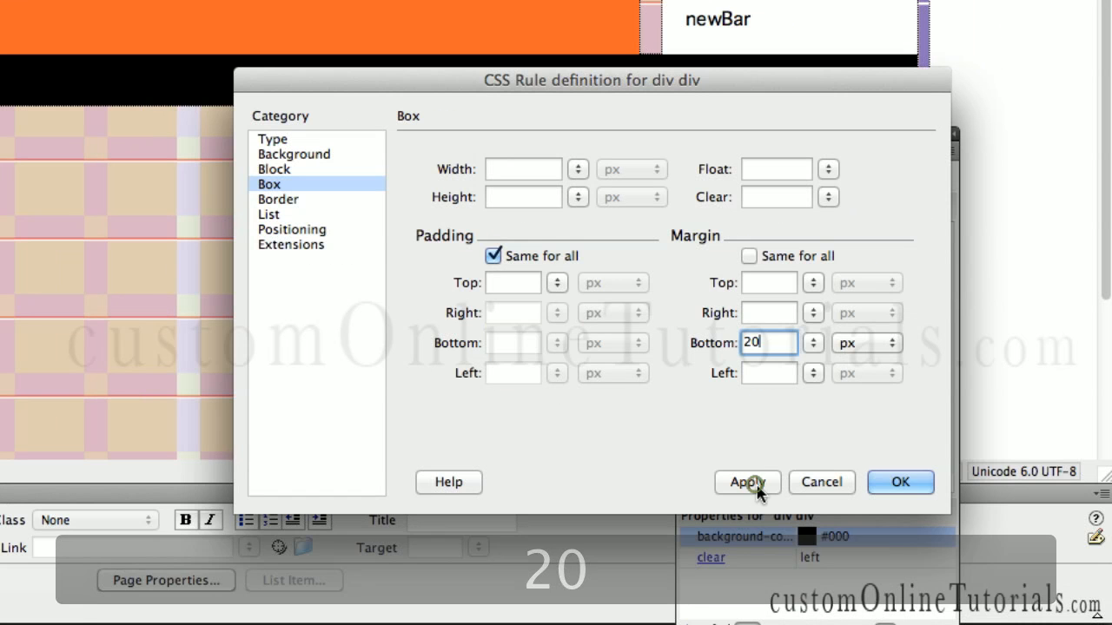
pyautogui.click(747, 483)
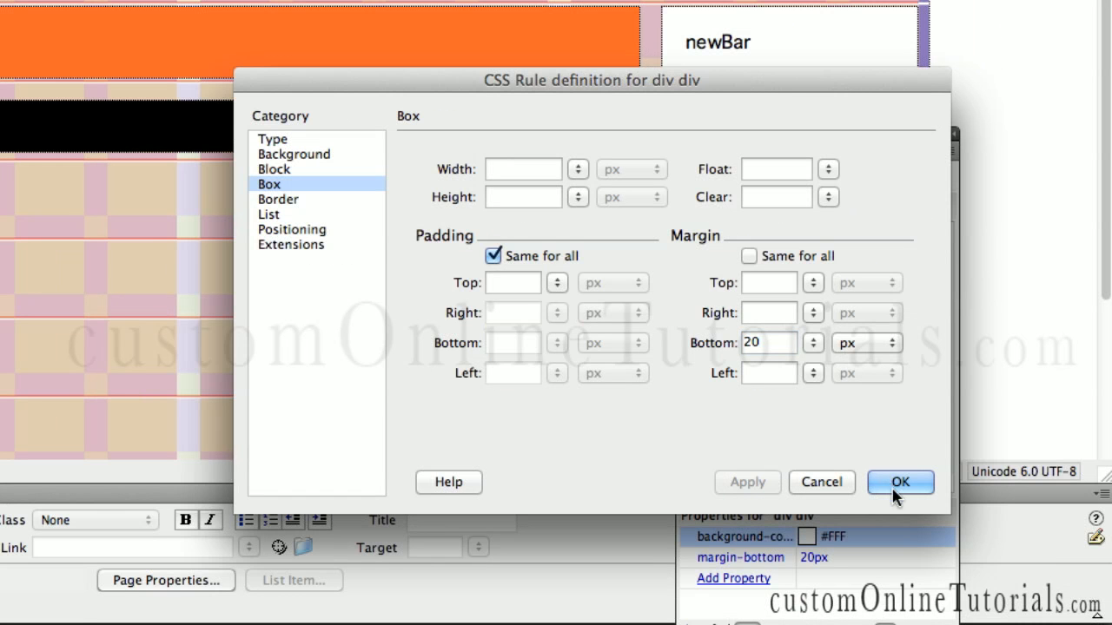
pyautogui.click(900, 483)
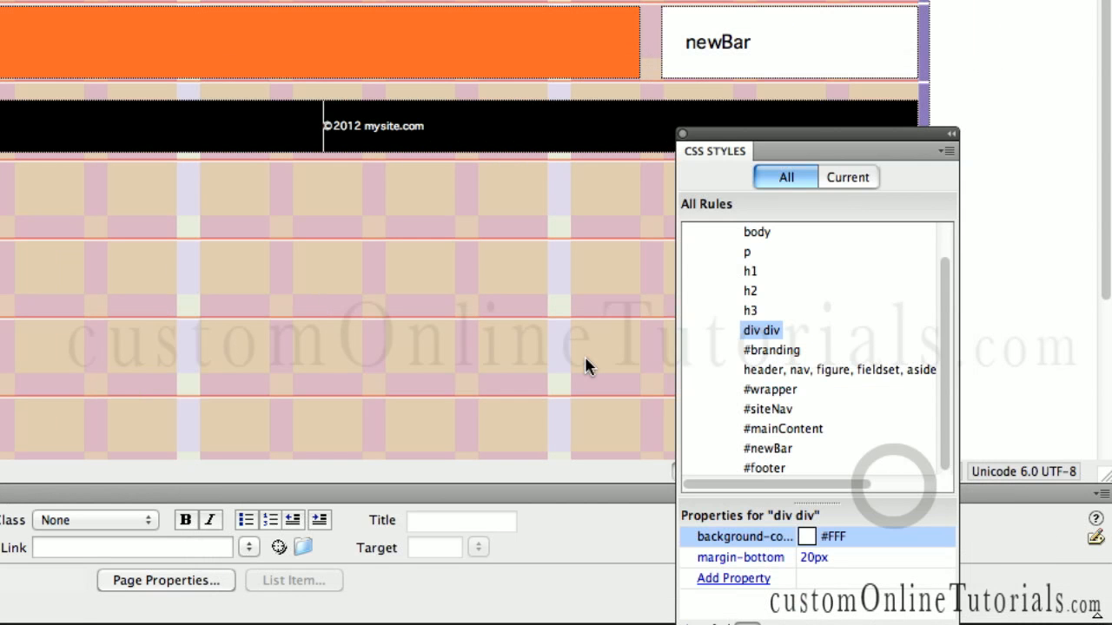
# Save index_v3.html so the finished layout has no unsaved changes
pyautogui.press('cmd+s')
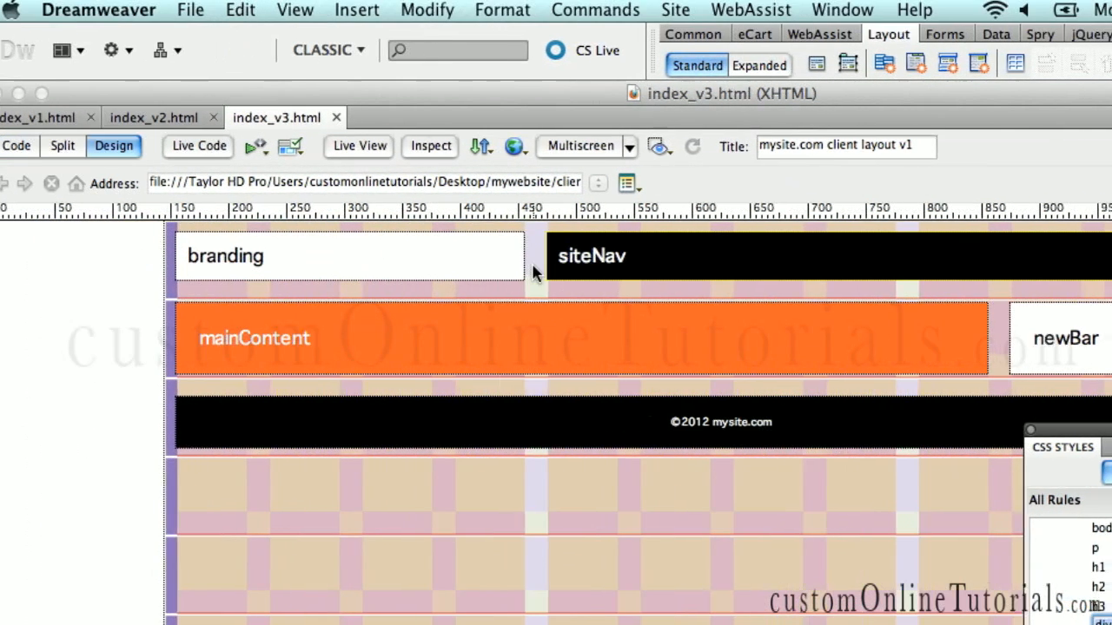
pyautogui.press('cmd+s')
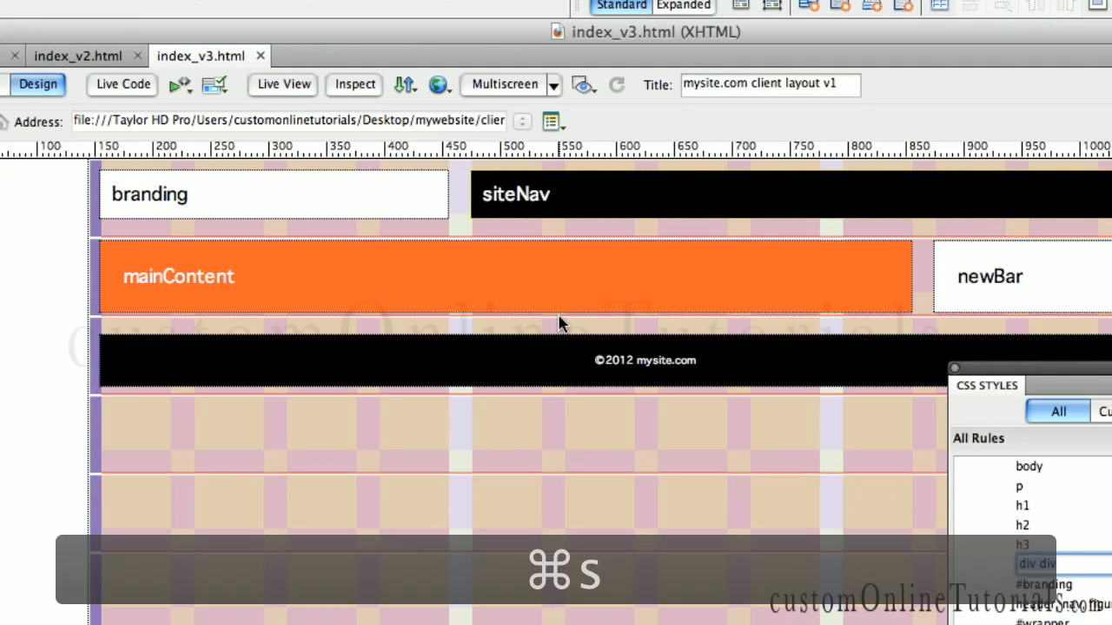
pyautogui.press('cmd+s')
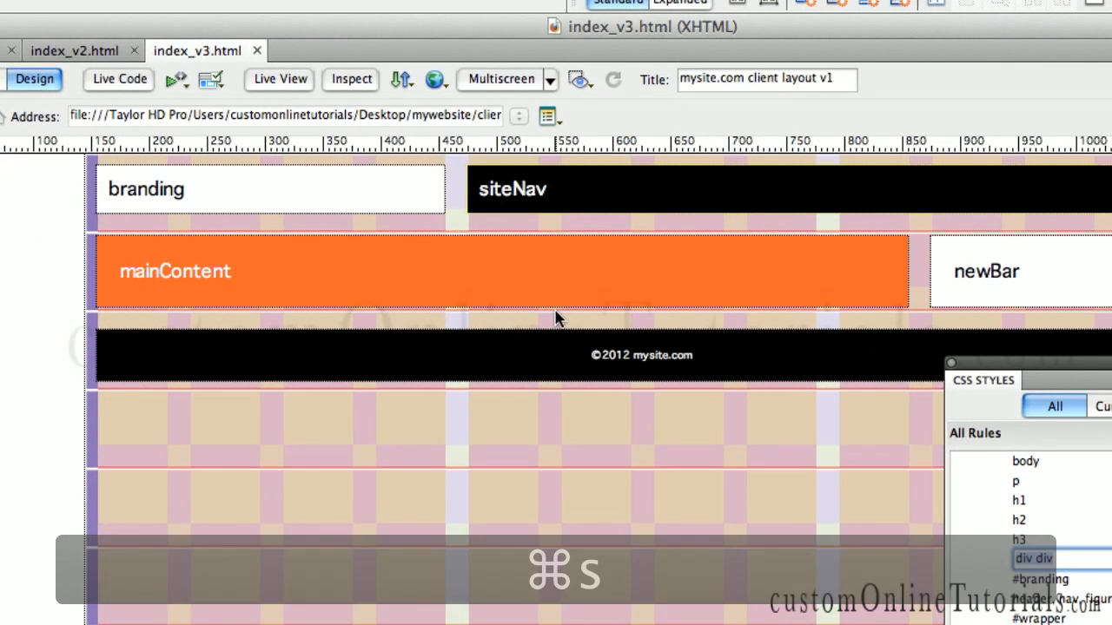